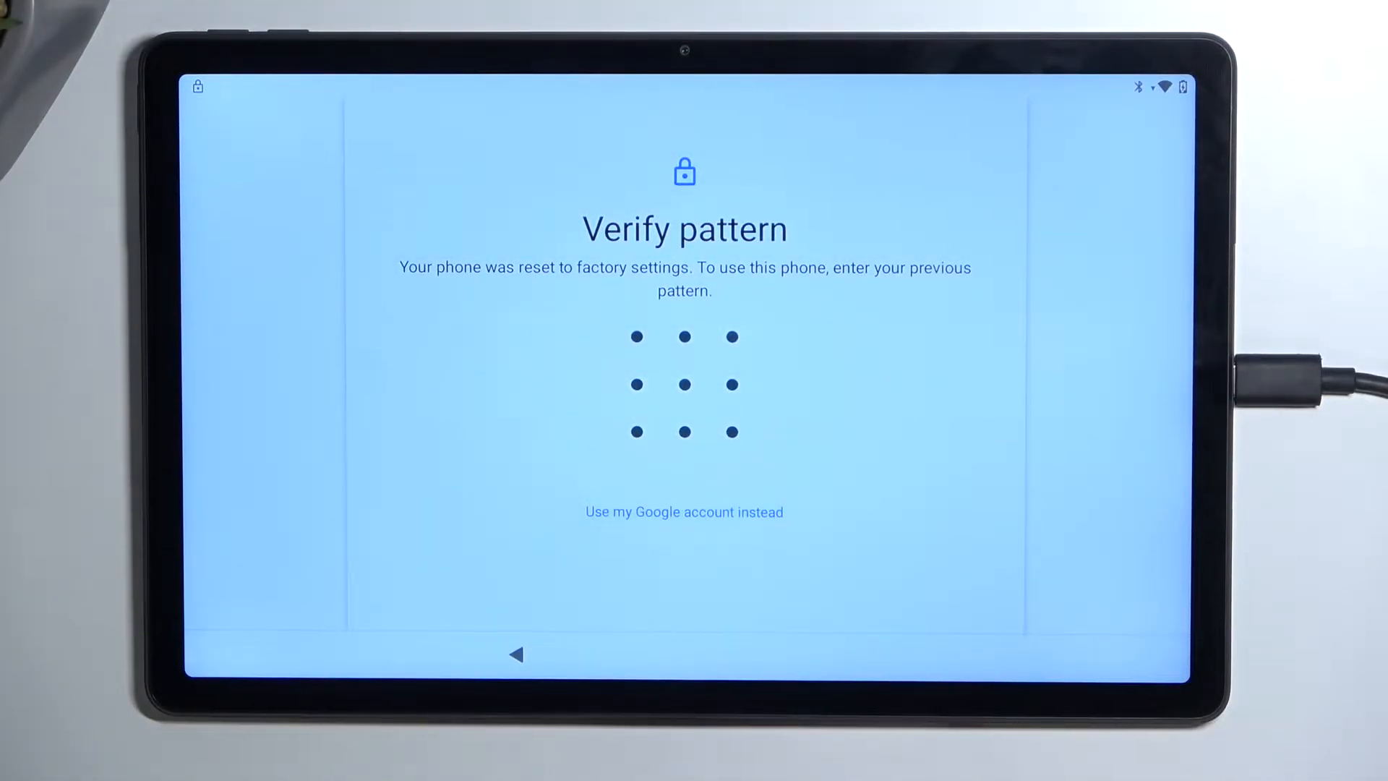
# Back out from Verify pattern through Copy apps & data and Wi-Fi to Hi there
pyautogui.click(683, 512)
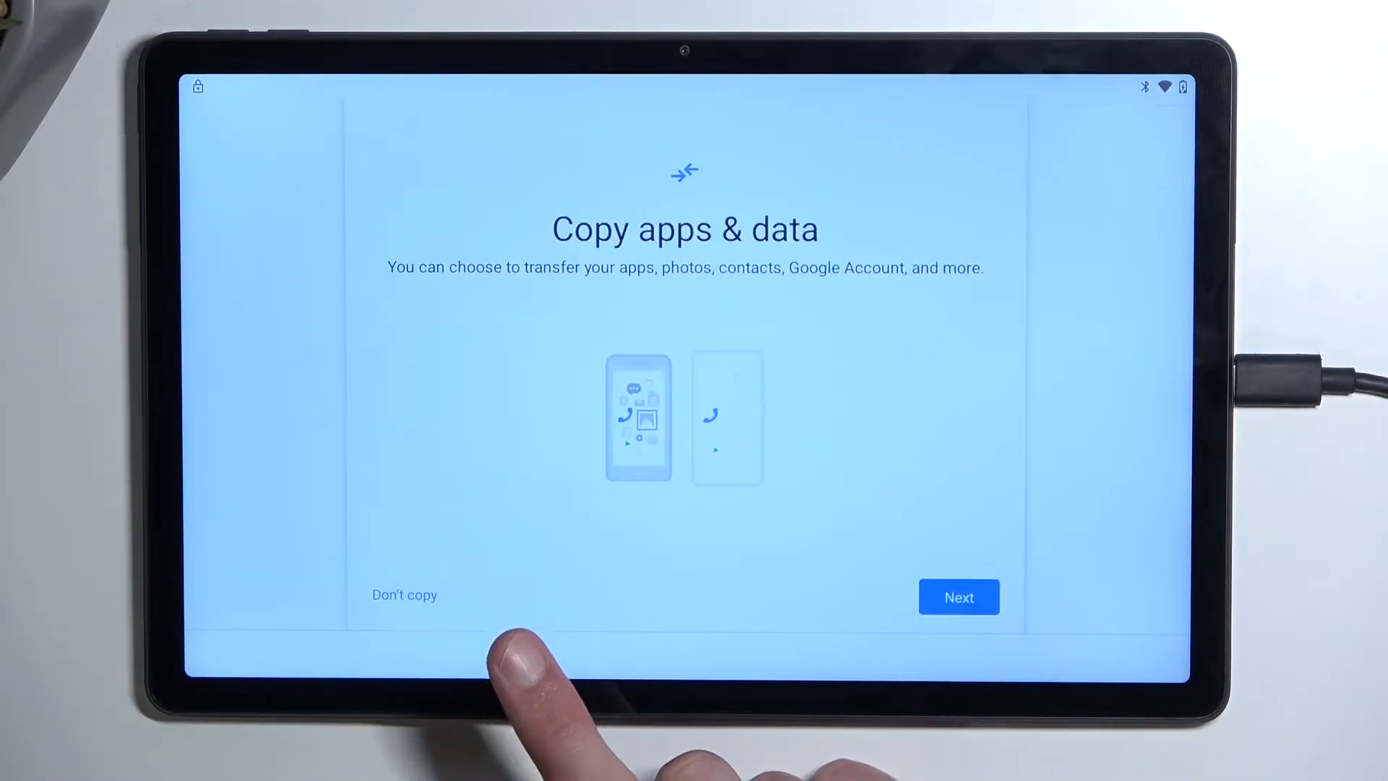
pyautogui.click(404, 594)
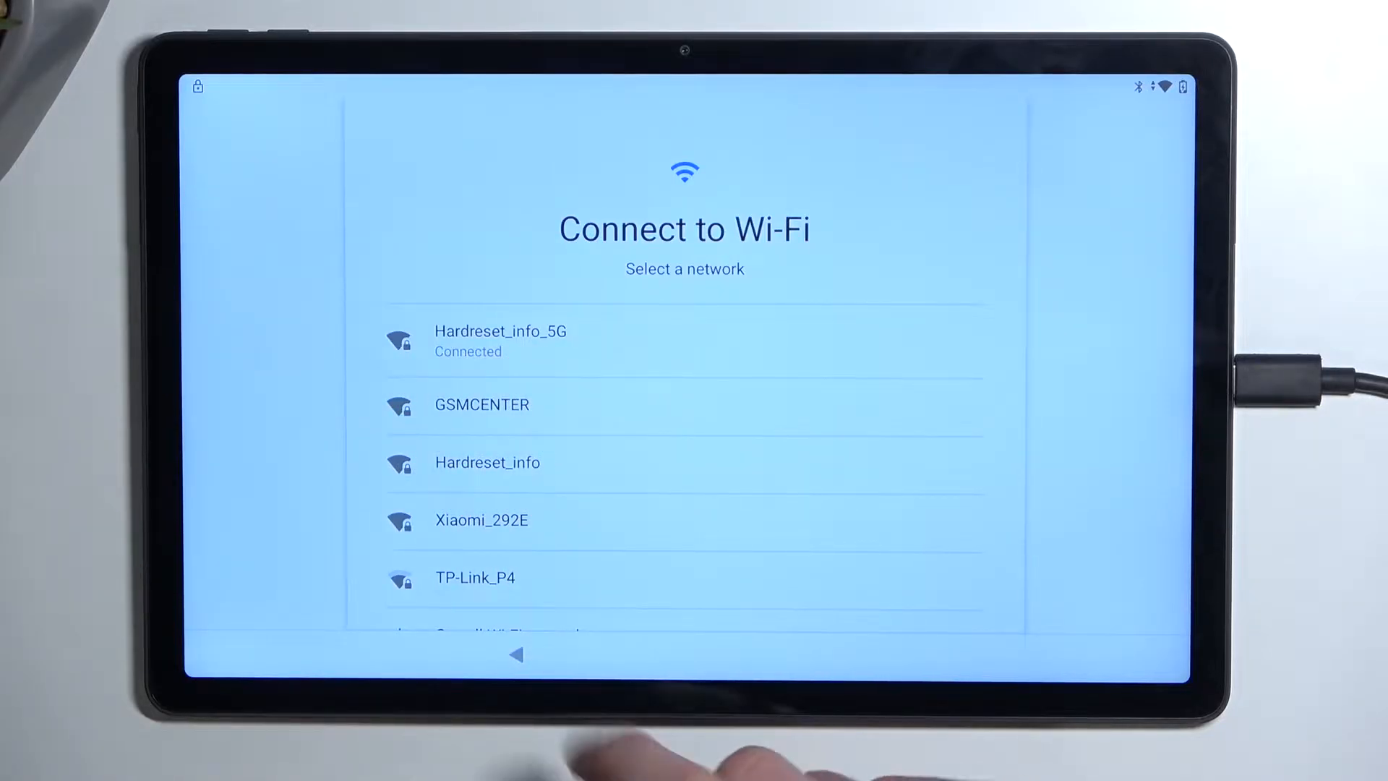
pyautogui.click(516, 655)
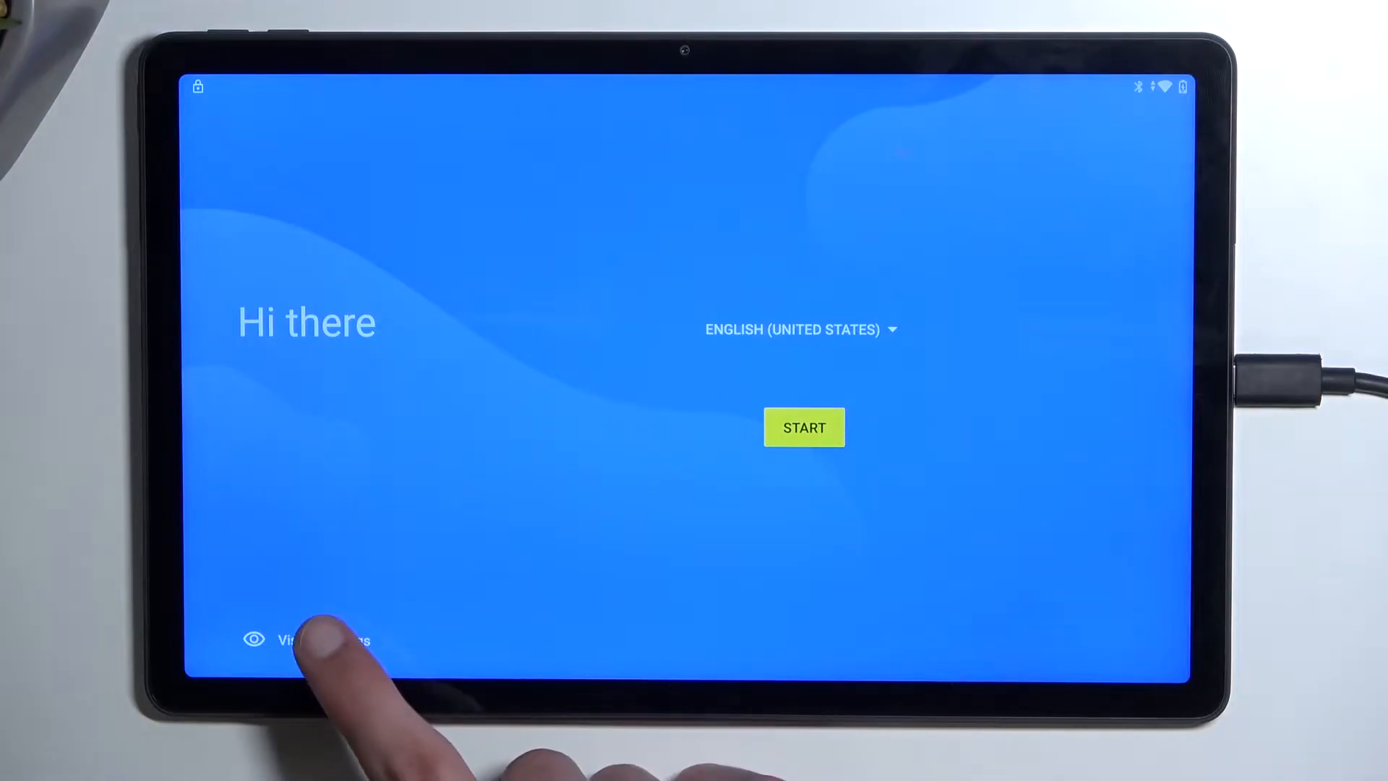
# Switch on Use TalkBack under Vision Settings and confirm with Allow
pyautogui.click(310, 639)
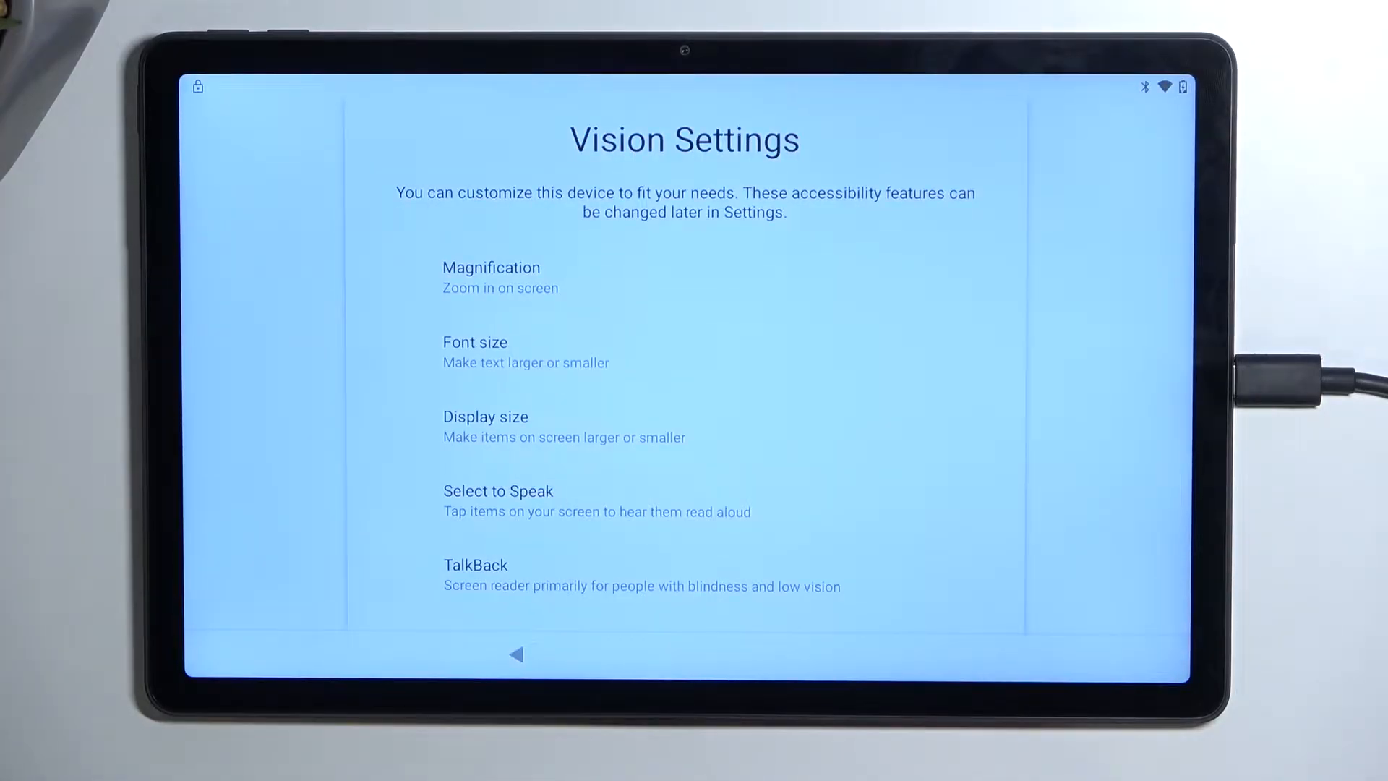
pyautogui.click(474, 575)
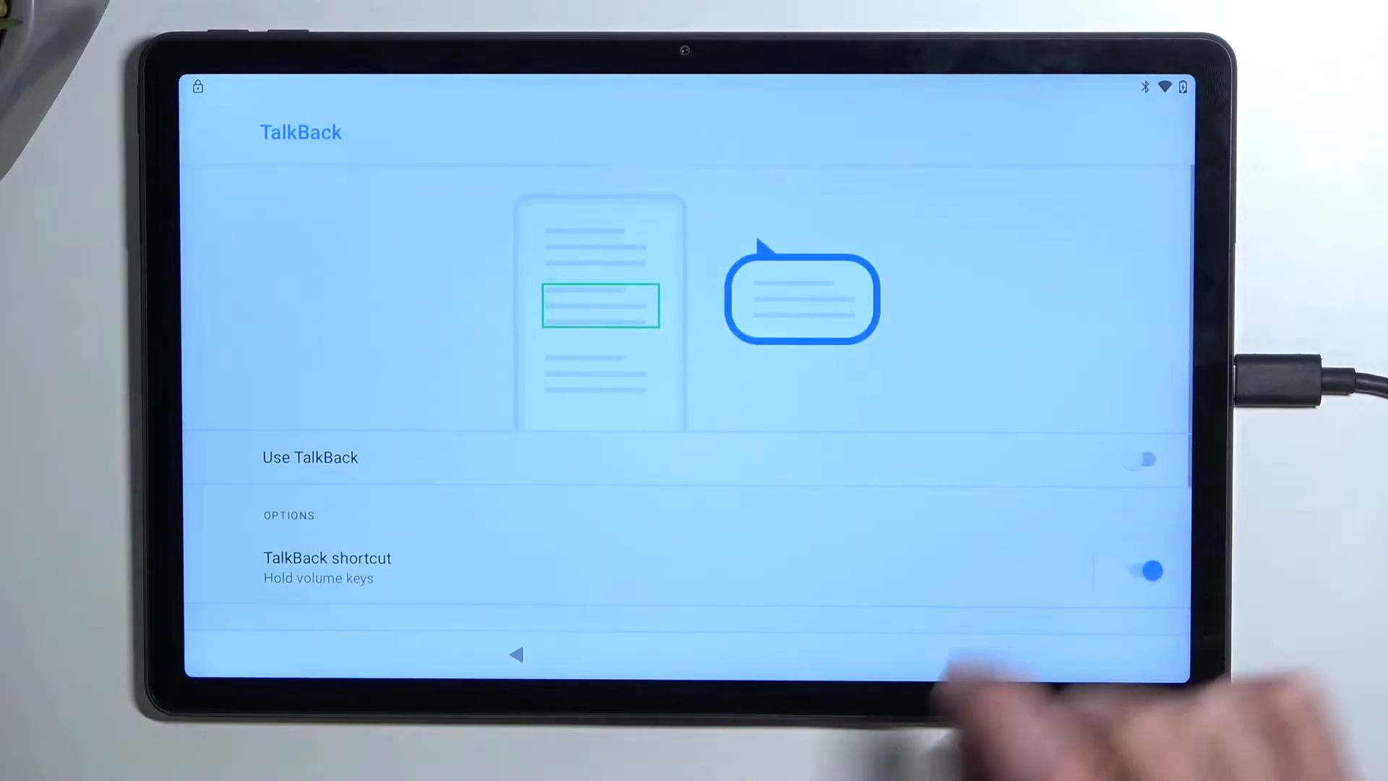
pyautogui.click(1146, 458)
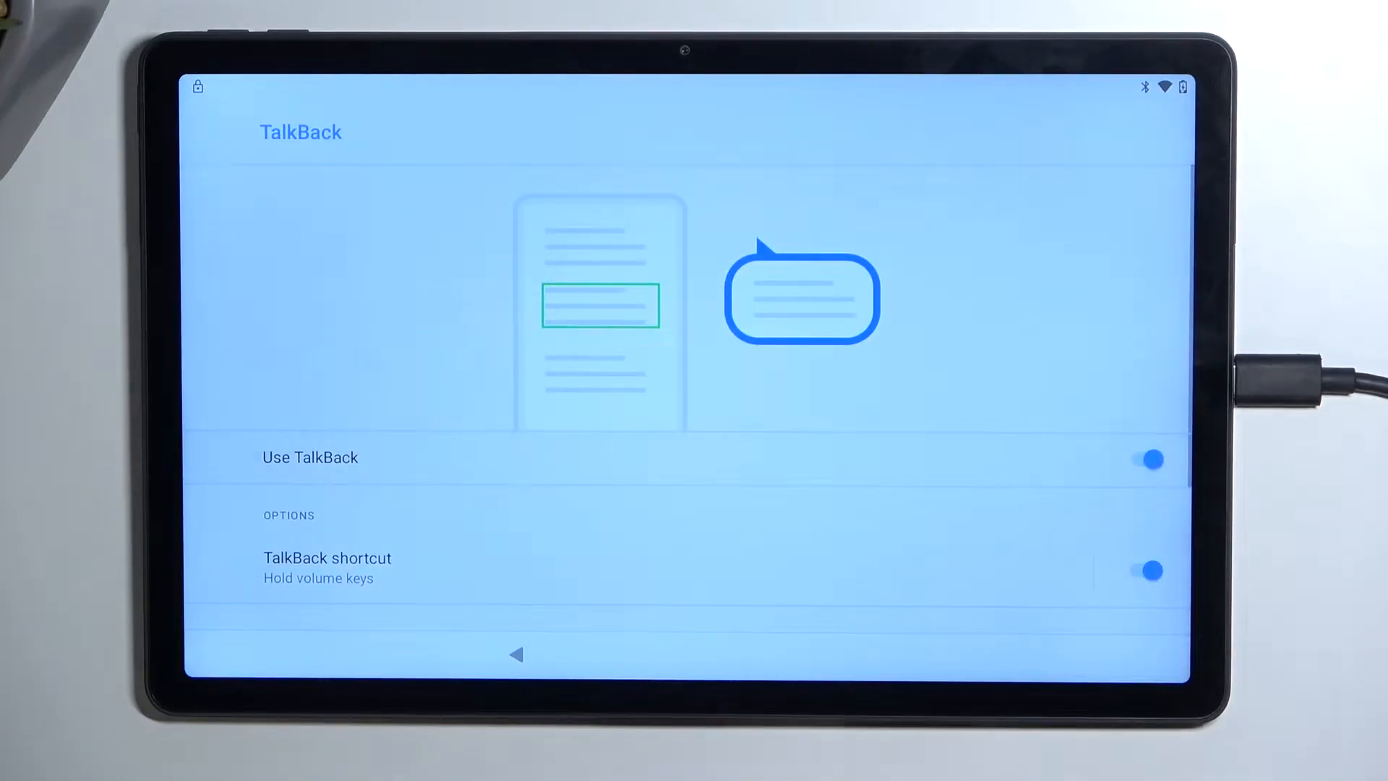
pyautogui.click(1151, 458)
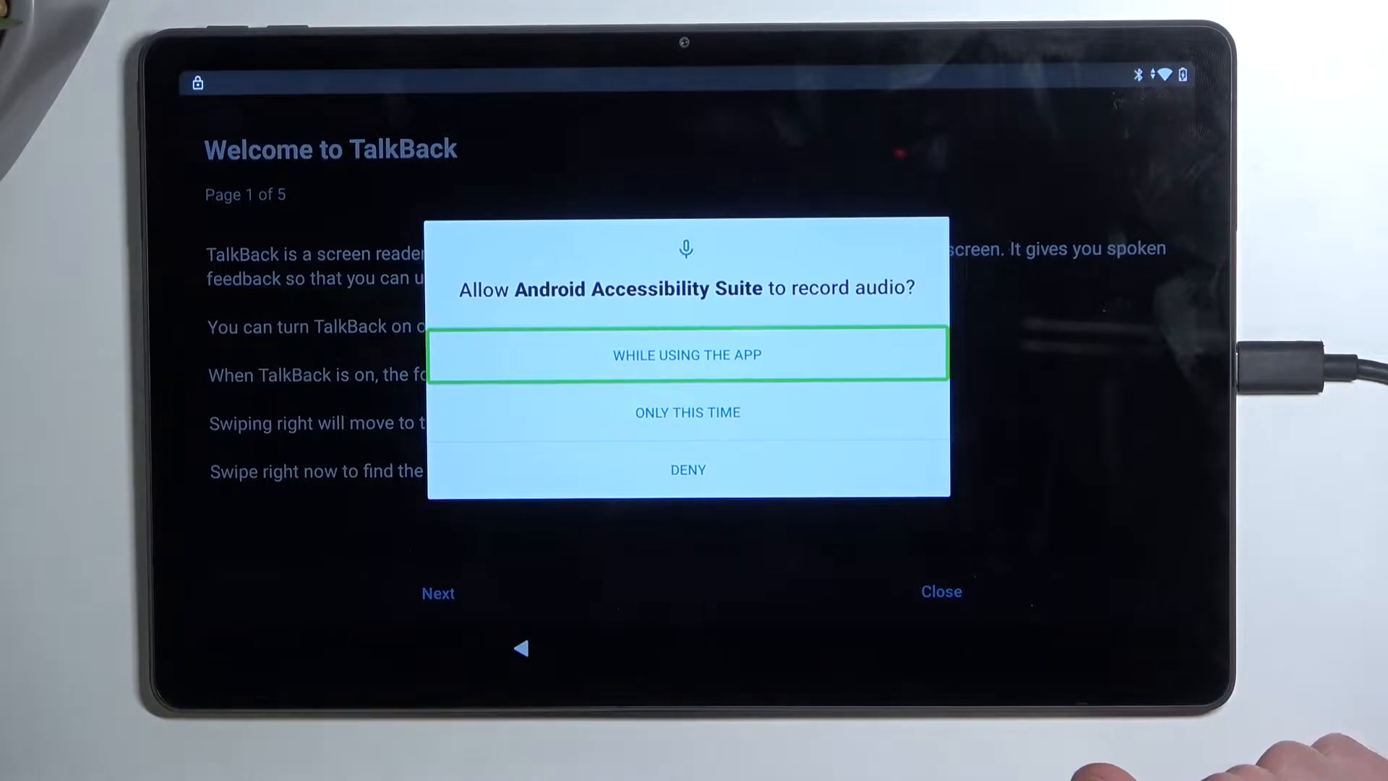
# Allow Accessibility Suite to record audio while using the app, then focus Use voice commands
pyautogui.click(688, 354)
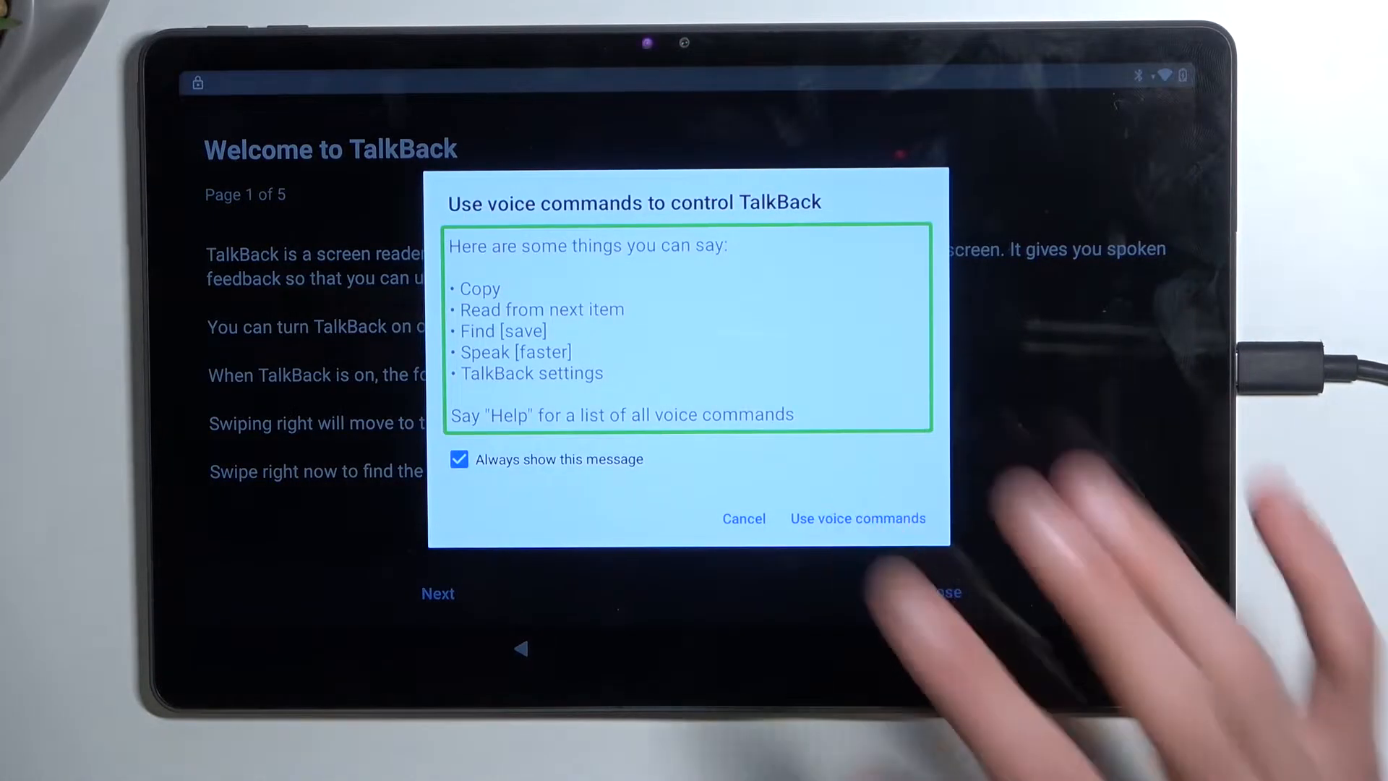
pyautogui.click(856, 517)
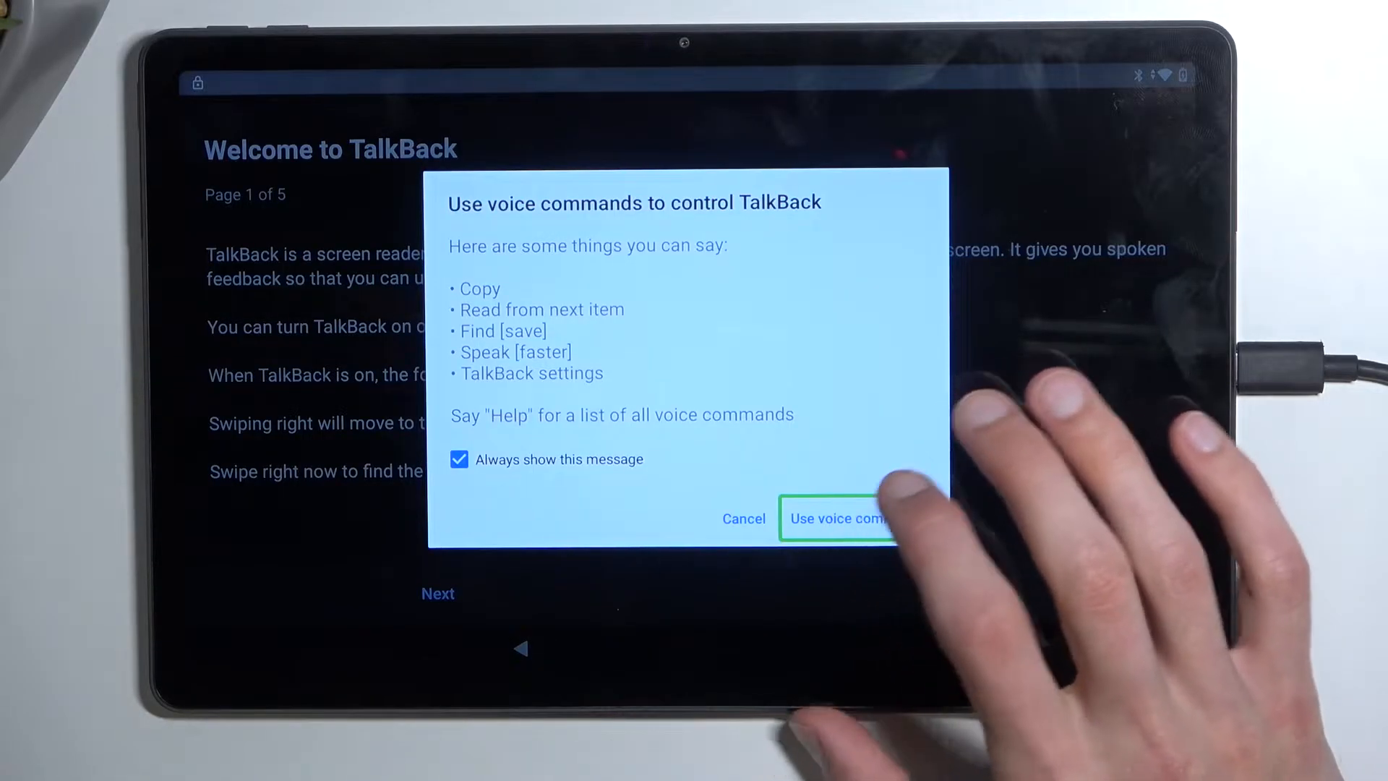
# Activate Use voice commands in the TalkBack tutorial
pyautogui.click(836, 517)
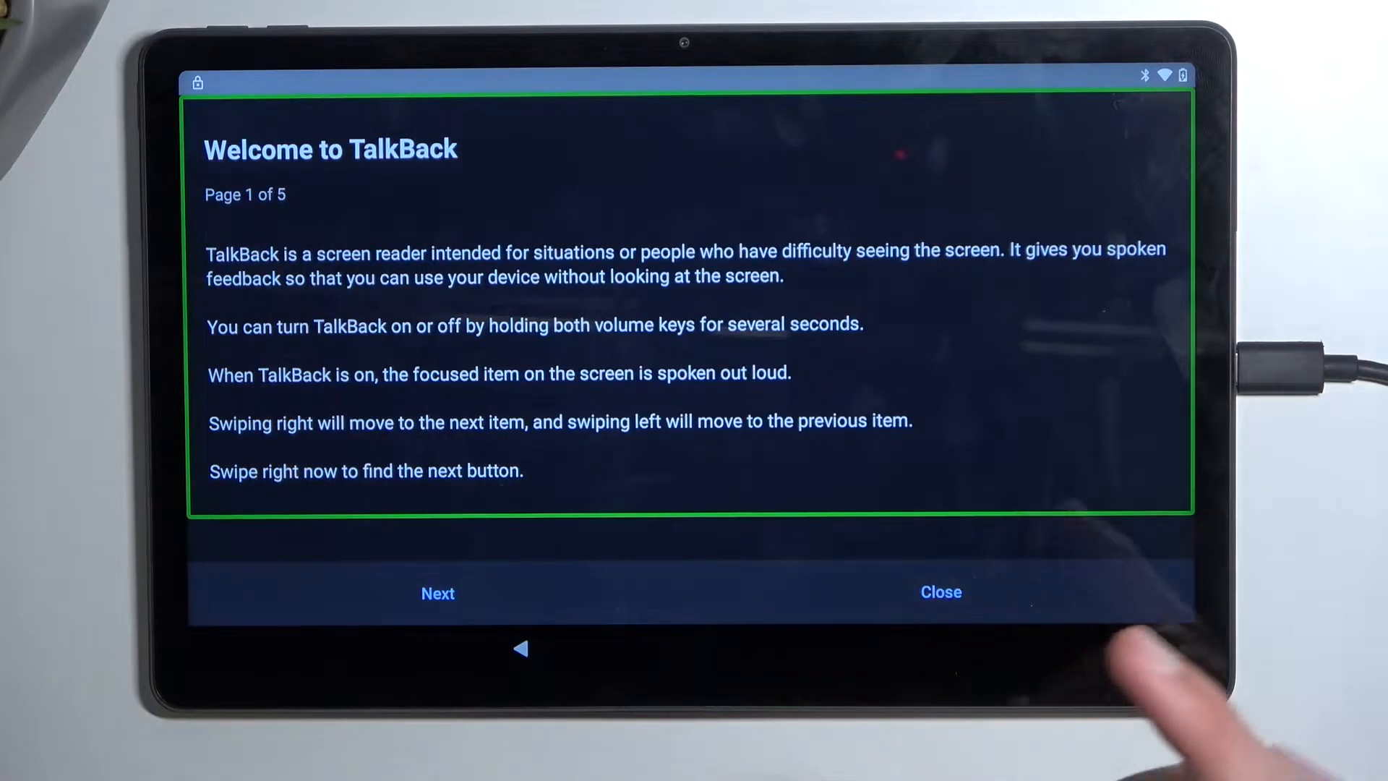
pyautogui.moveTo(1151, 673)
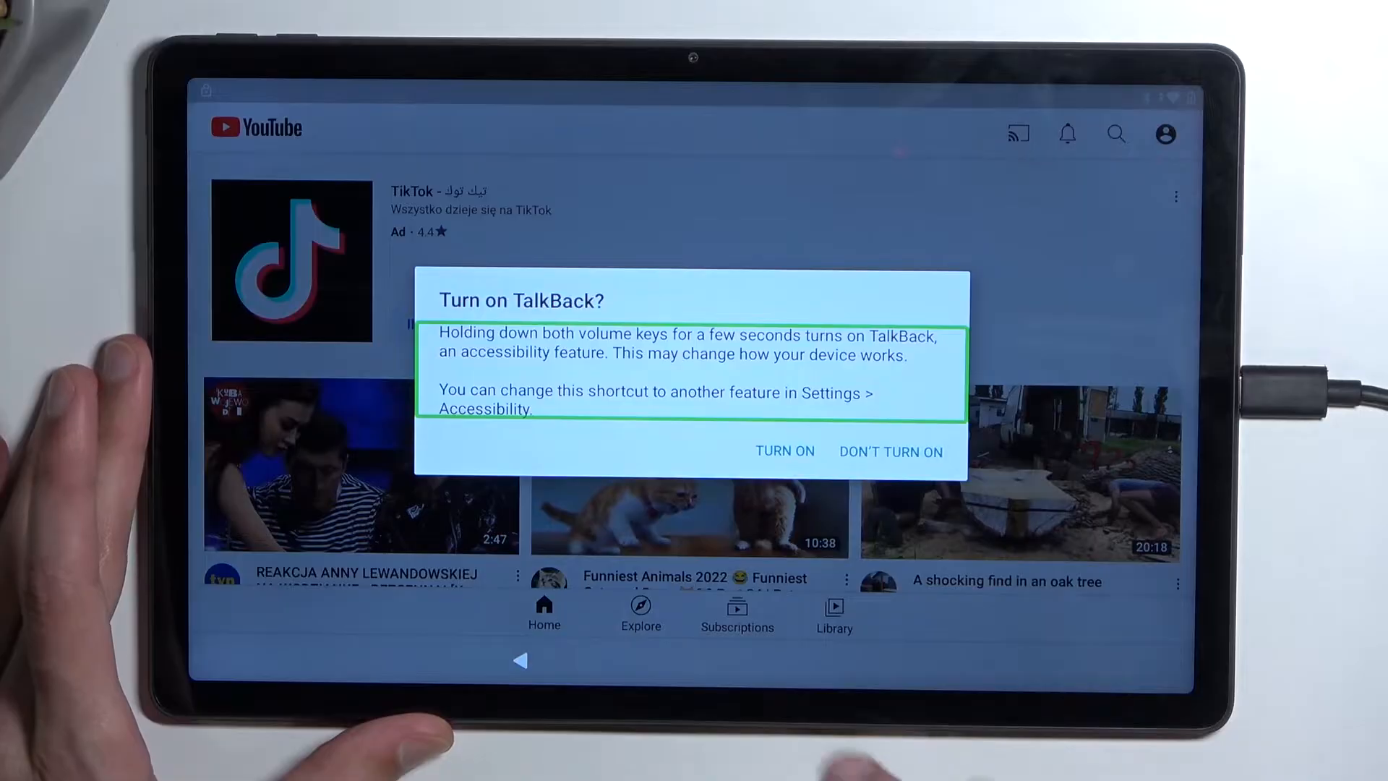
# Choose DON'T TURN ON in the Turn on TalkBack? dialog and scroll the home feed
pyautogui.click(785, 451)
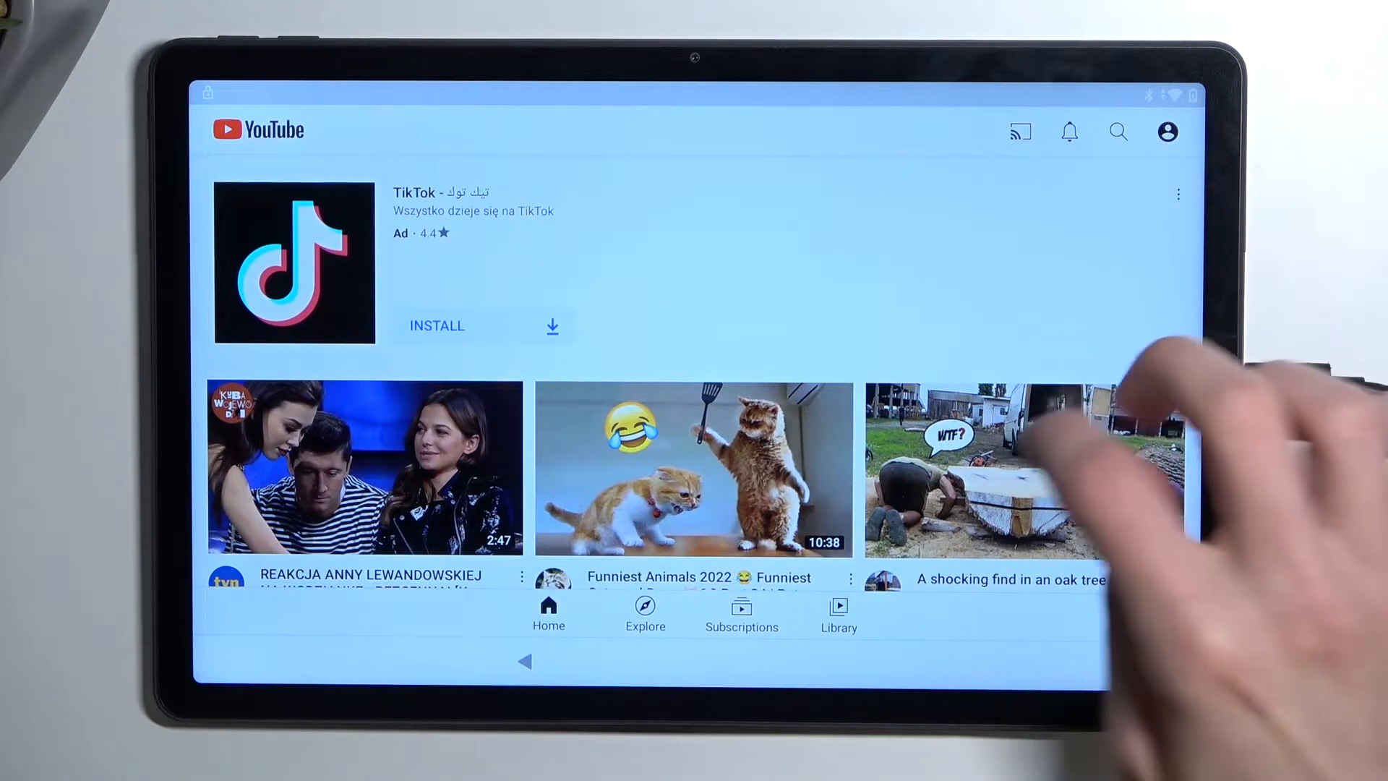
pyautogui.scroll(3)
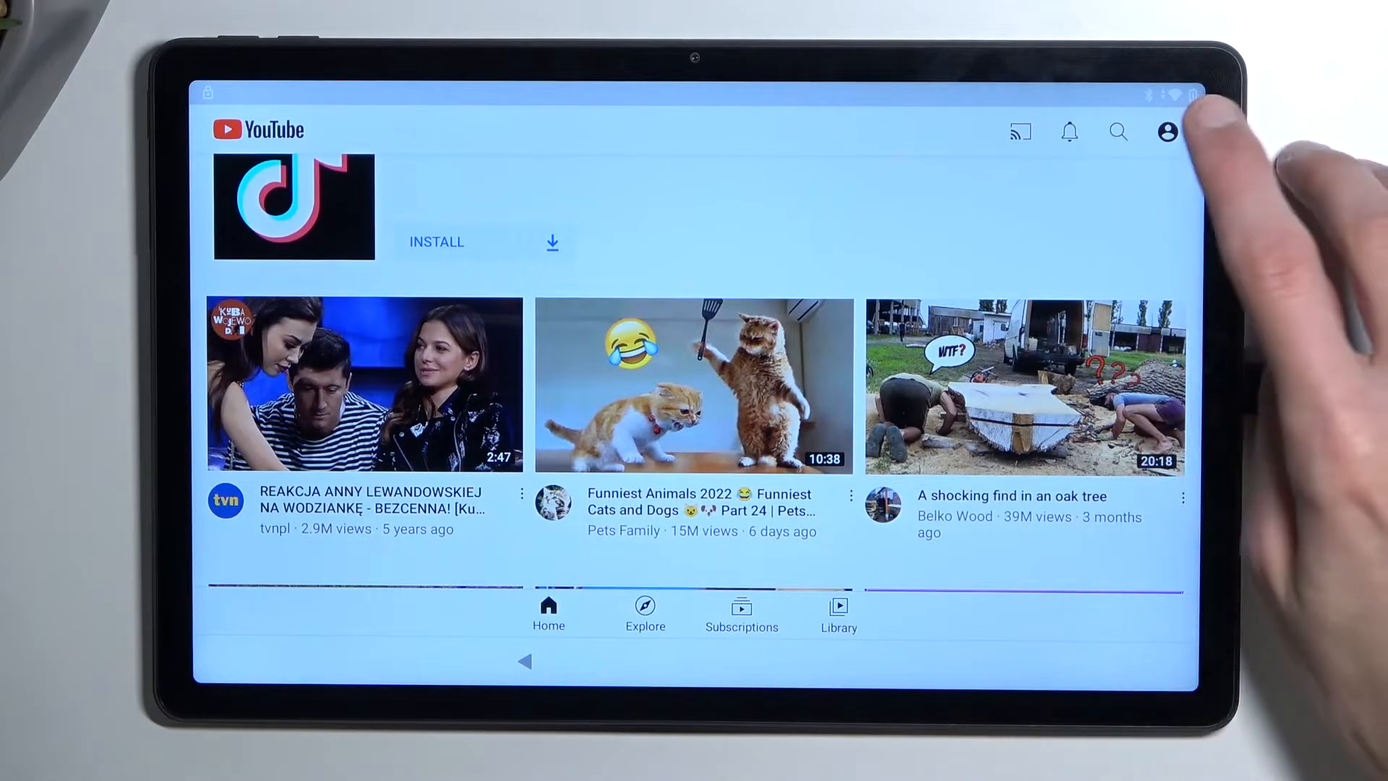
# Open YouTube Settings from the profile menu and browse its About section
pyautogui.click(1166, 132)
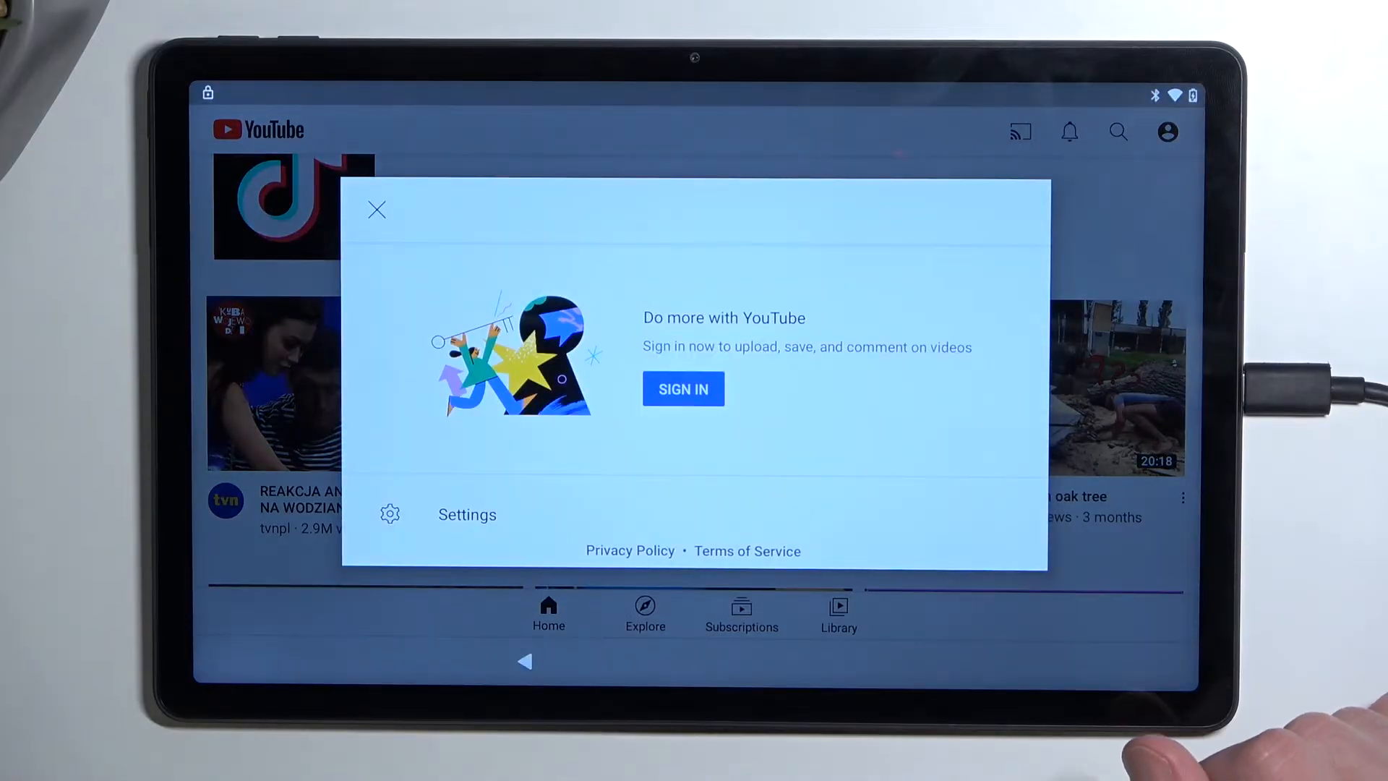
pyautogui.click(467, 514)
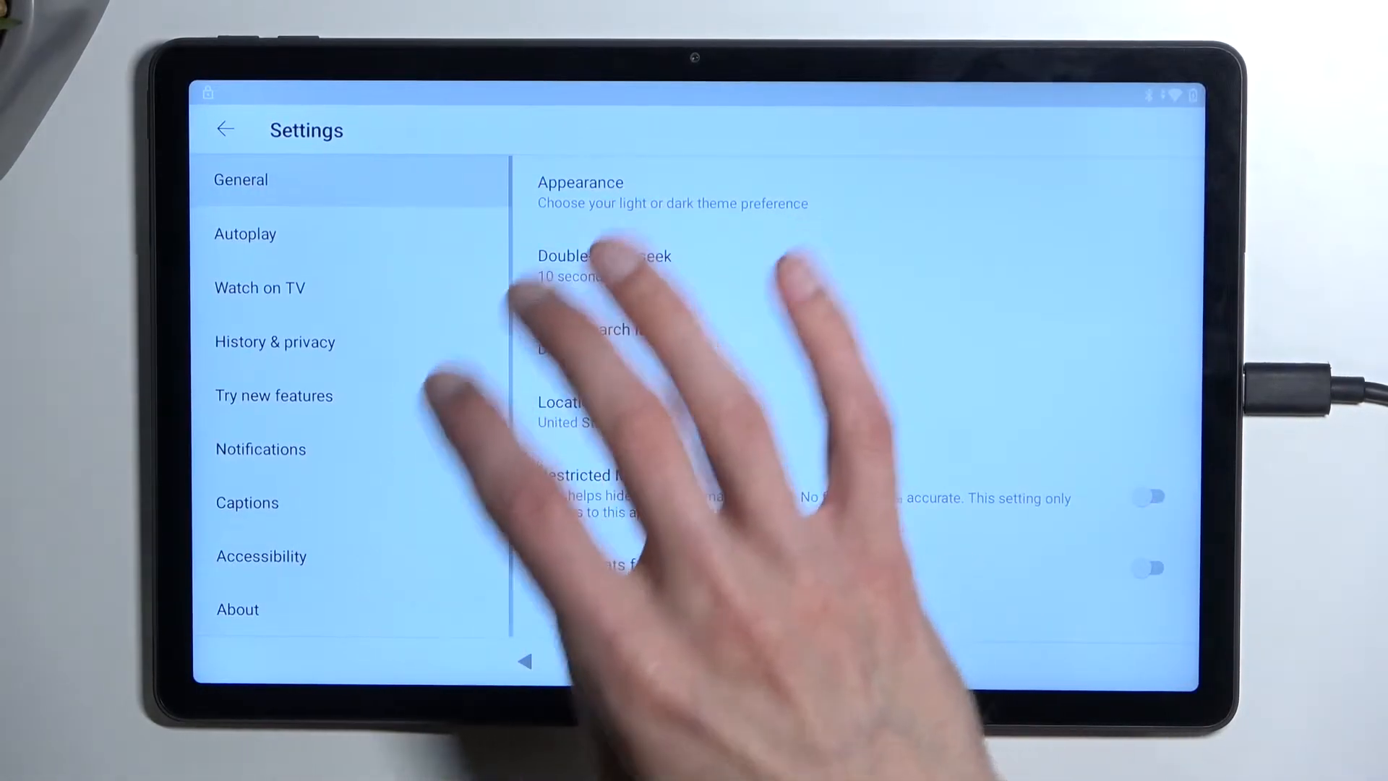
pyautogui.click(237, 609)
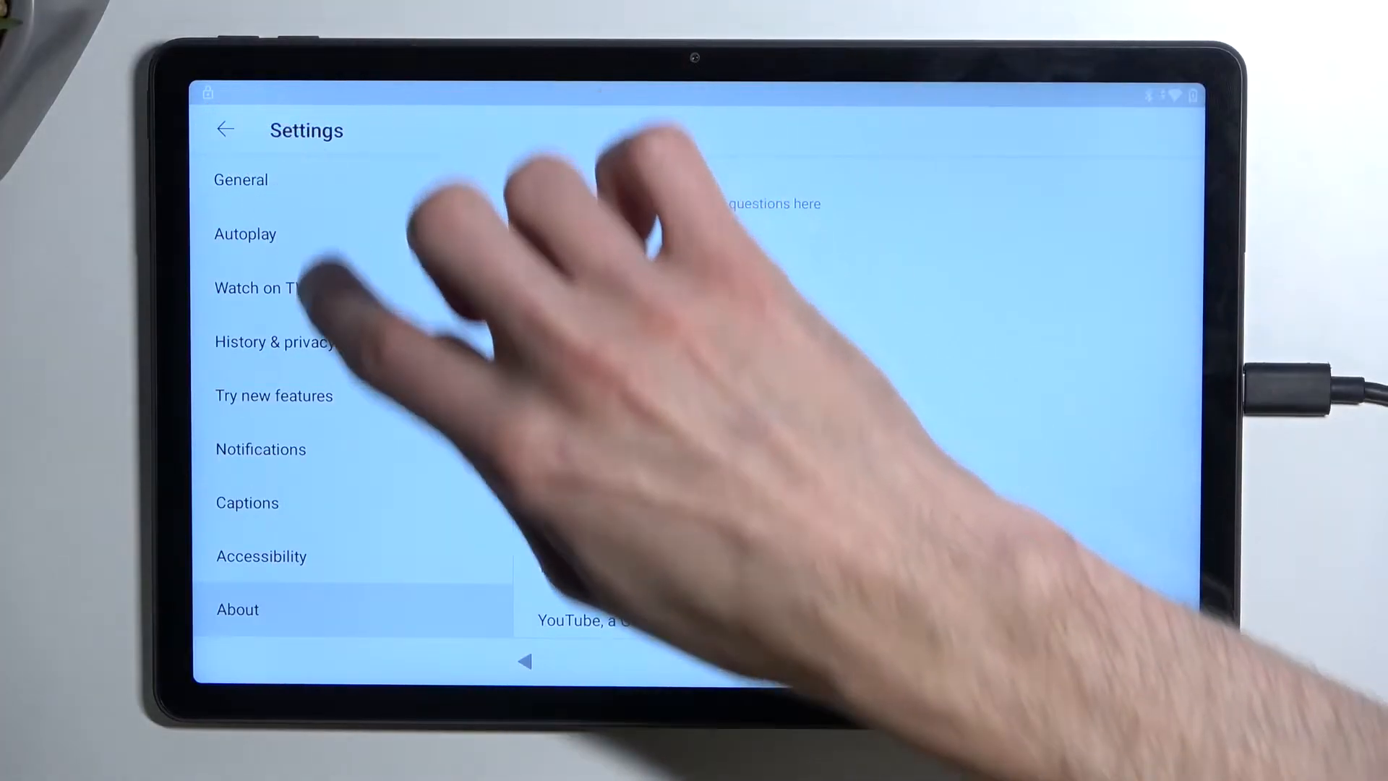
pyautogui.click(236, 609)
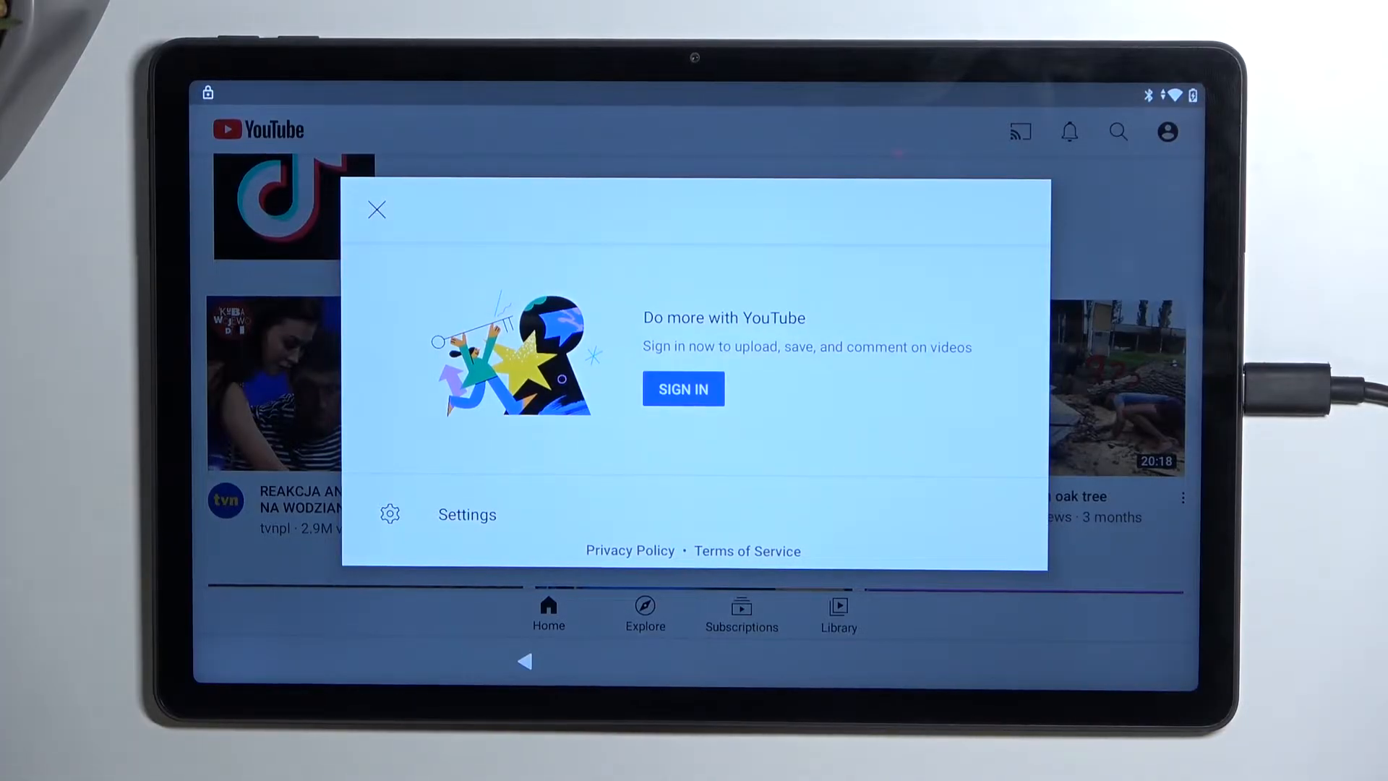
# Reopen YouTube Settings and browse the Accessibility and About sections
pyautogui.click(375, 210)
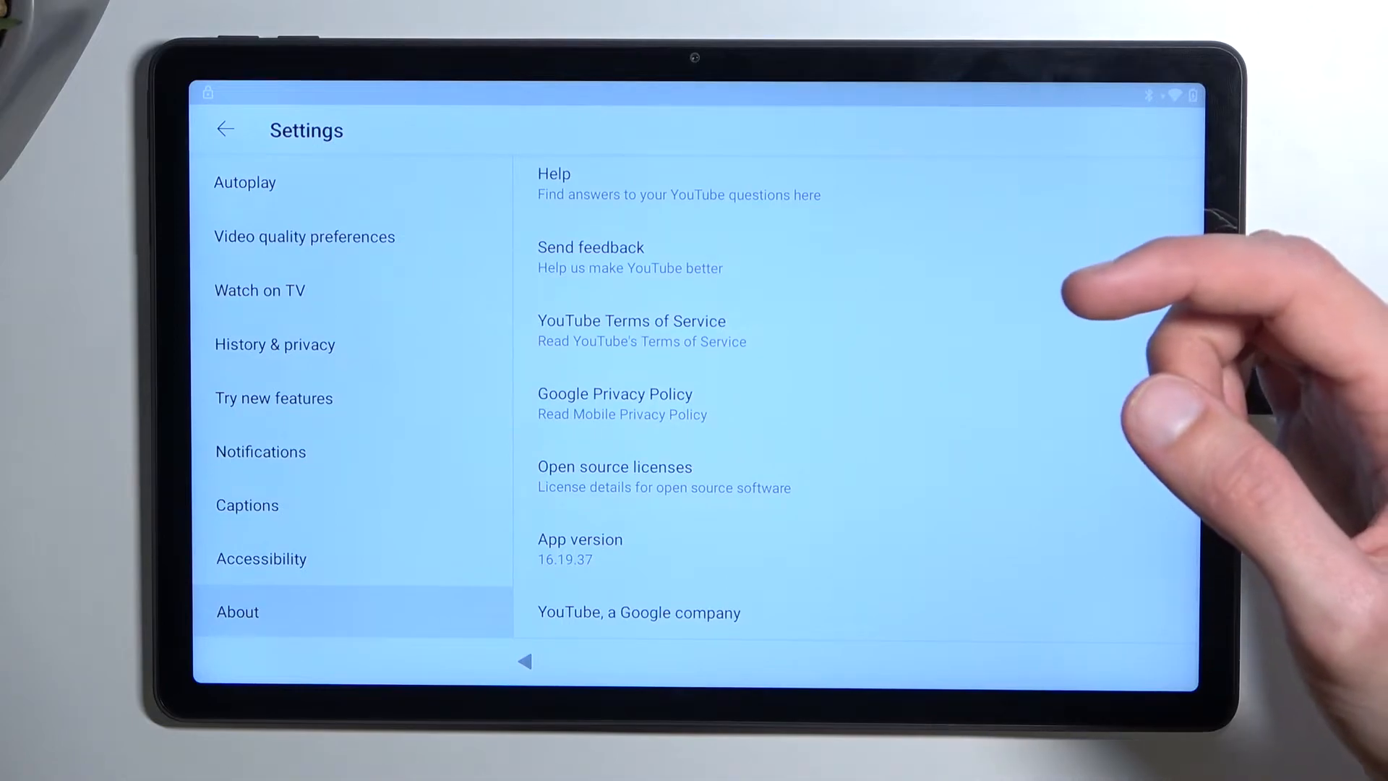
pyautogui.click(261, 559)
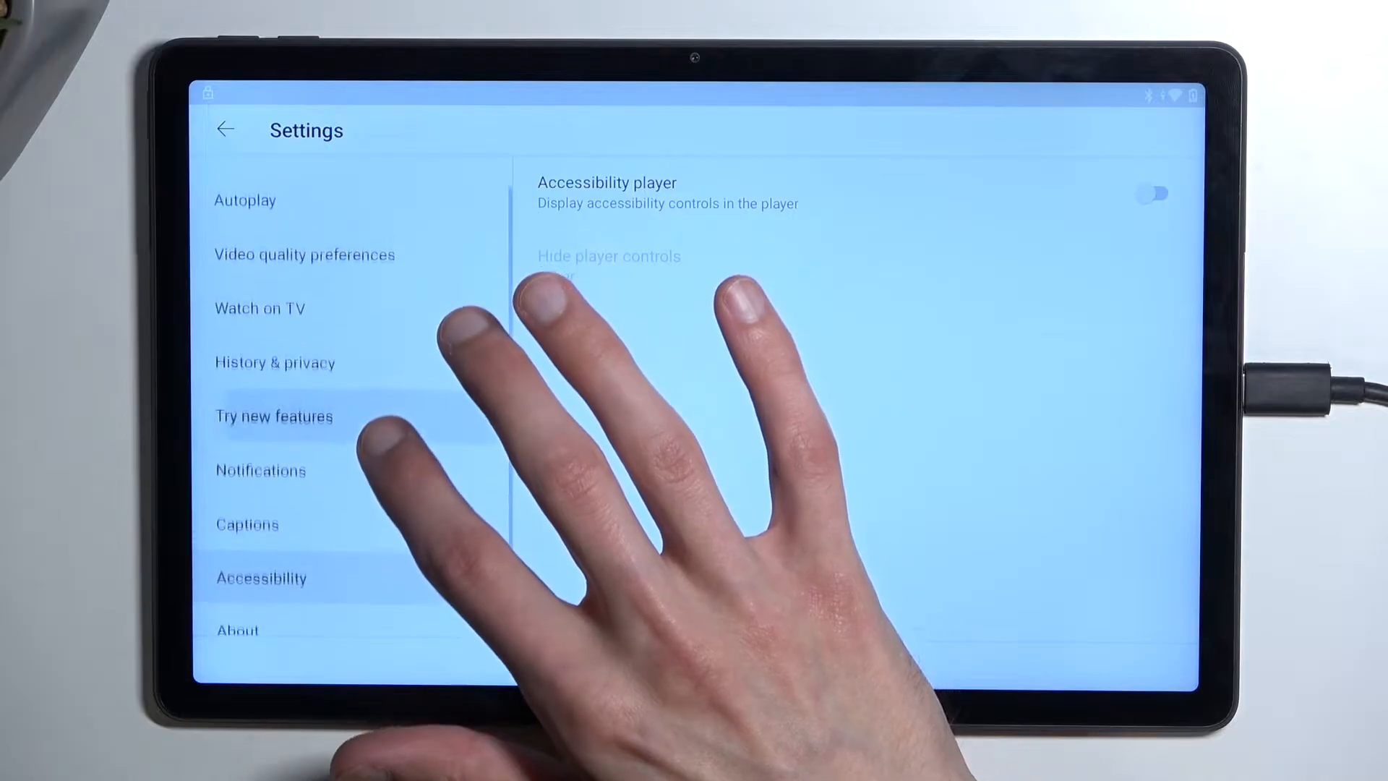
pyautogui.scroll(-3)
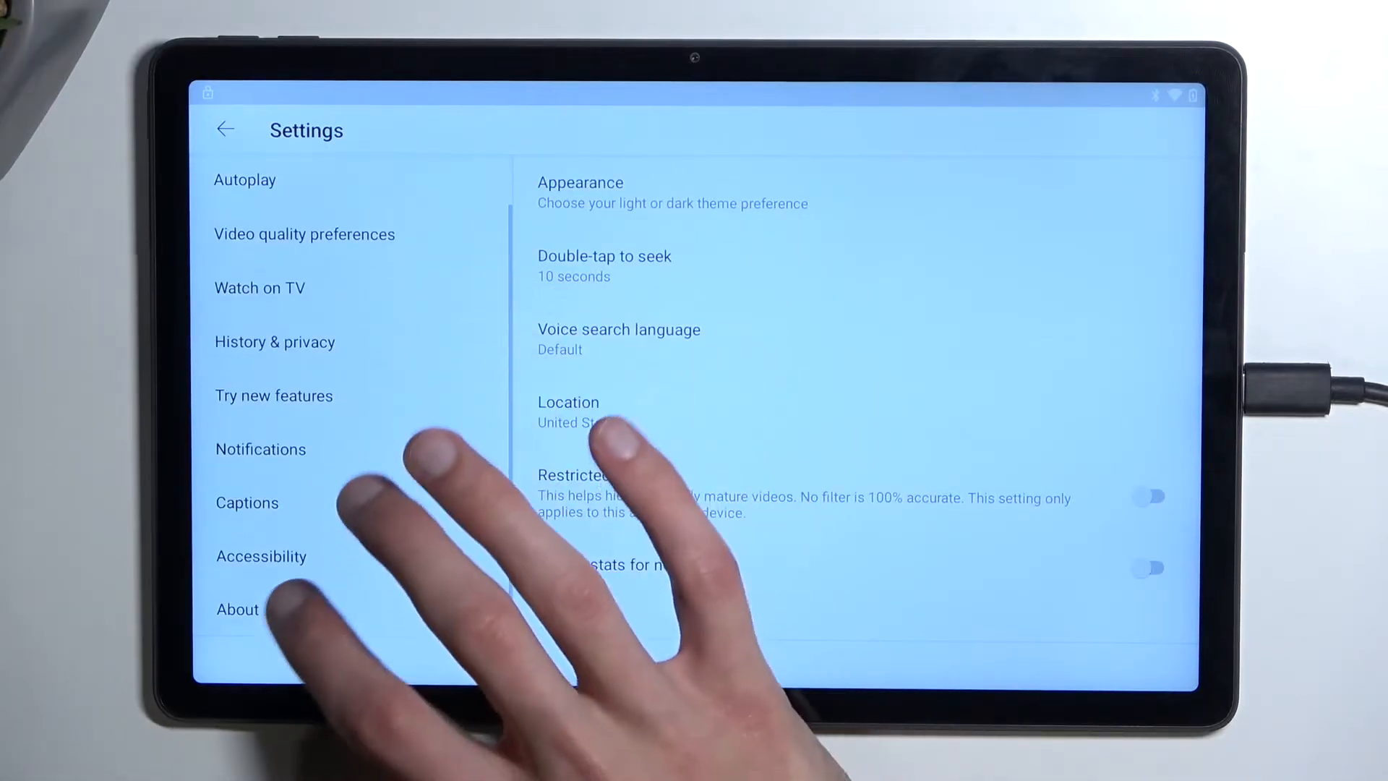
pyautogui.click(236, 608)
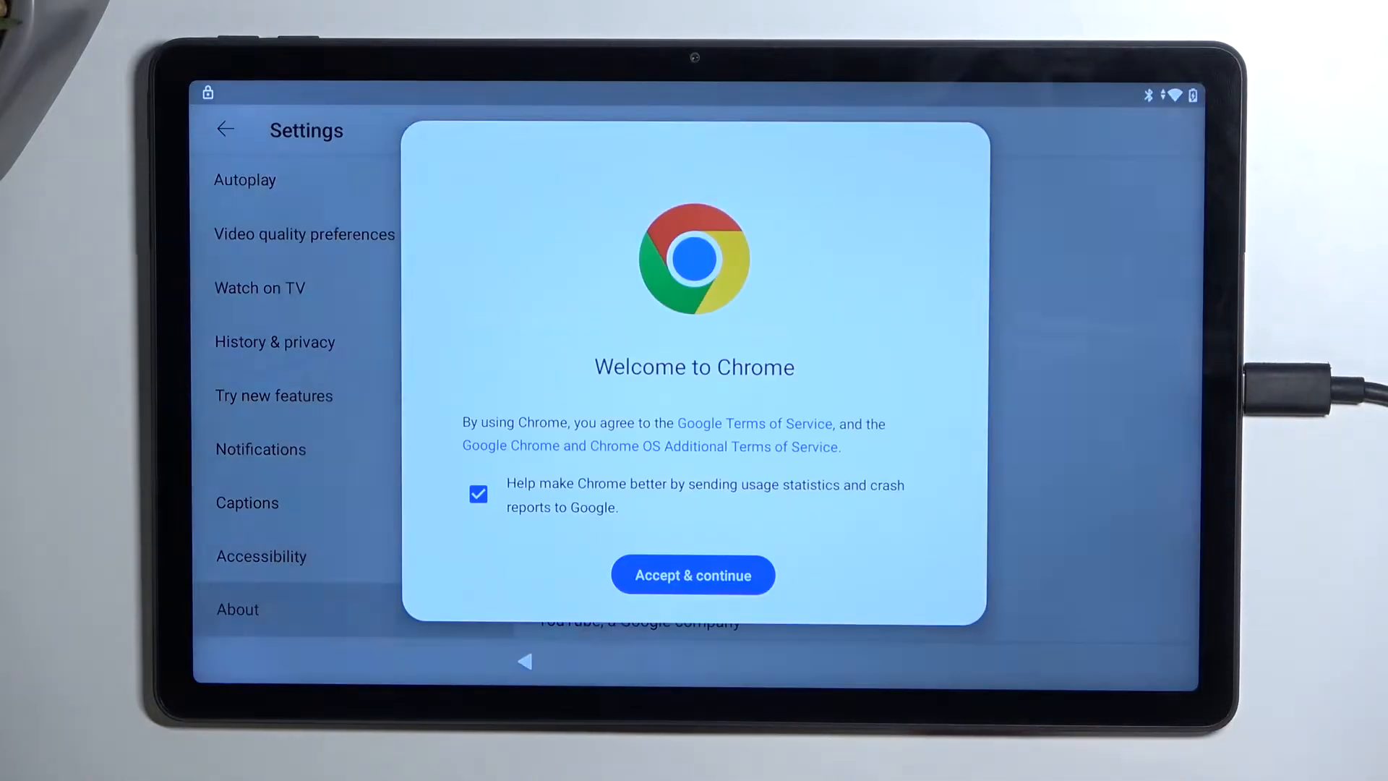
# Accept Chrome's terms and type 'bypass' into the address bar
pyautogui.click(694, 575)
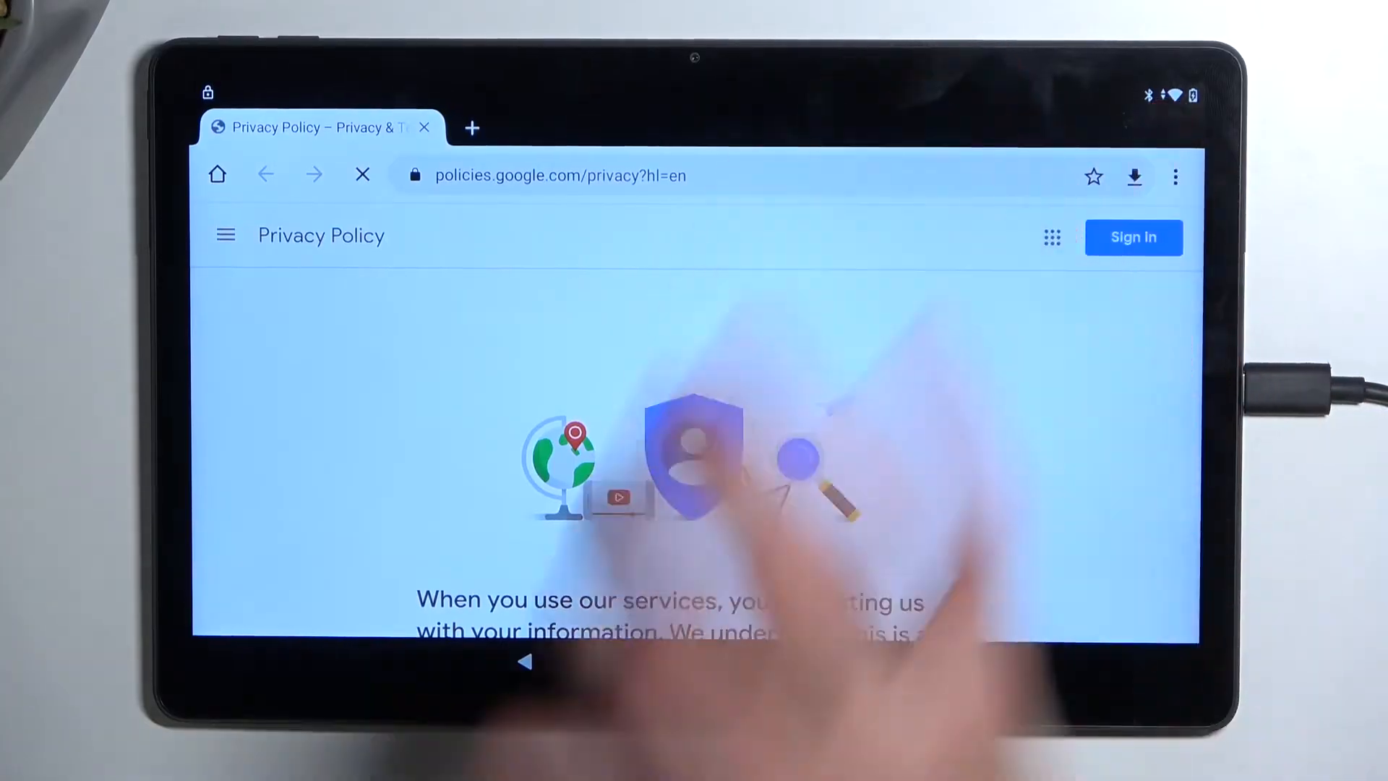
pyautogui.click(559, 175)
pyautogui.write('hardreset.info/')
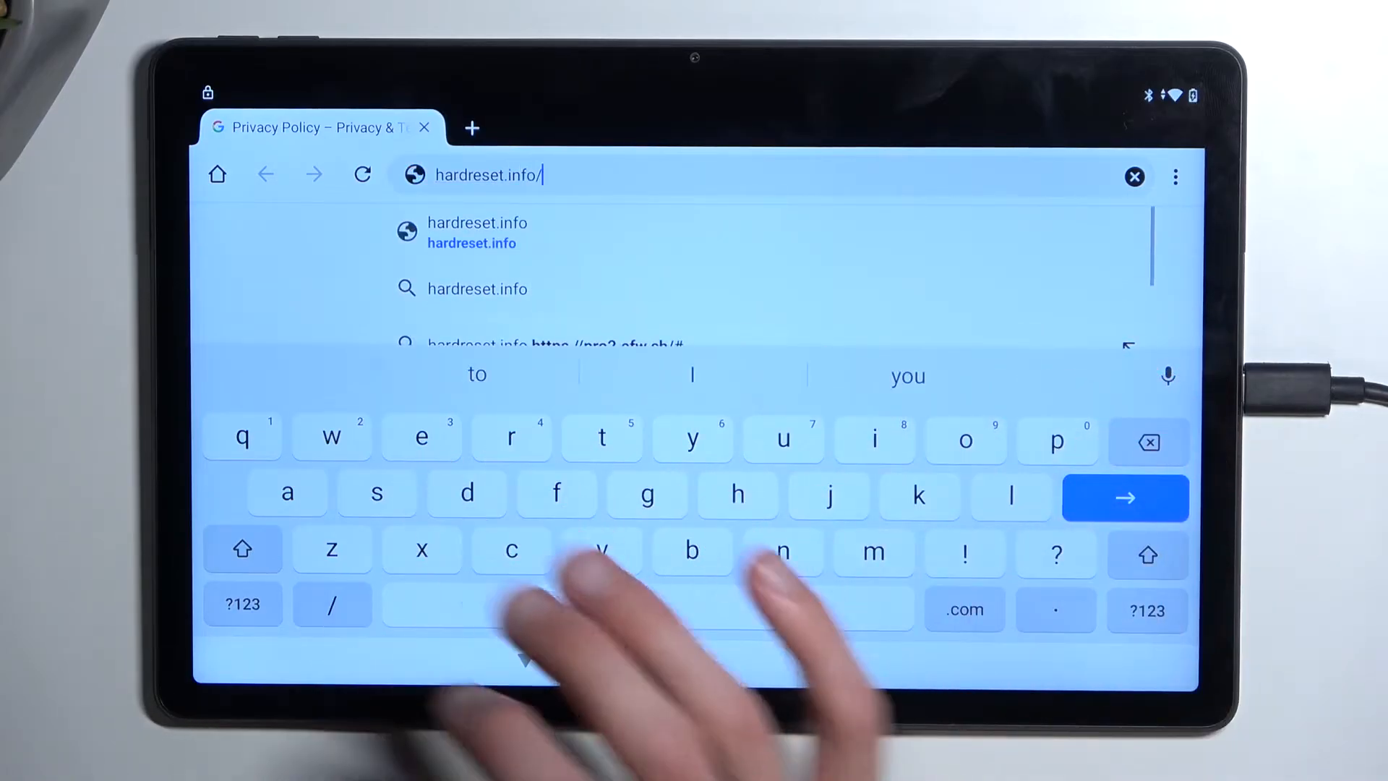
pyautogui.write('bypa')
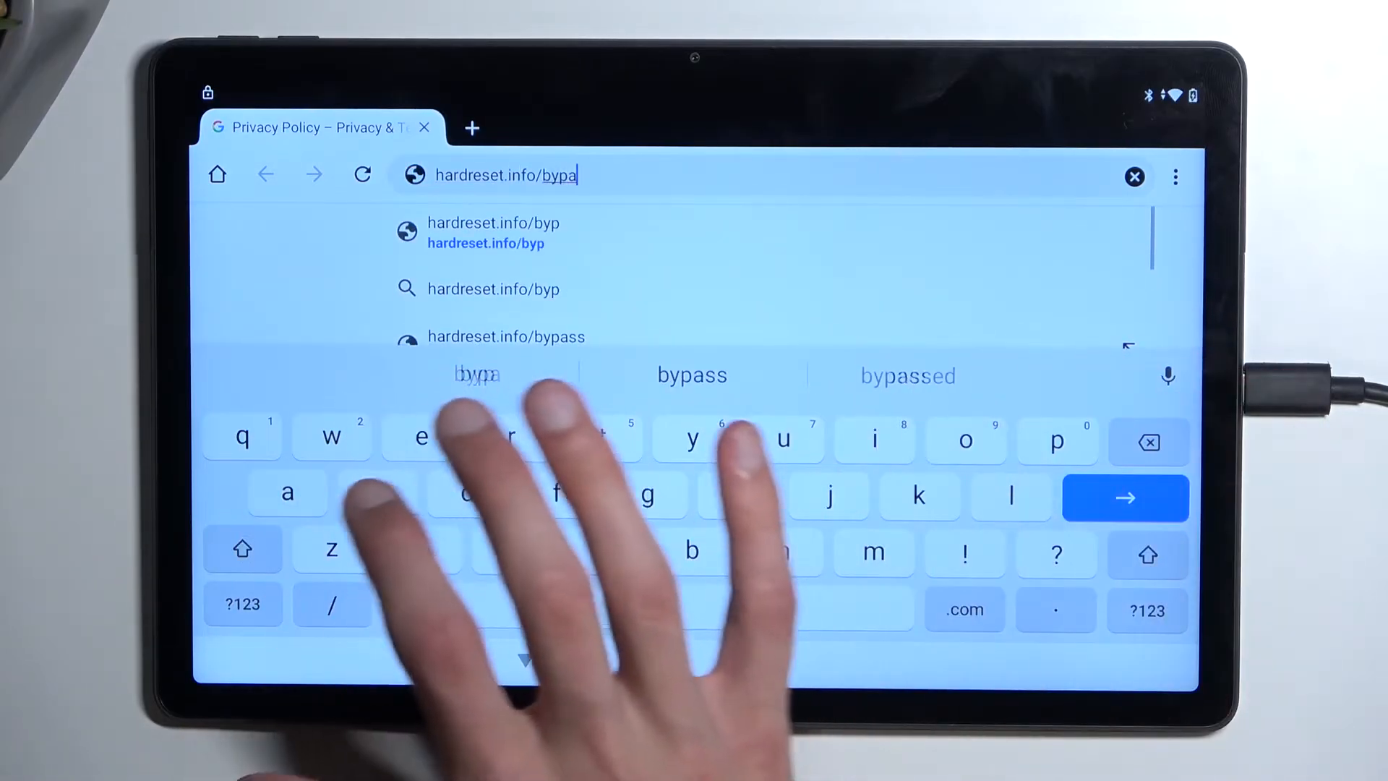
pyautogui.write('ss')
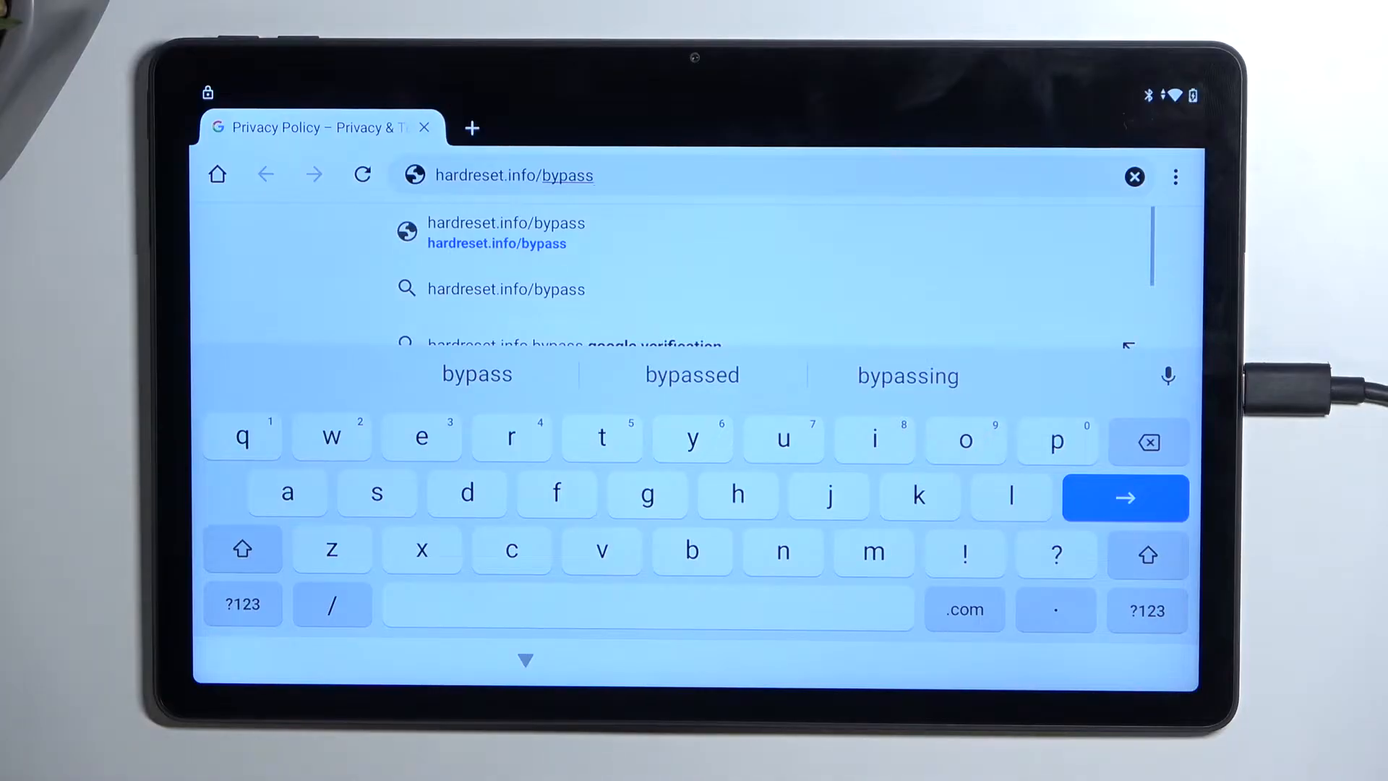
# Load hardreset.info/bypass, accept its consent request and scroll to Setting App
pyautogui.click(497, 232)
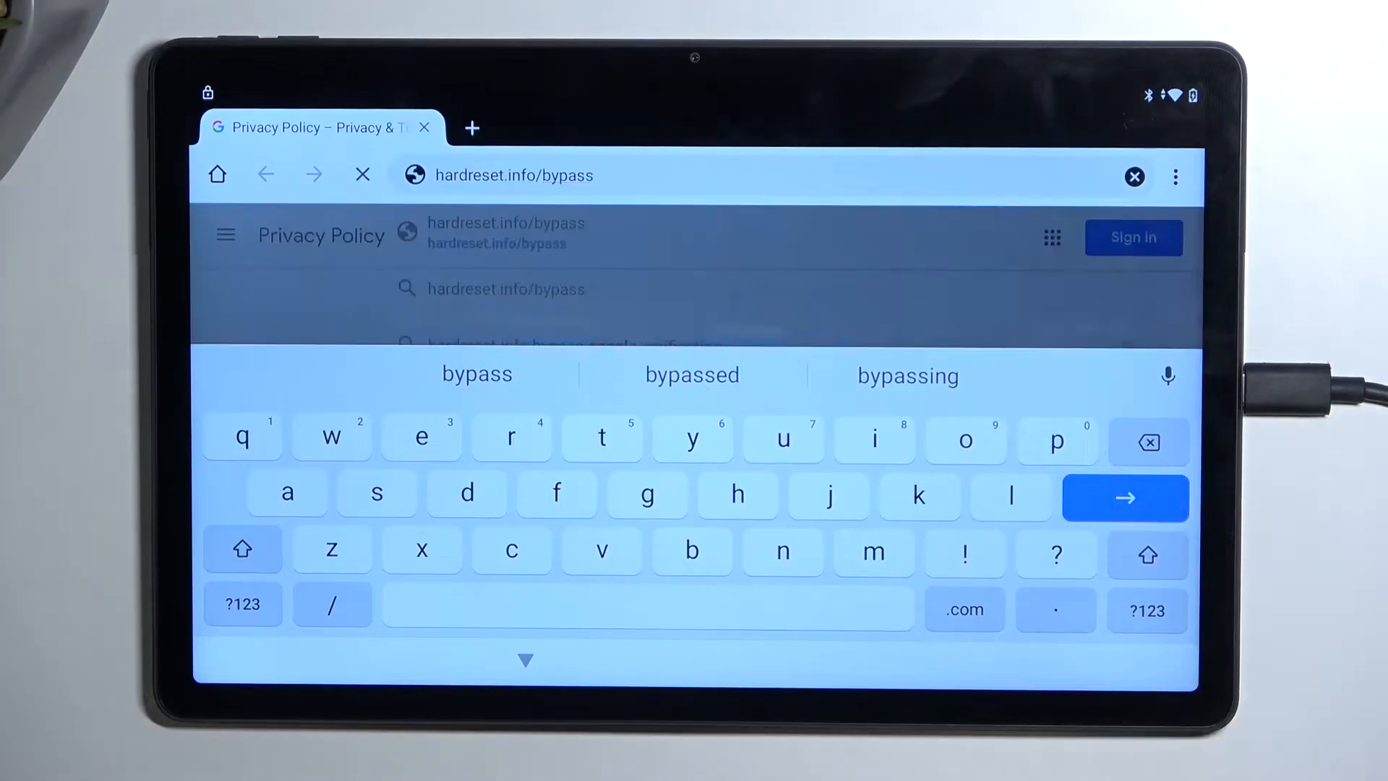
pyautogui.click(1125, 497)
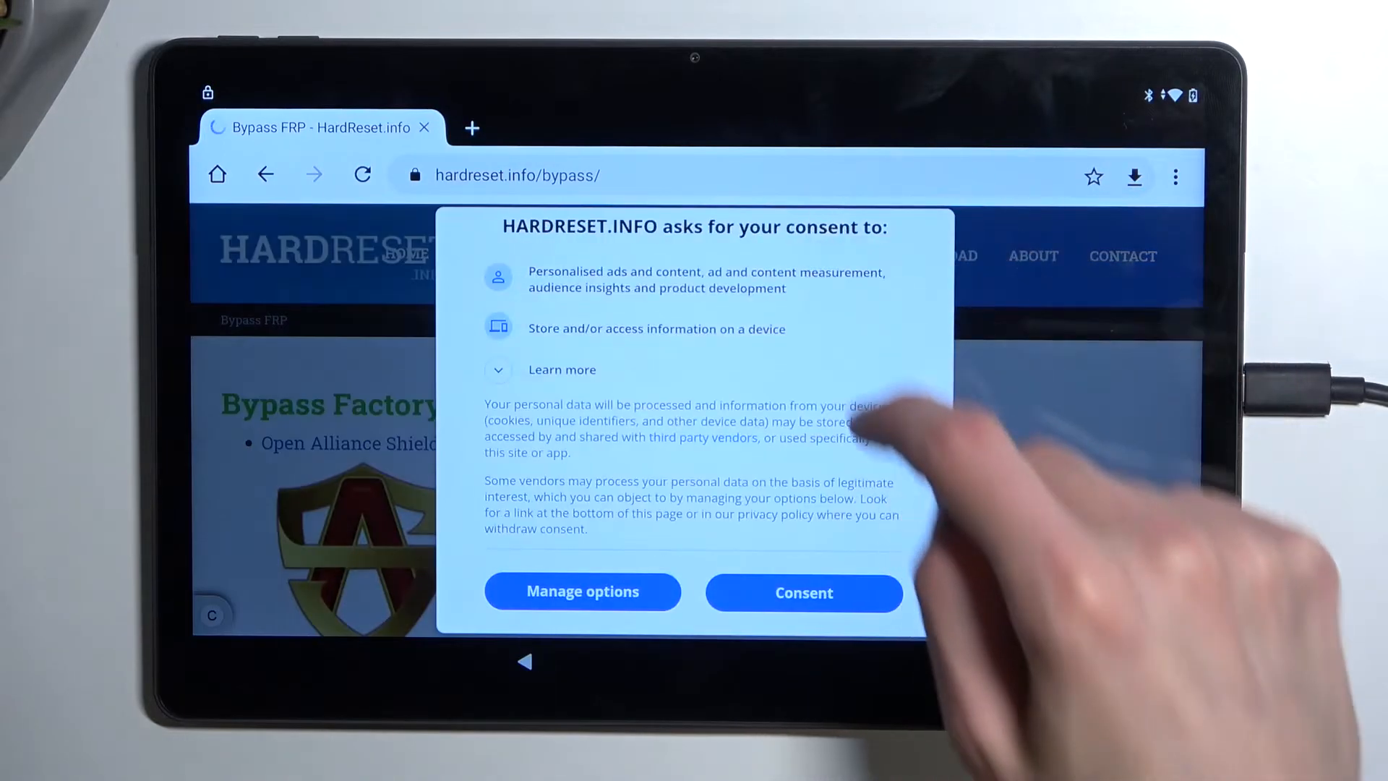
pyautogui.click(802, 591)
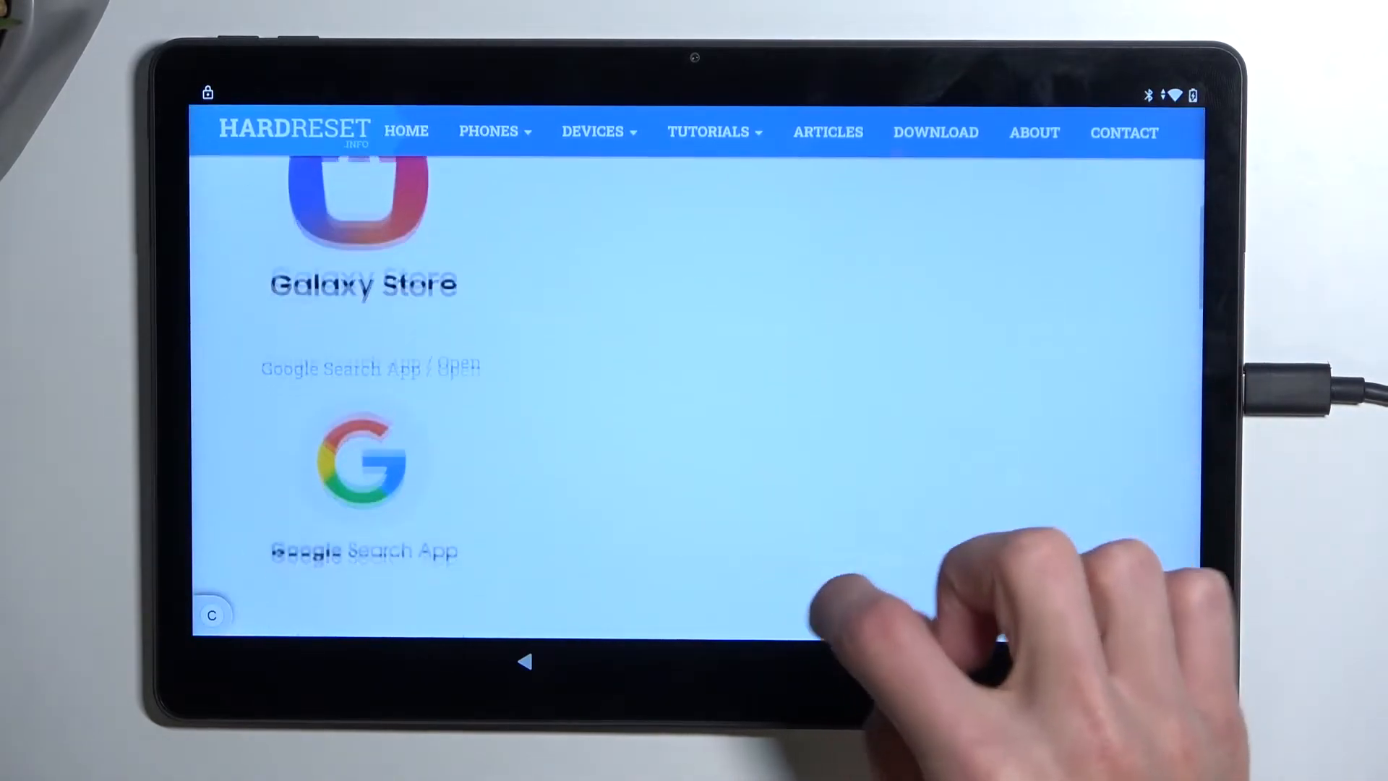
pyautogui.scroll(3)
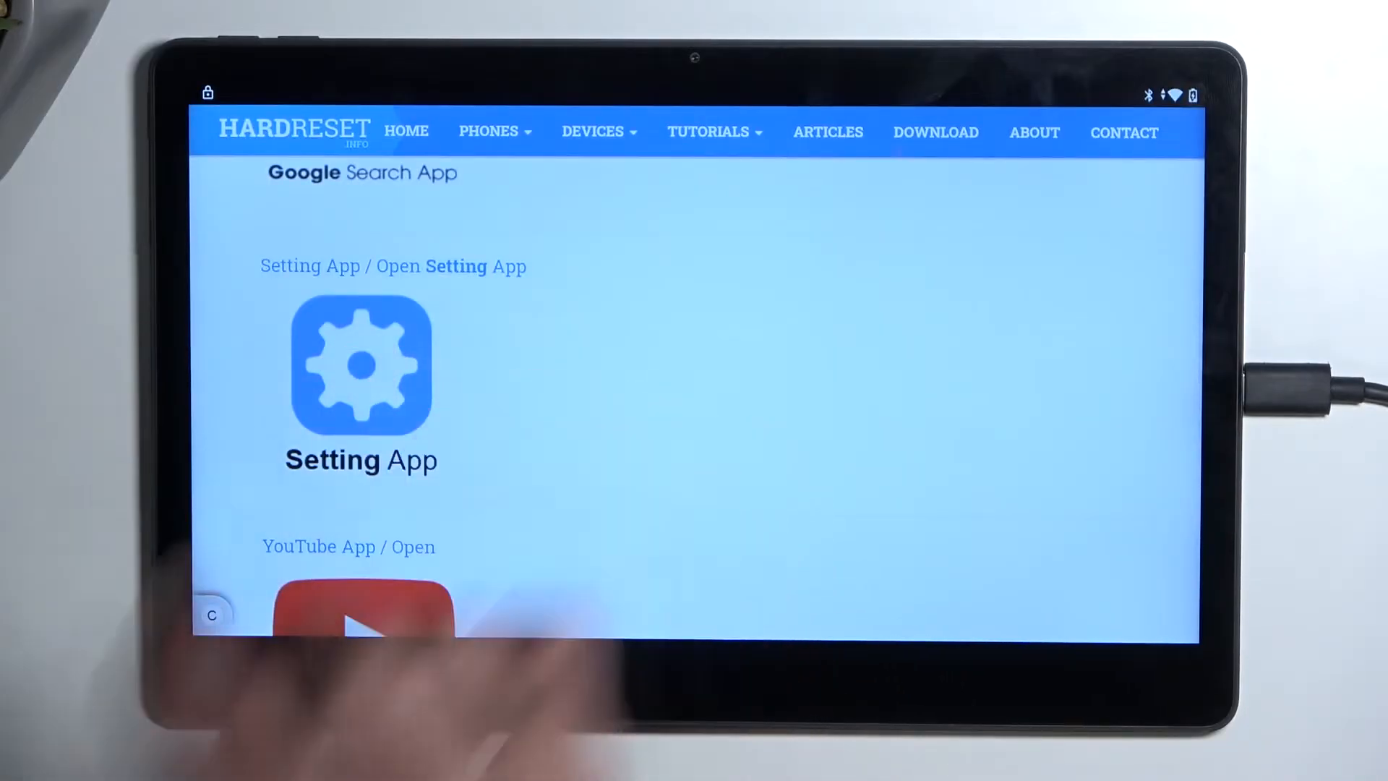
# Launch Settings from the bypass page and open Apps & notifications
pyautogui.click(361, 366)
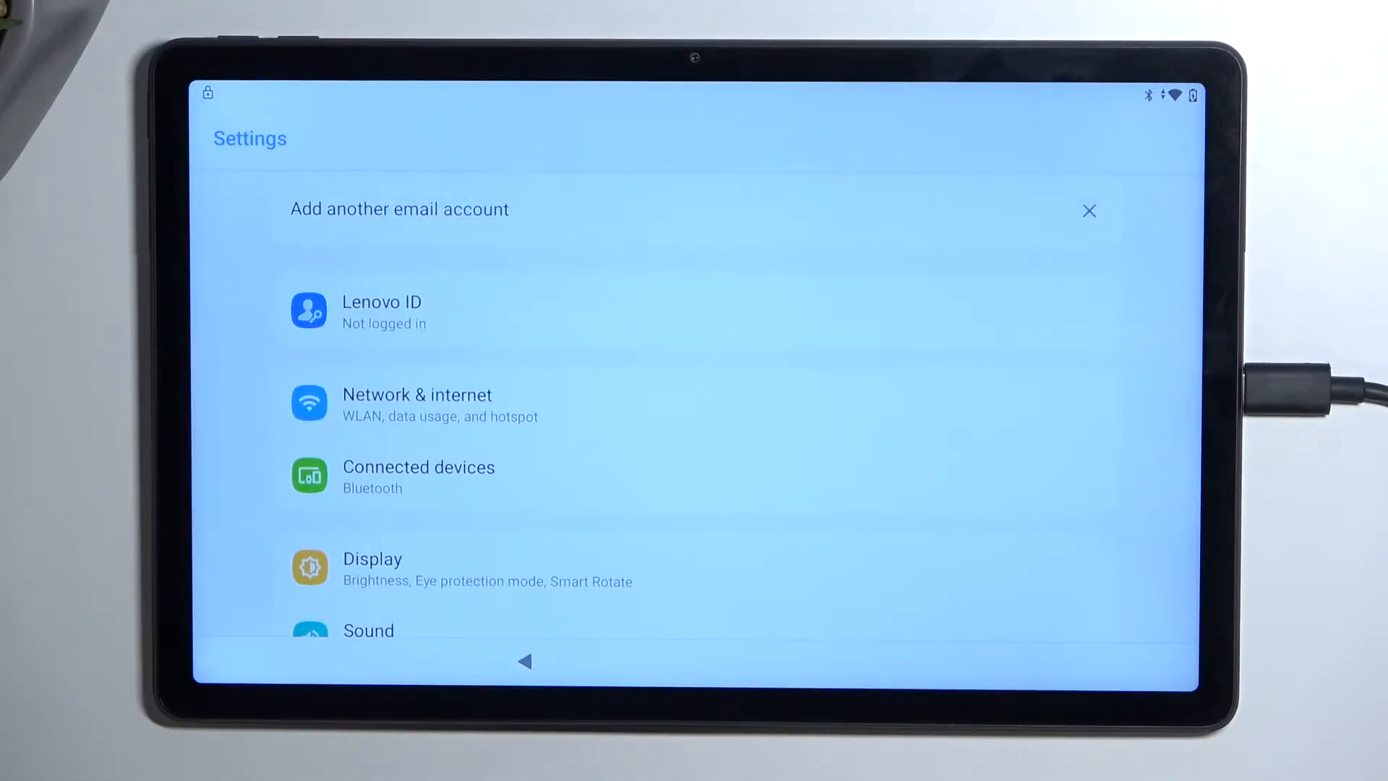
pyautogui.scroll(-3)
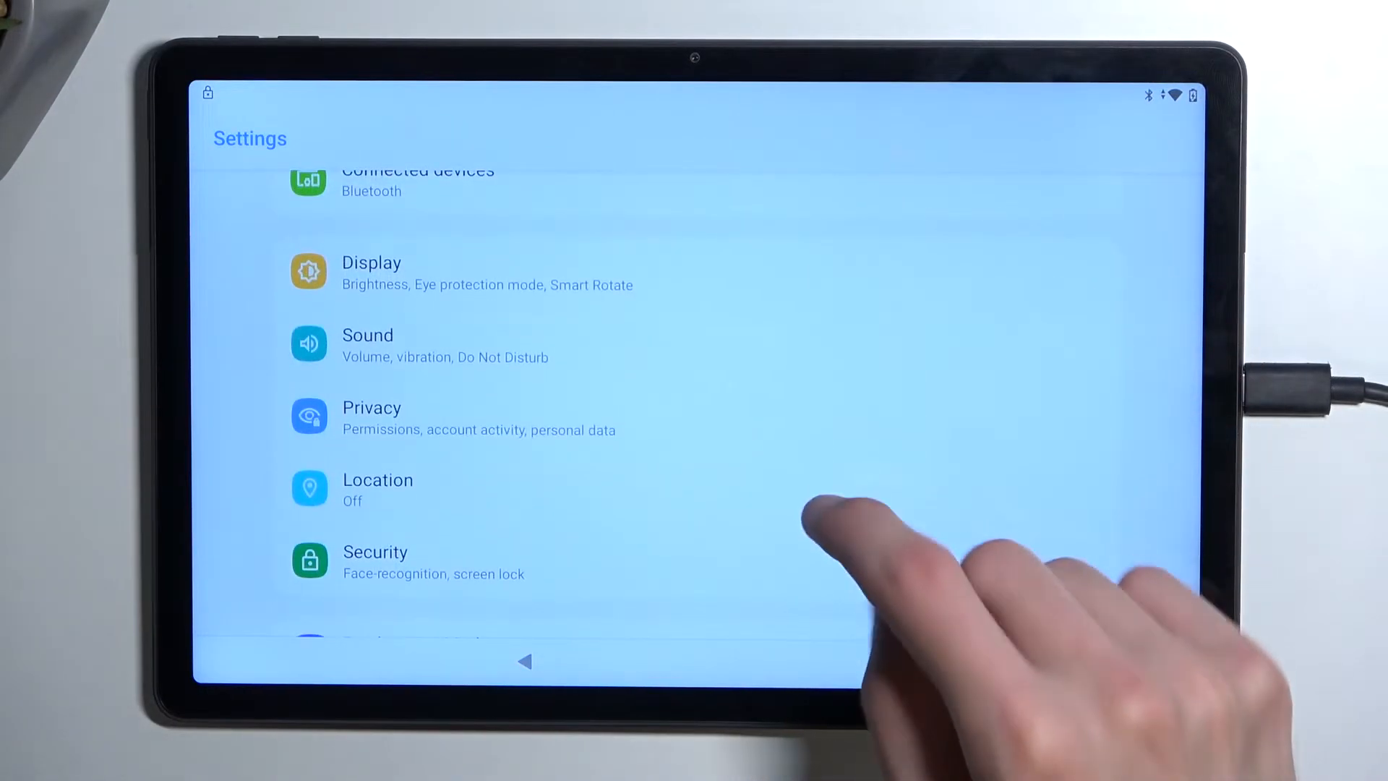
pyautogui.scroll(-3)
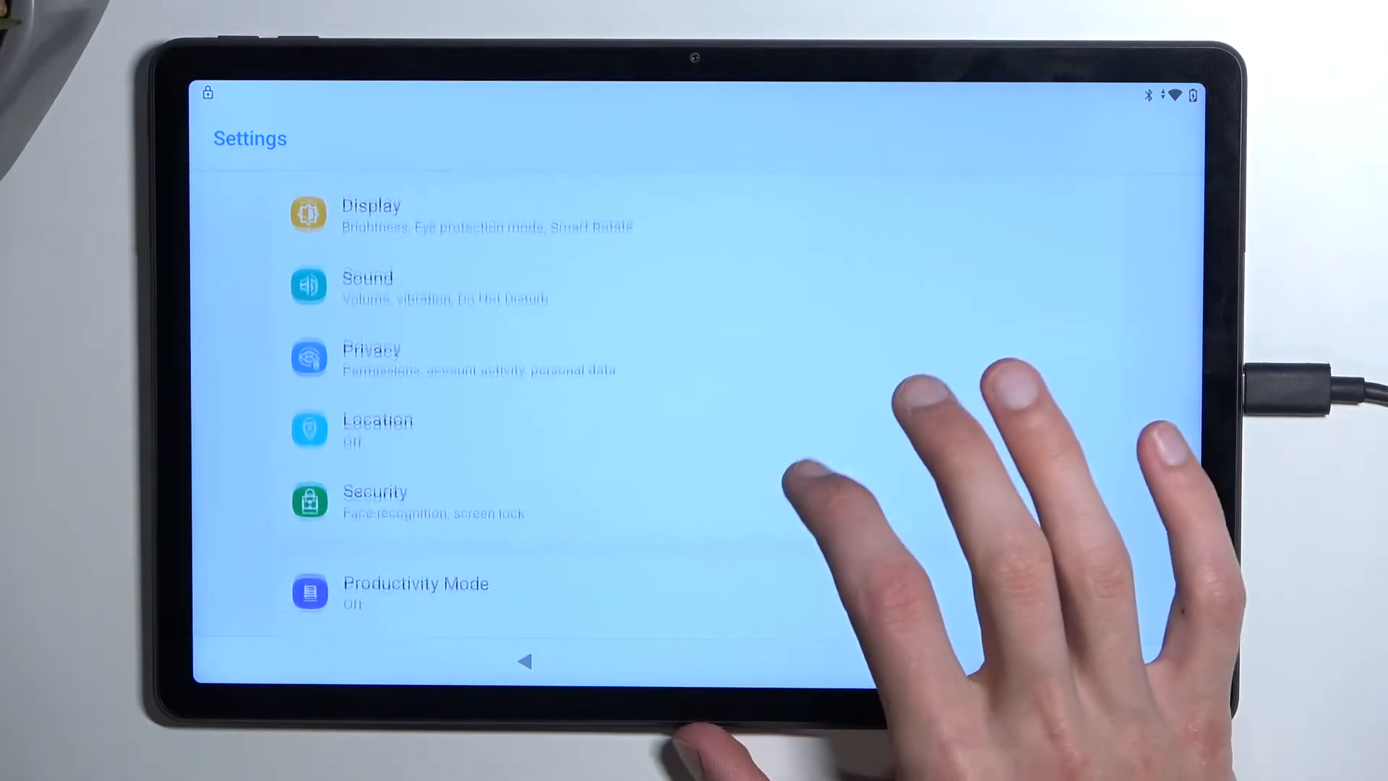
pyautogui.scroll(-3)
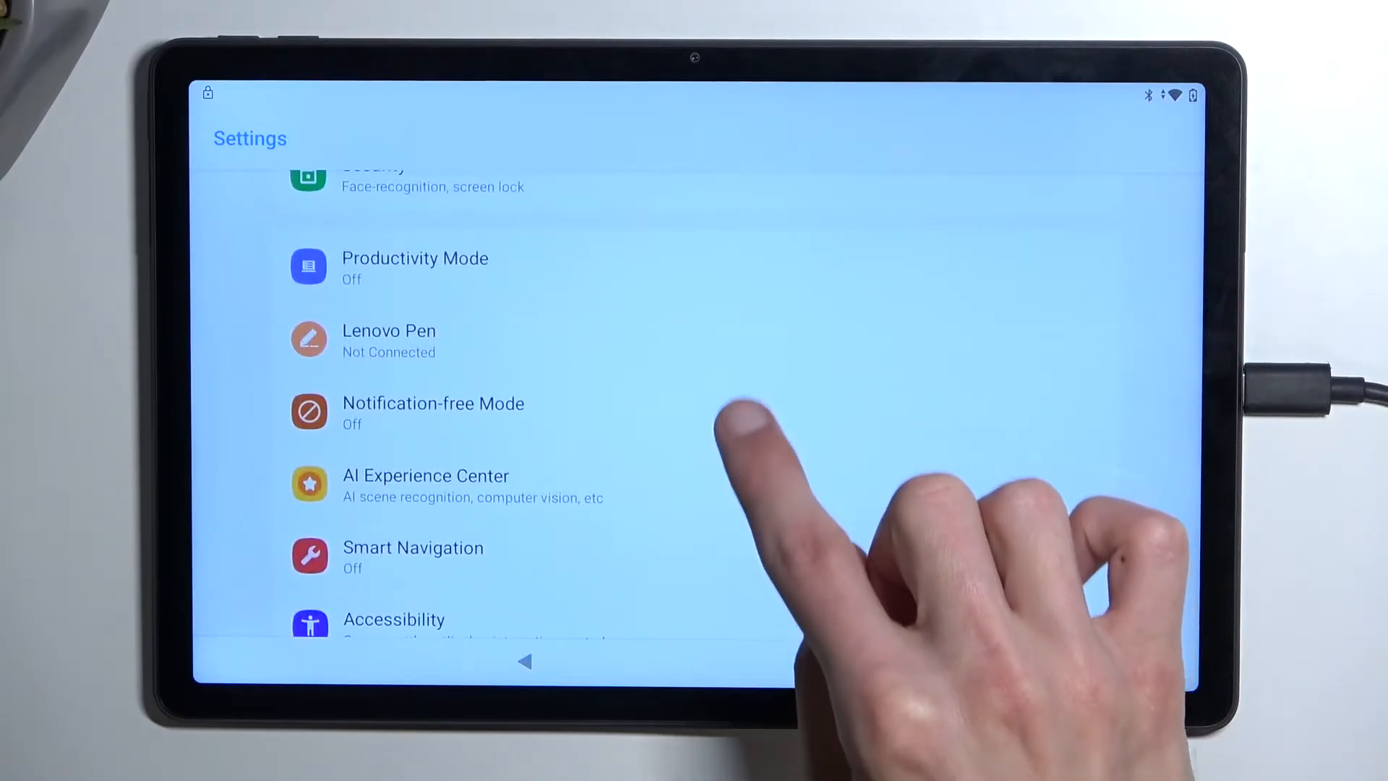
pyautogui.scroll(-3)
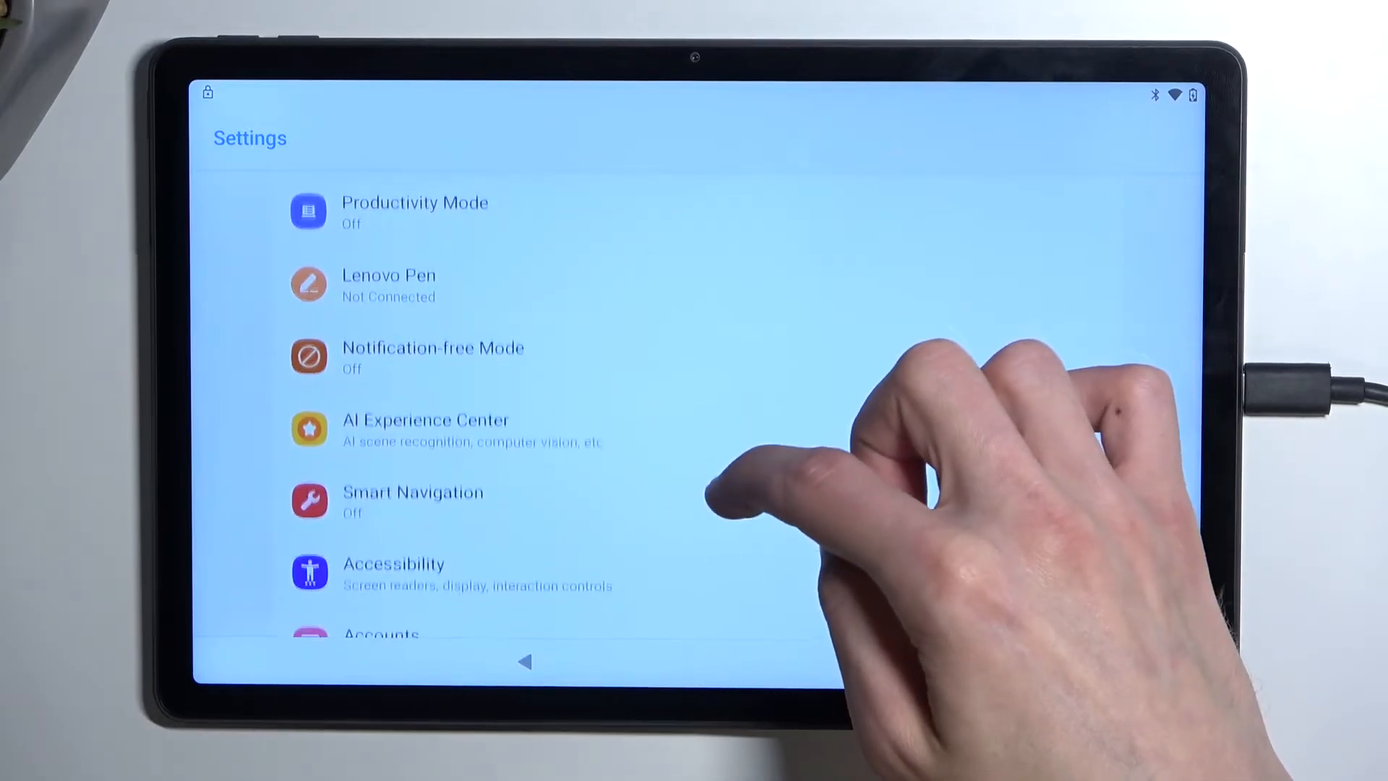
pyautogui.scroll(3)
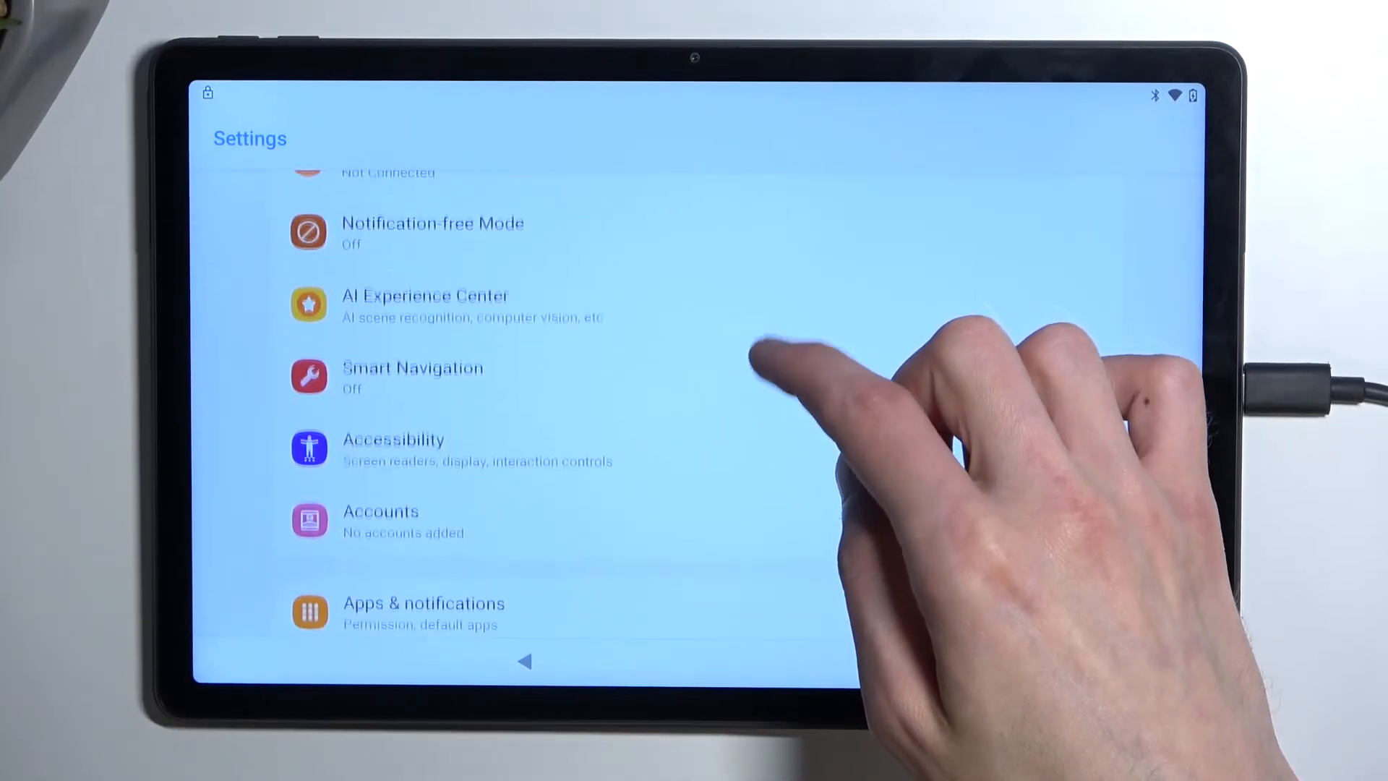
pyautogui.scroll(3)
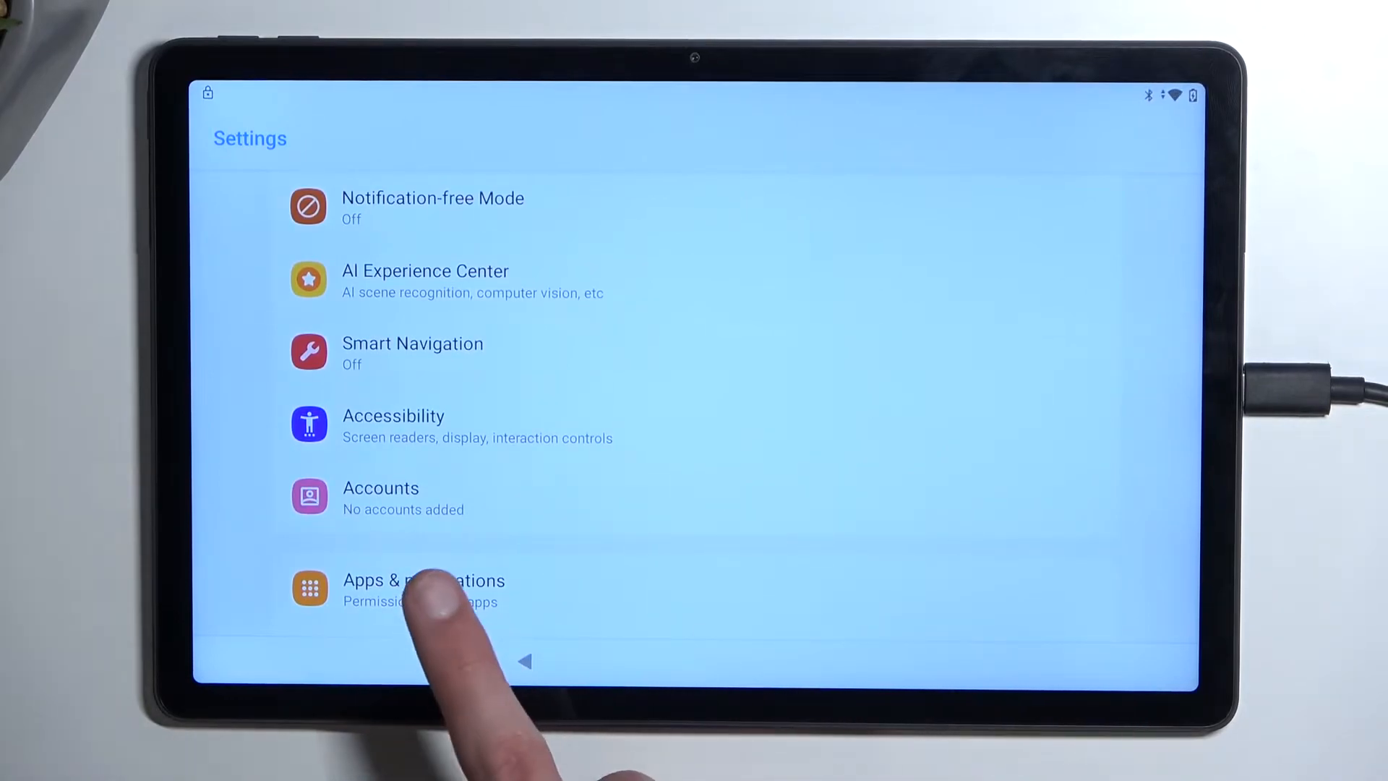
pyautogui.click(423, 580)
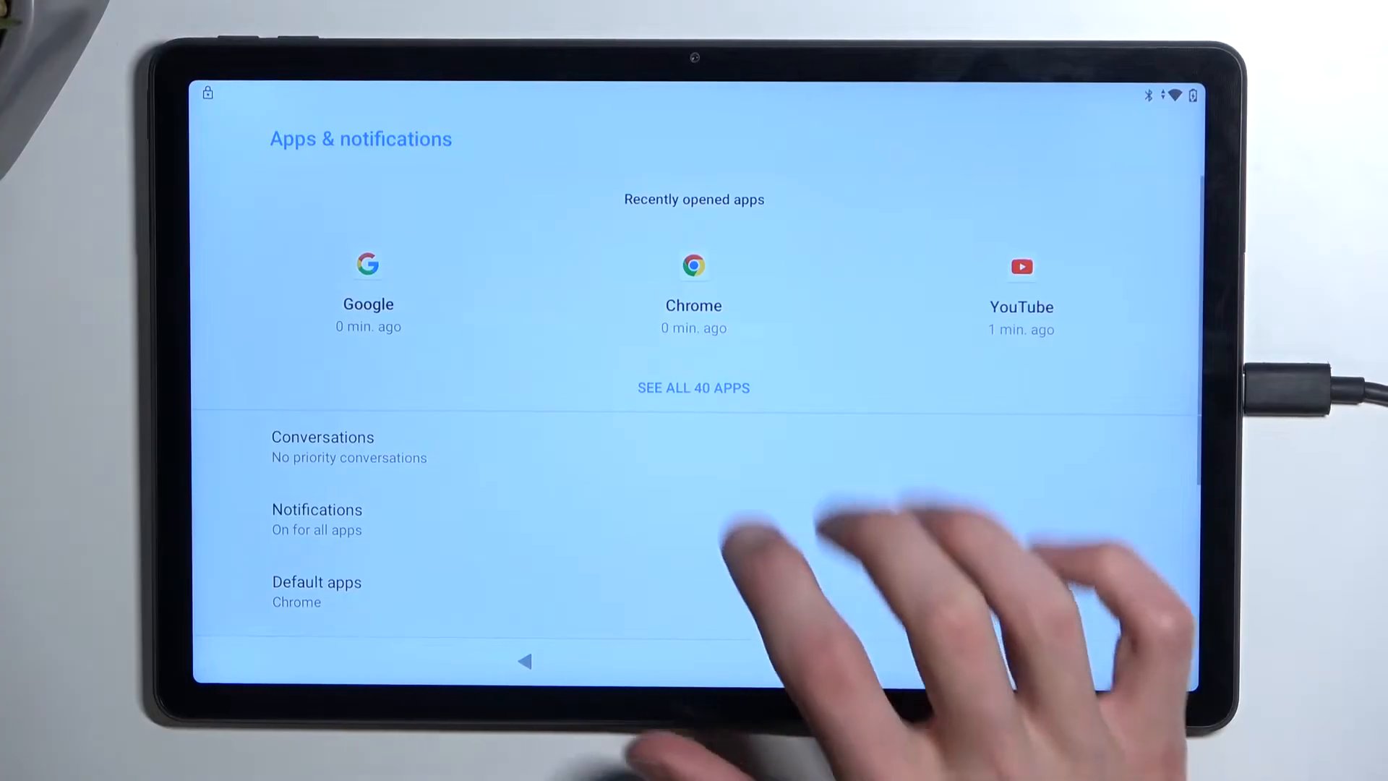
# Open Android Setup from See all 40 apps and confirm Force stop
pyautogui.click(693, 387)
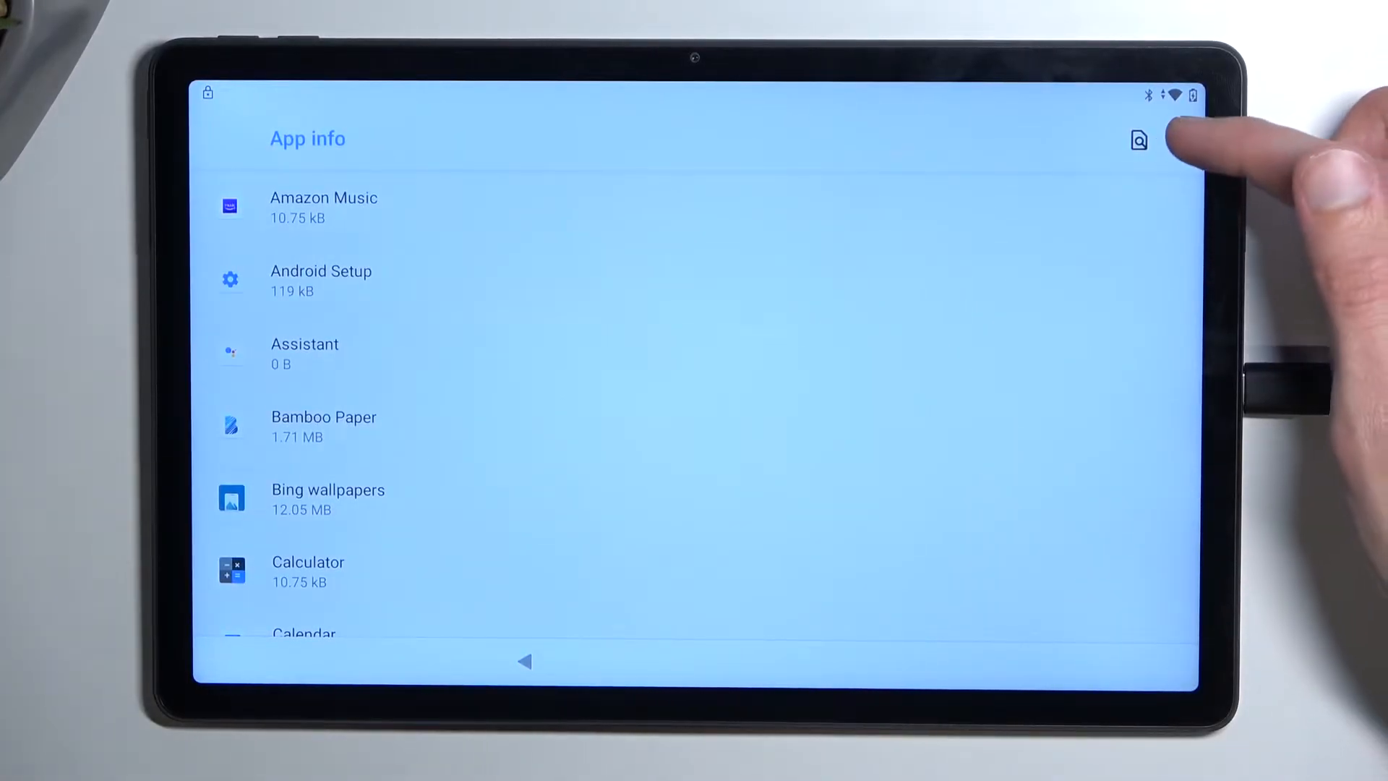
pyautogui.click(1138, 139)
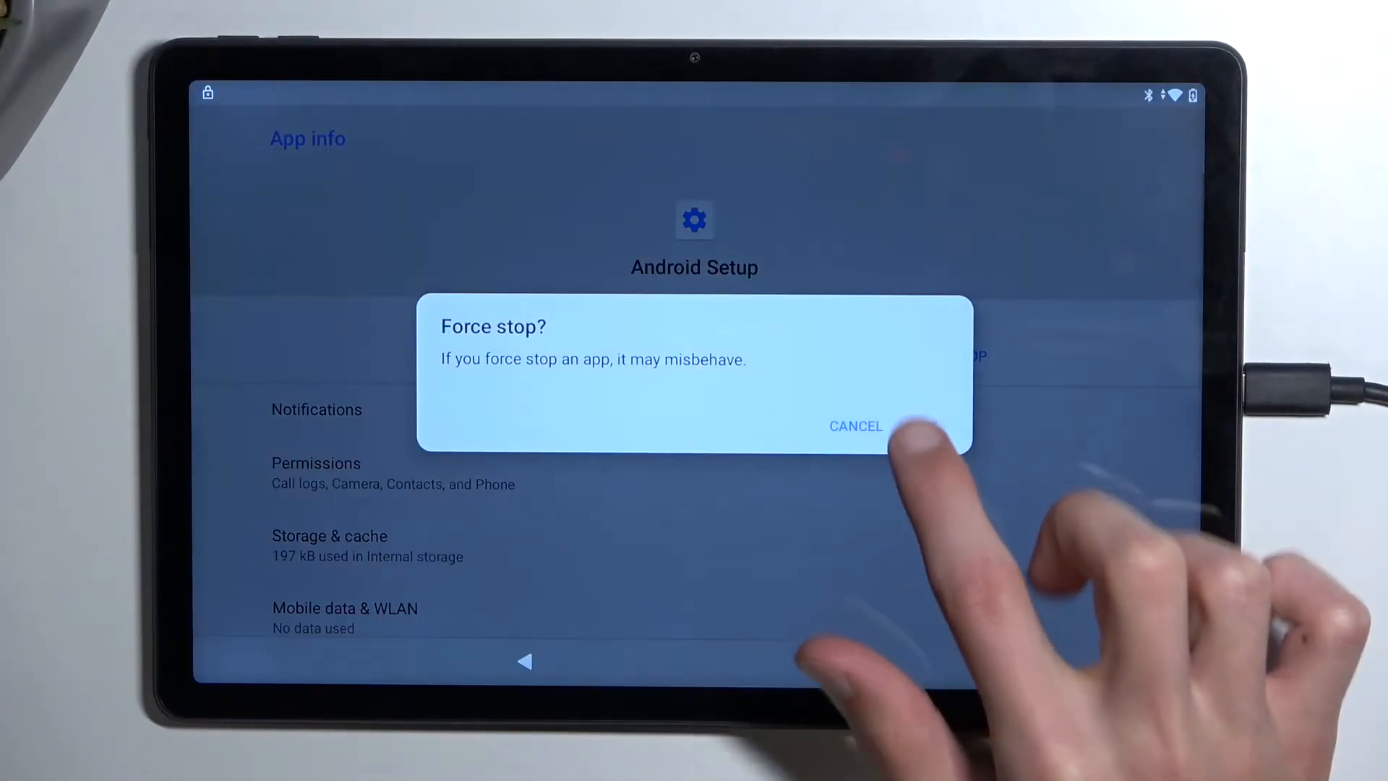
pyautogui.click(855, 426)
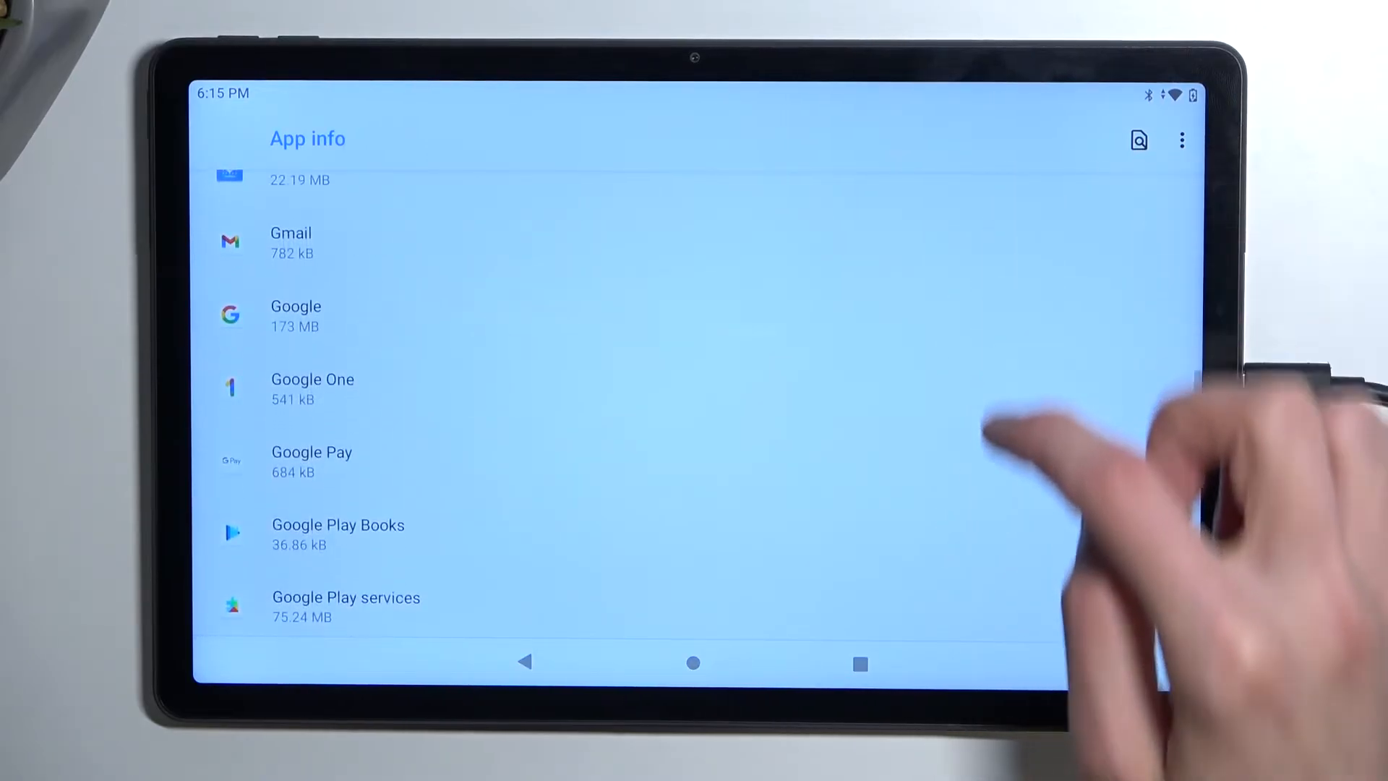
# Disable Google Play services from its app details page and return to the all-apps list
pyautogui.scroll(3)
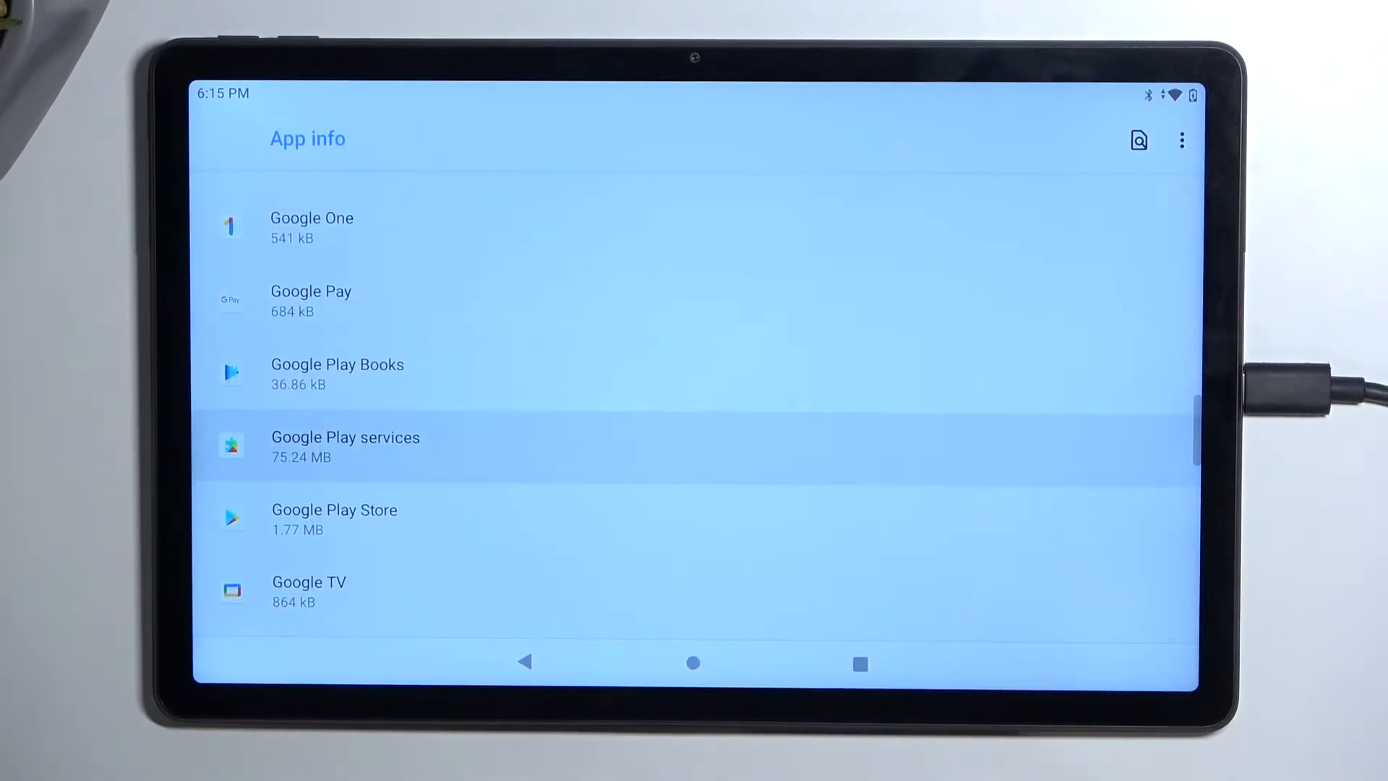
pyautogui.click(345, 442)
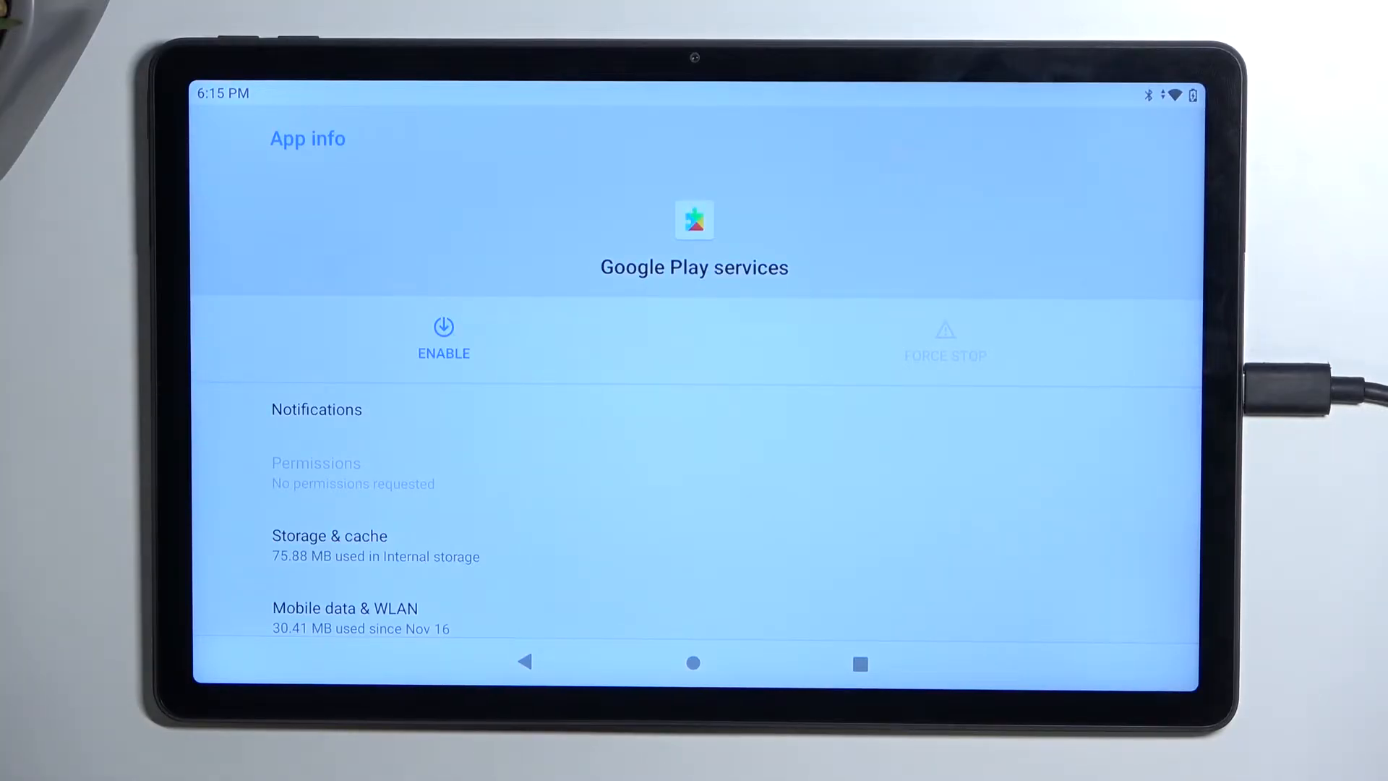
pyautogui.click(524, 662)
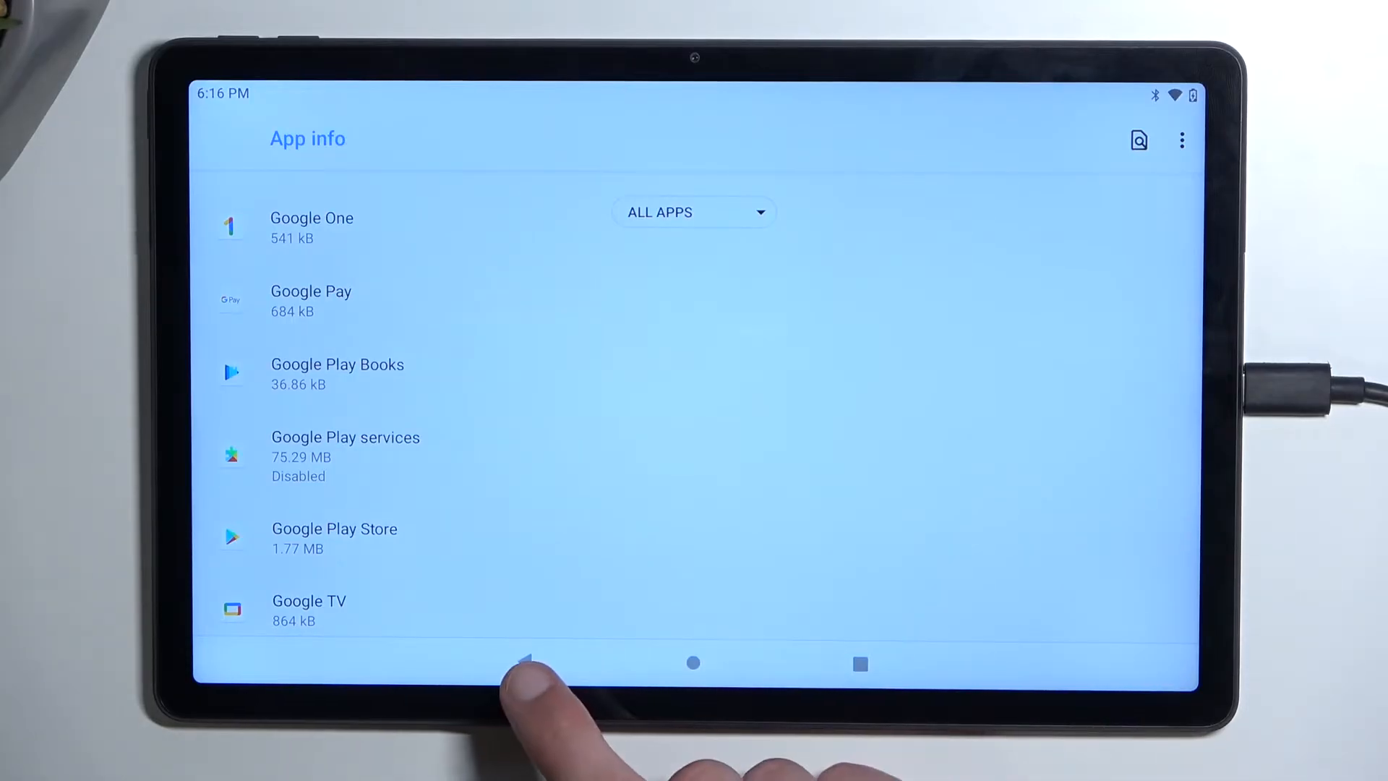
# Go back to the main Settings list, open Accessibility, and scroll toward Accessibility Menu
pyautogui.click(524, 662)
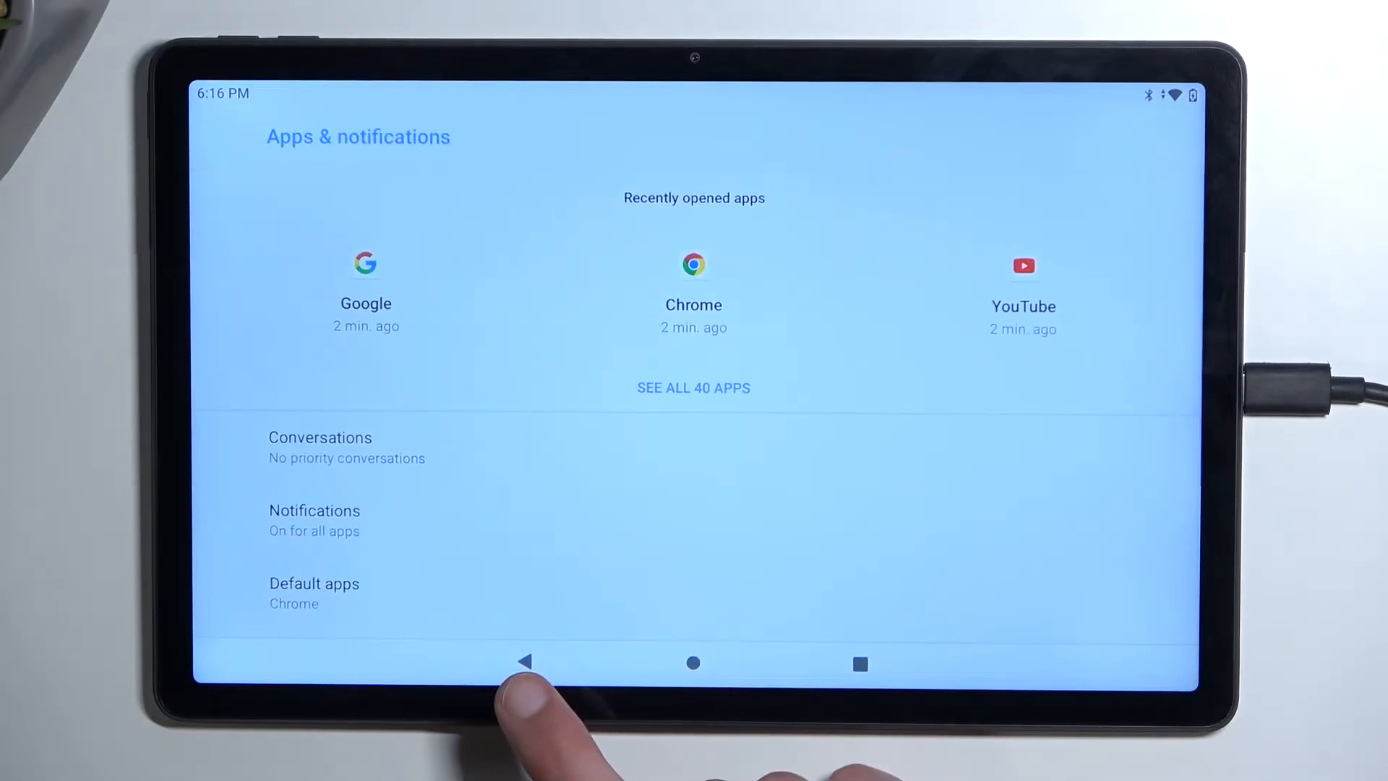
pyautogui.click(524, 662)
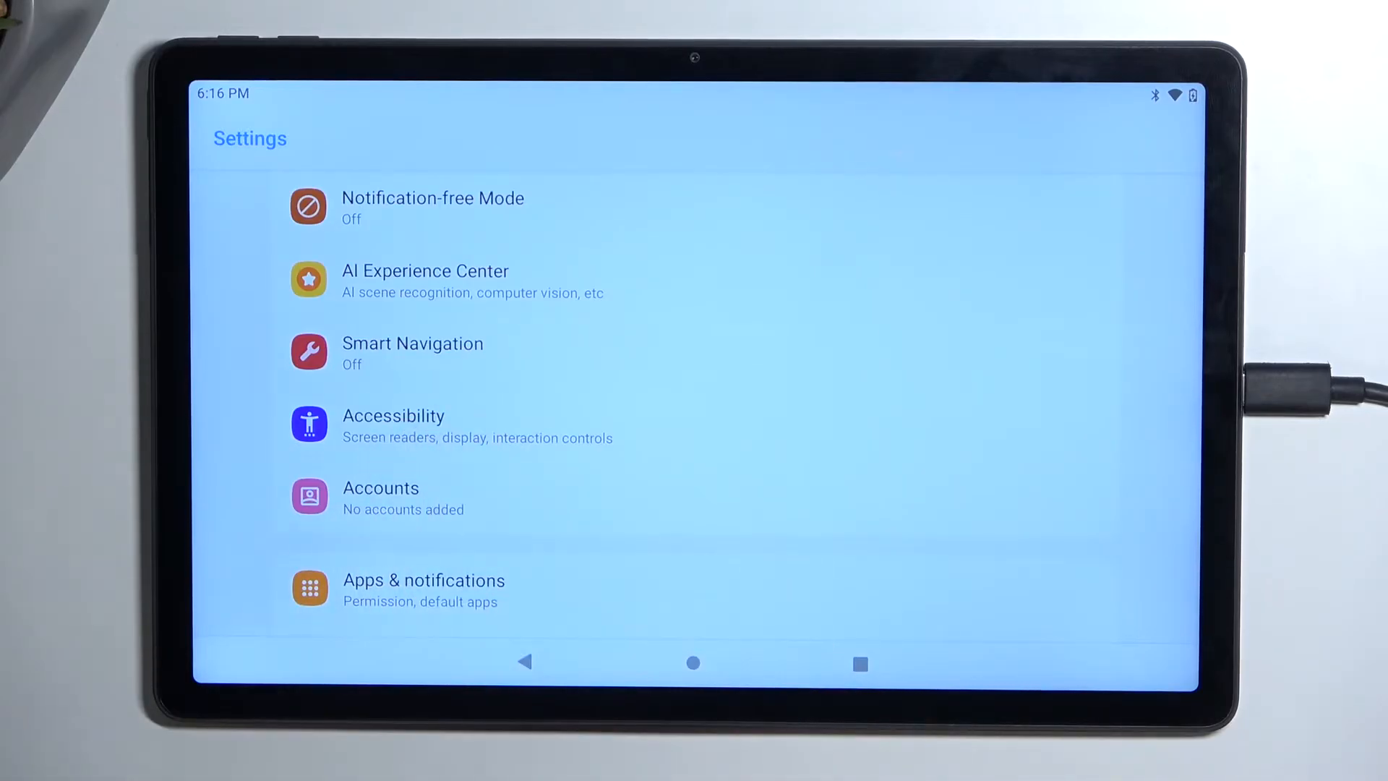
pyautogui.click(393, 417)
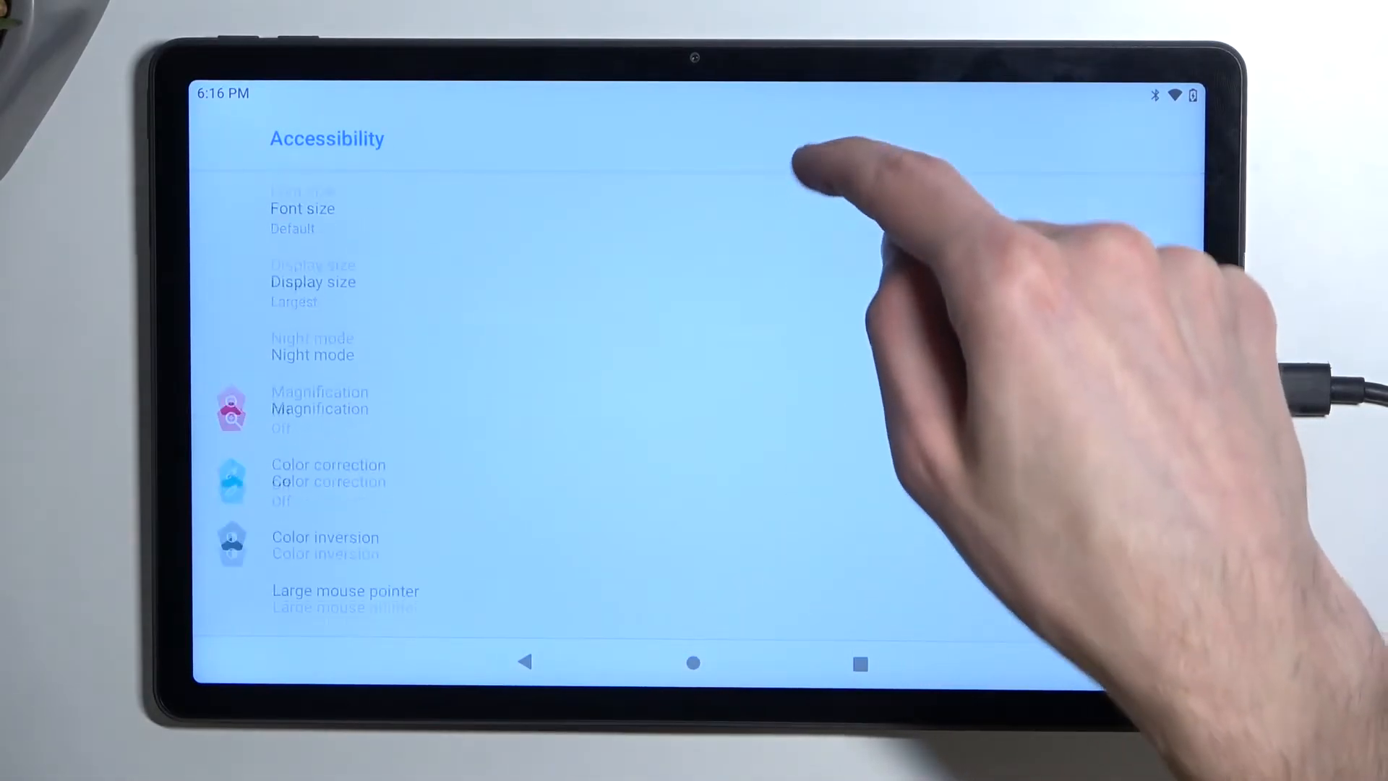
pyautogui.scroll(-3)
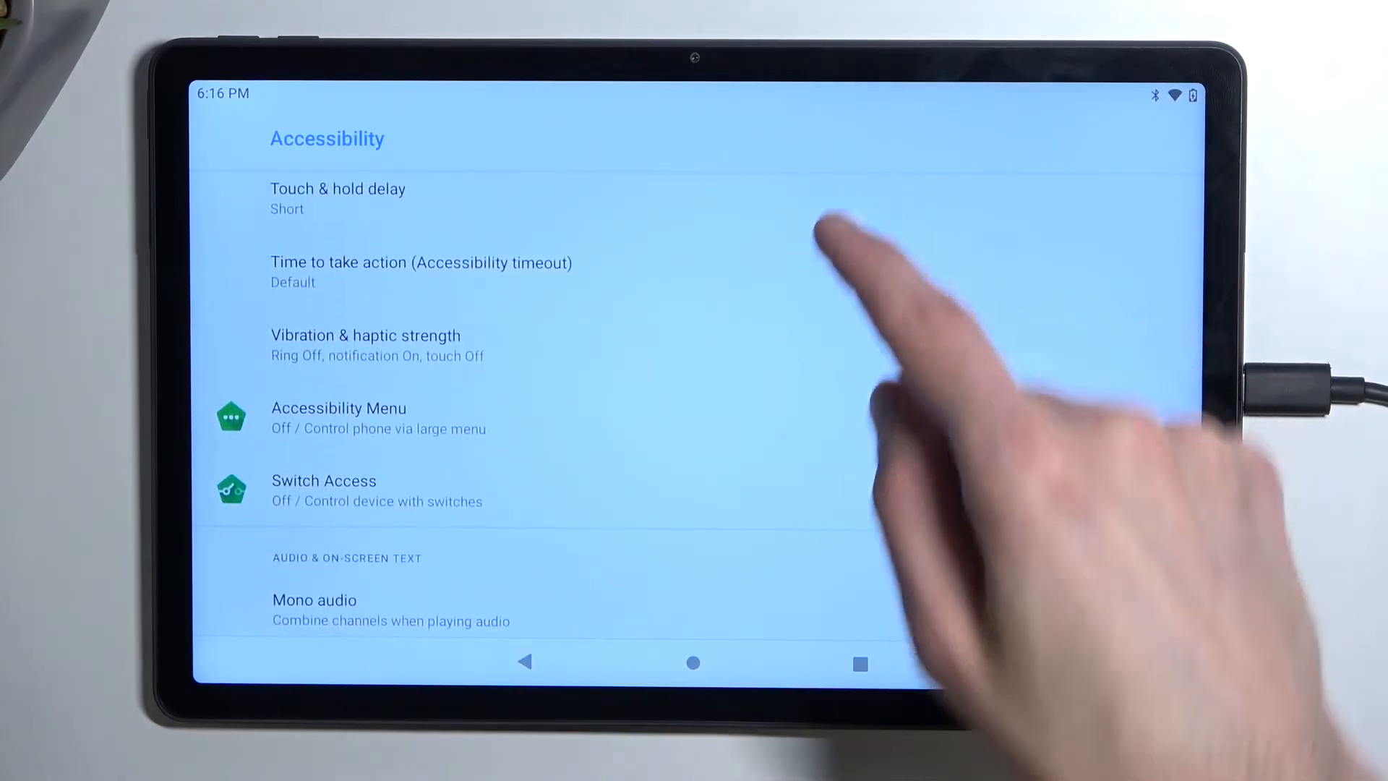
# Turn on Use Accessibility Menu, granting it full device control and dismissing the tip
pyautogui.click(339, 407)
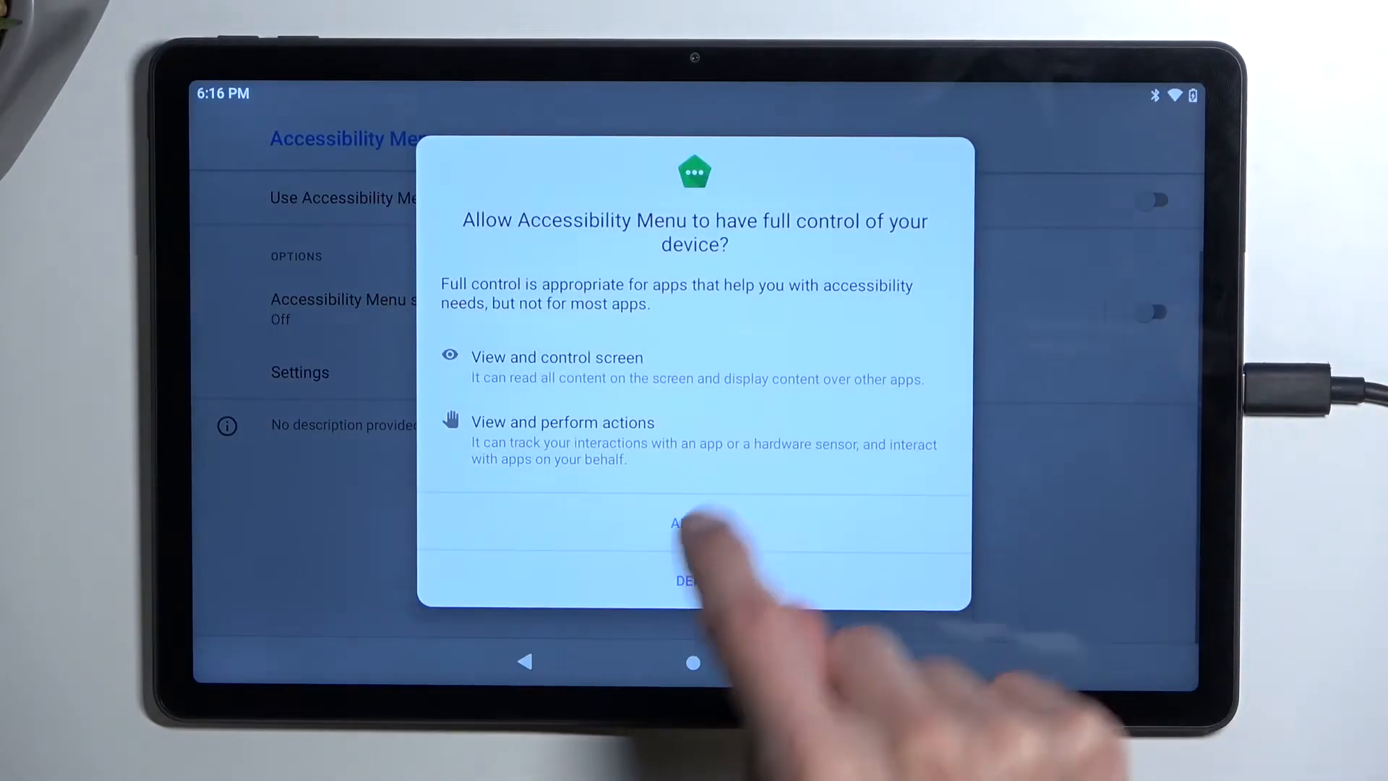
pyautogui.click(681, 523)
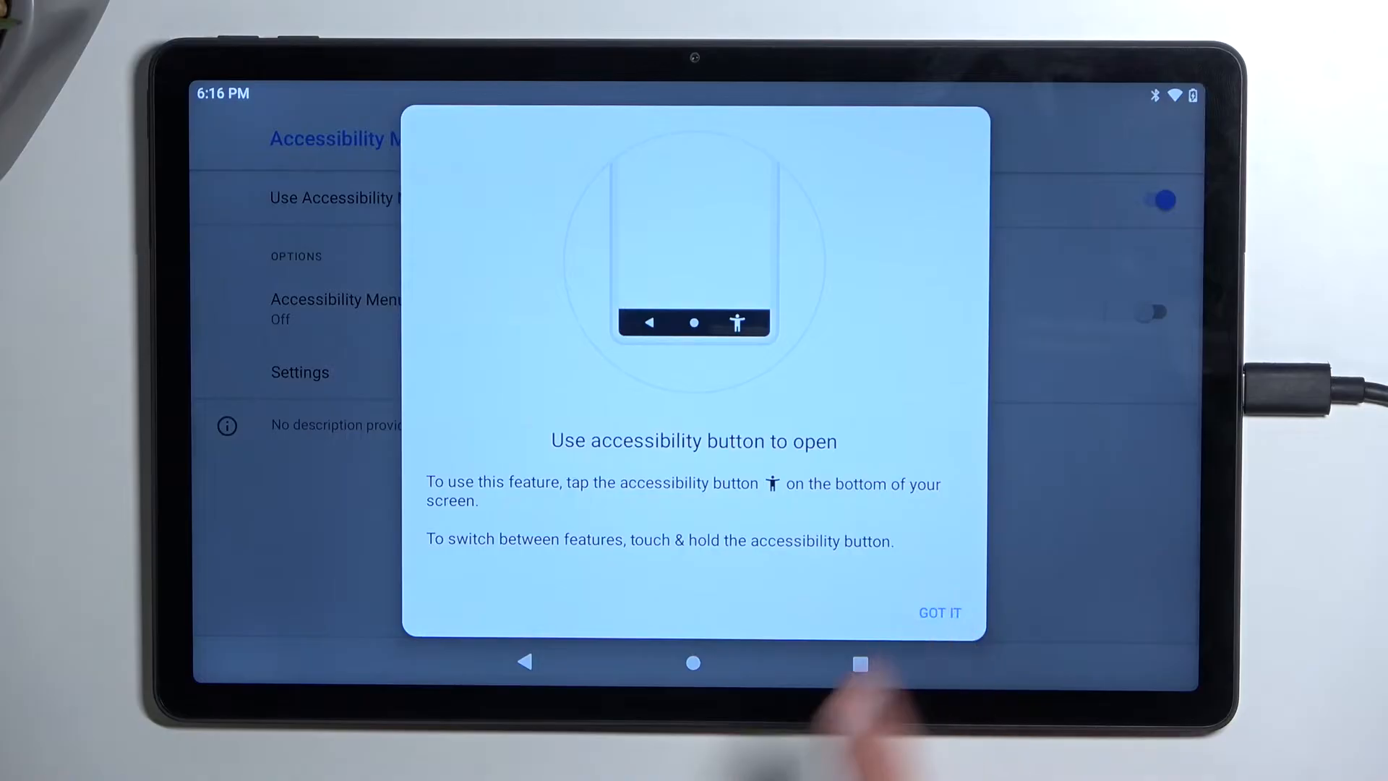
pyautogui.click(938, 612)
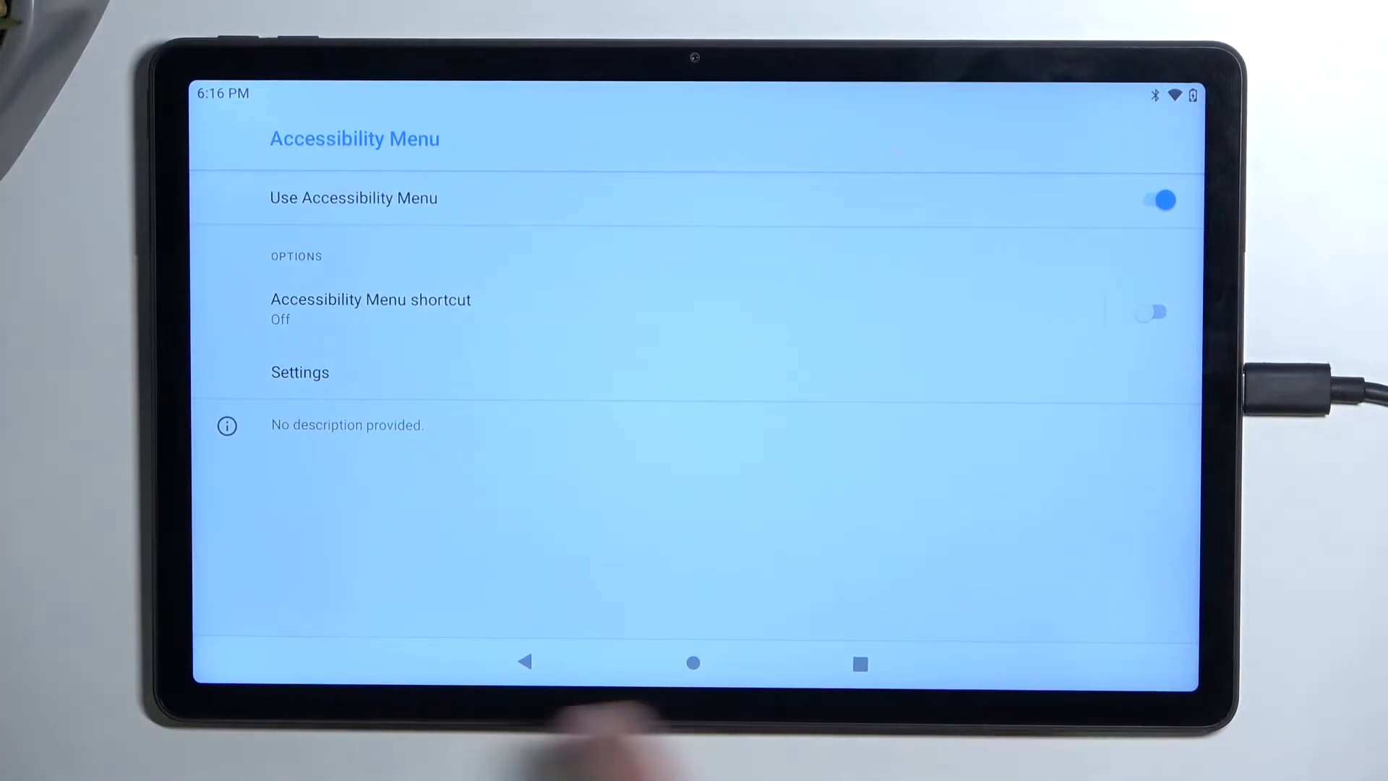
pyautogui.click(1155, 200)
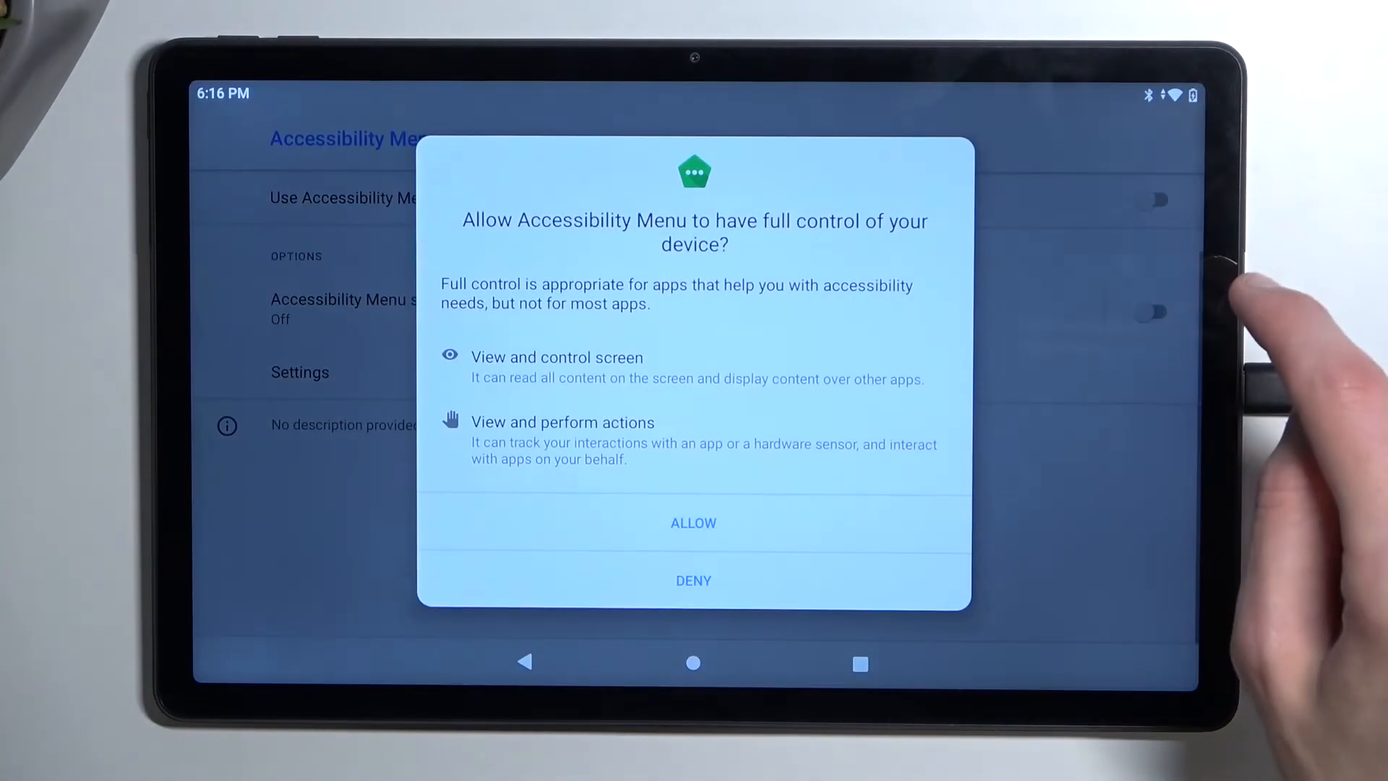
pyautogui.click(693, 521)
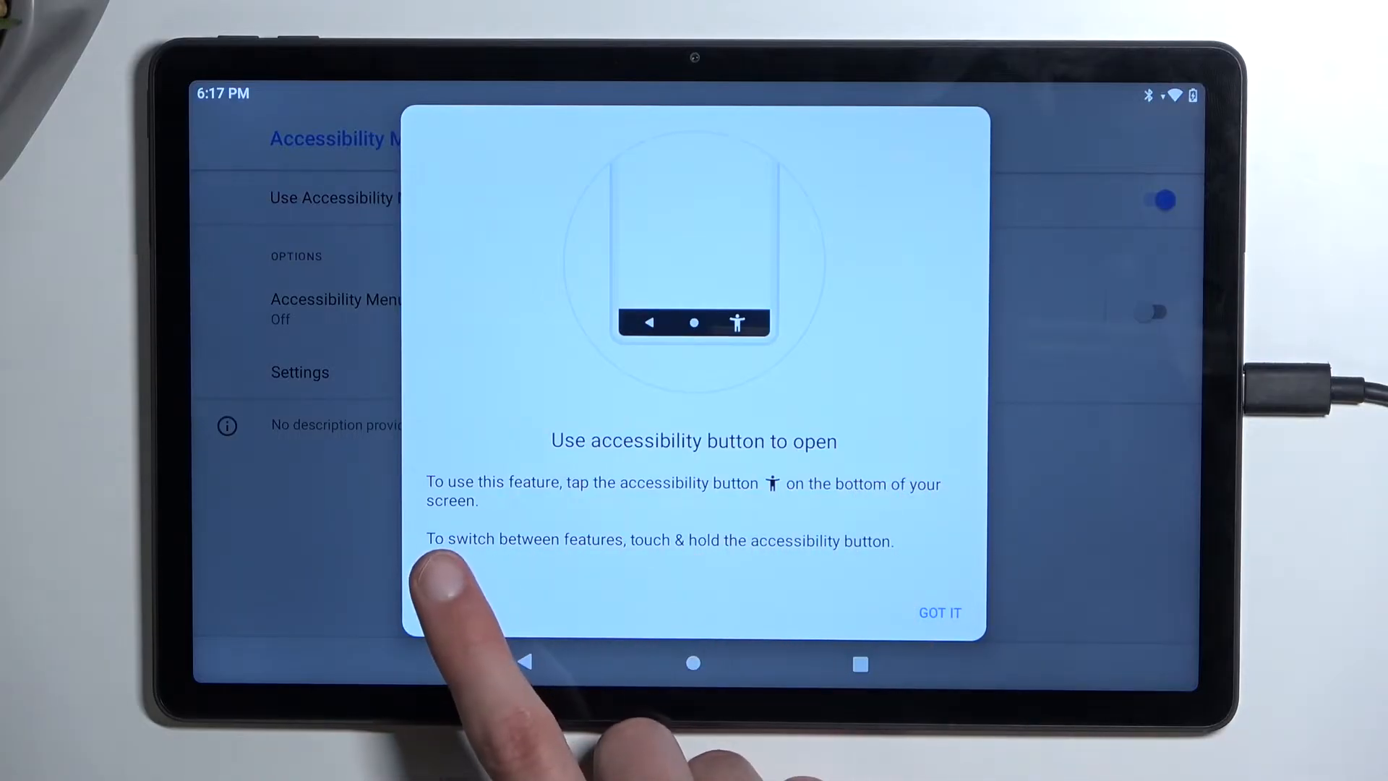
pyautogui.moveTo(451, 602)
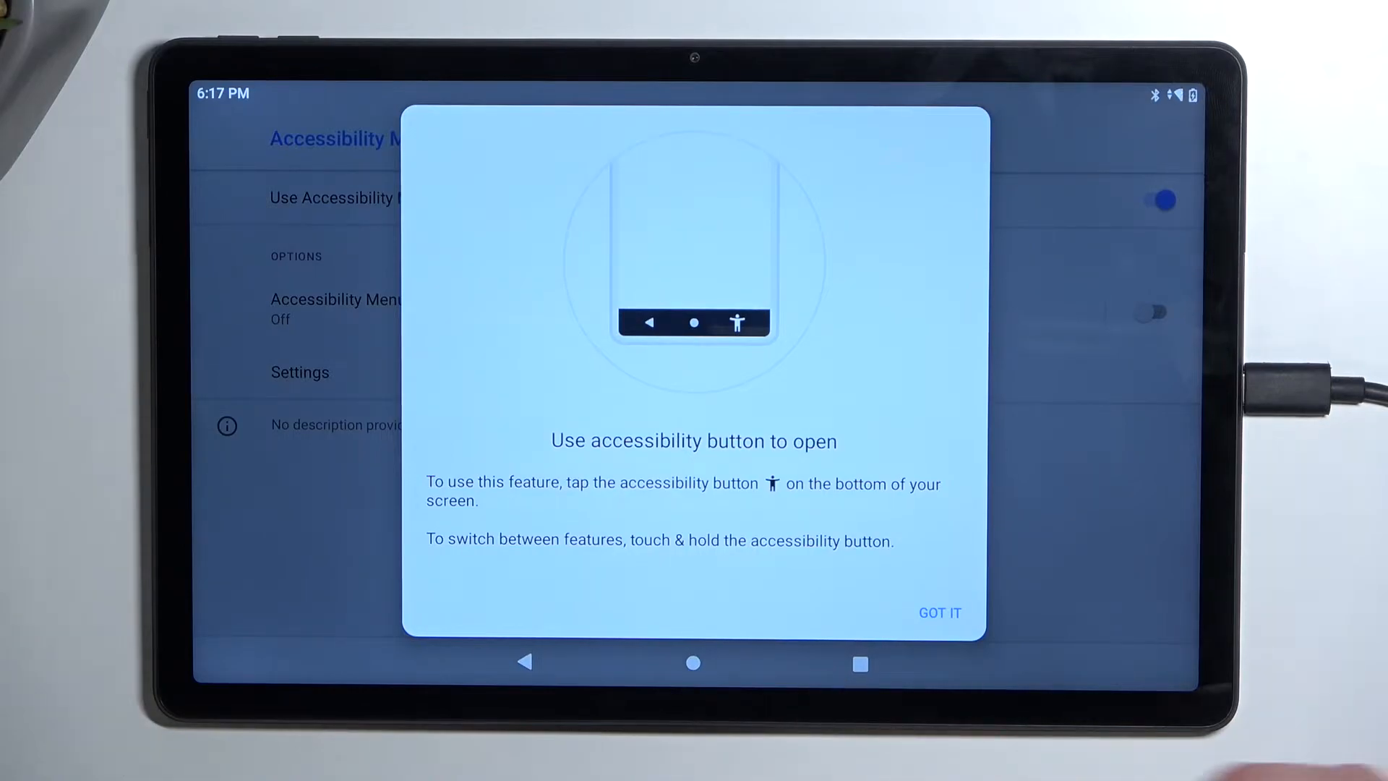
# Switch on the Accessibility Menu shortcut and dismiss the accessibility button explanation
pyautogui.click(939, 612)
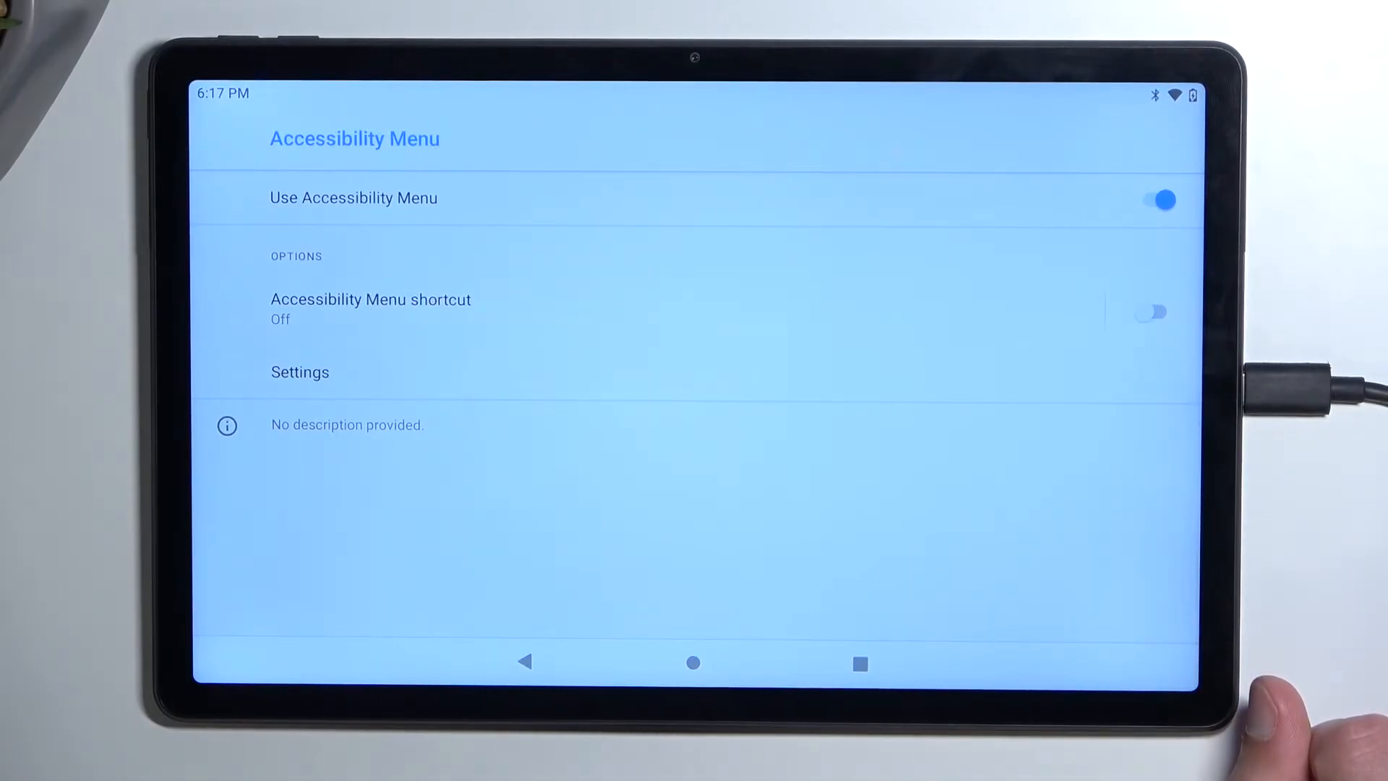
pyautogui.click(1151, 312)
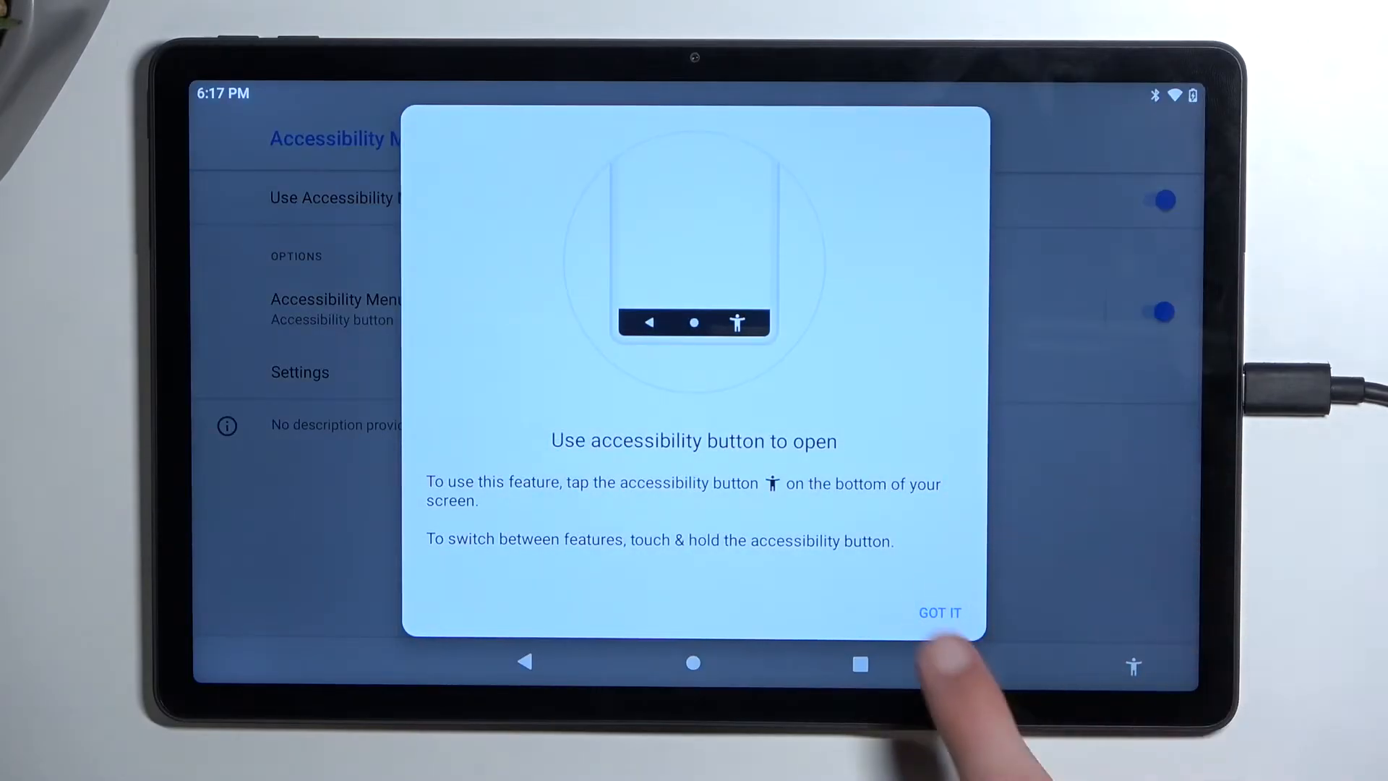
pyautogui.click(937, 612)
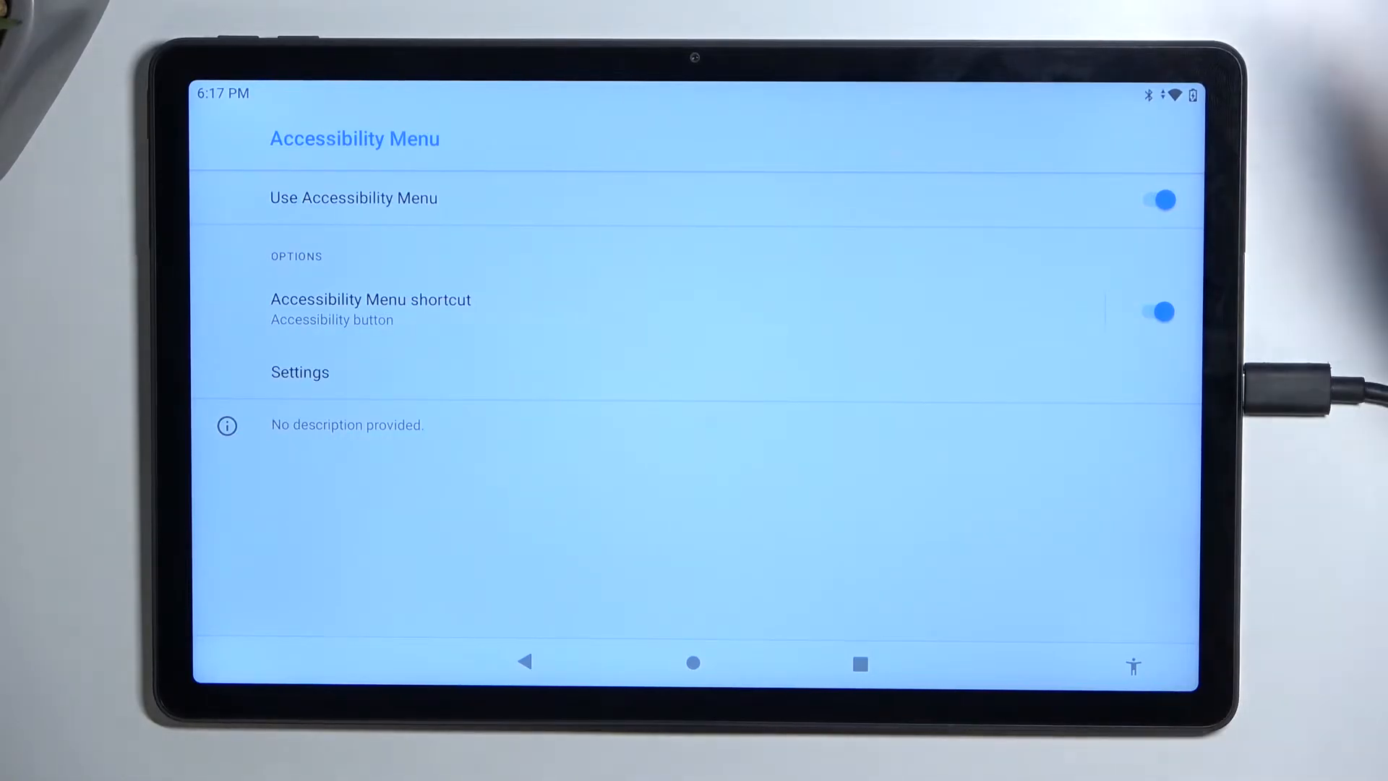
pyautogui.click(524, 662)
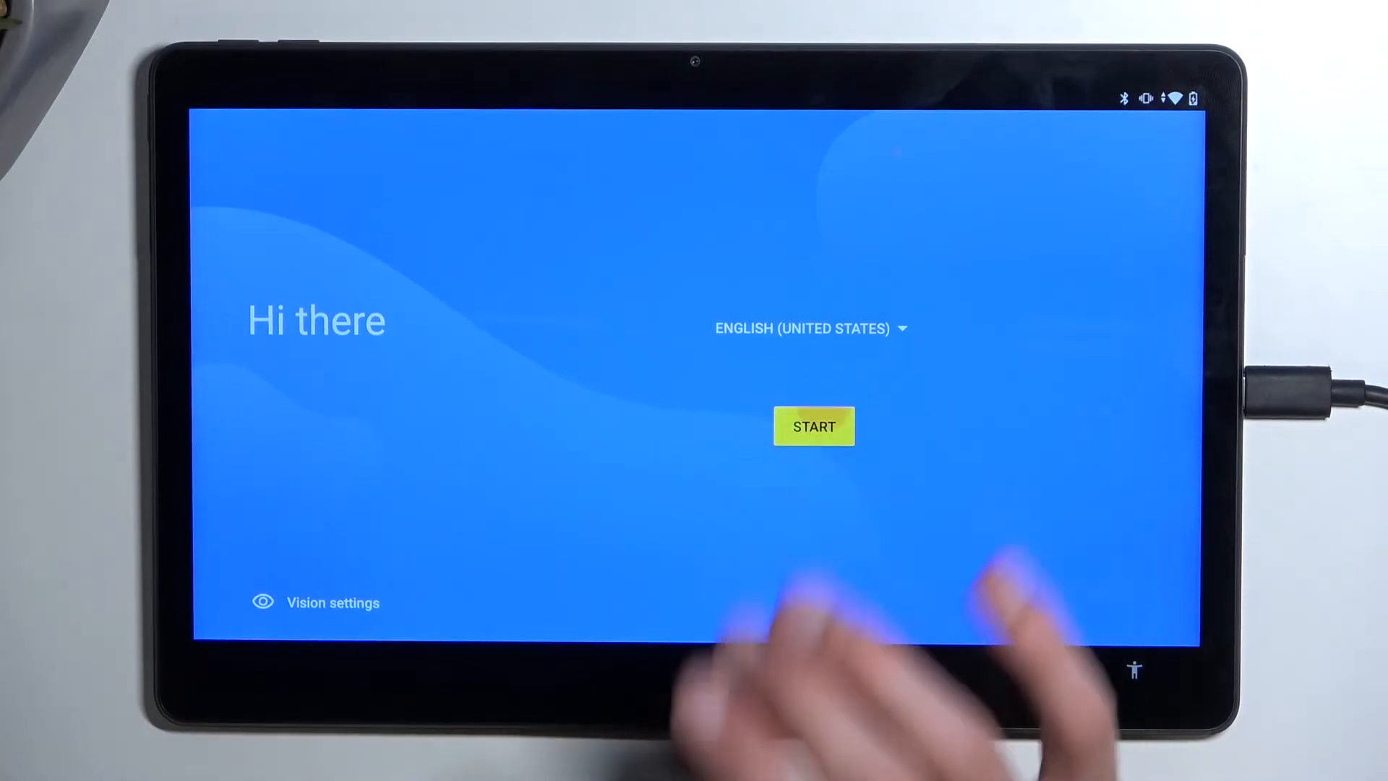
# Start tablet setup, accept Lenovo's agreements, and choose Don't copy for apps and data
pyautogui.click(812, 426)
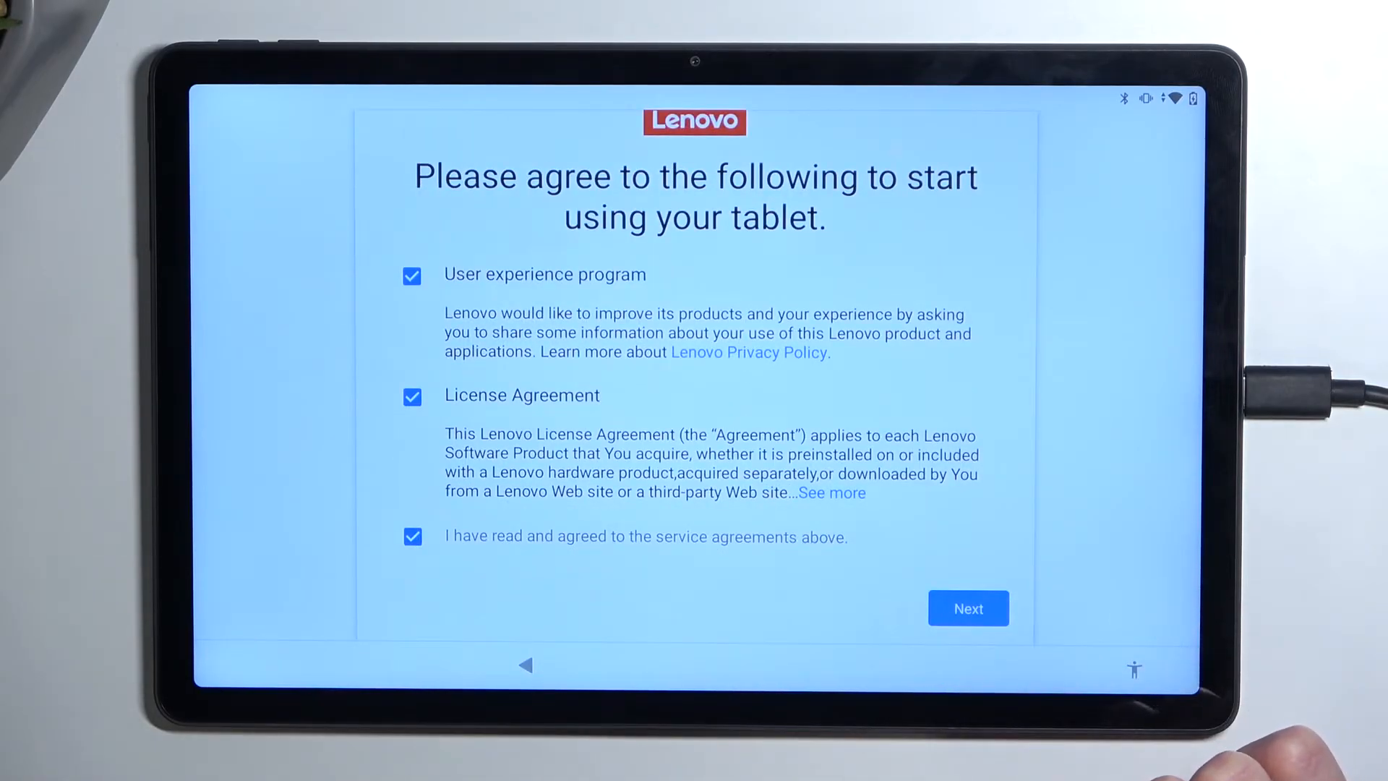
pyautogui.click(967, 608)
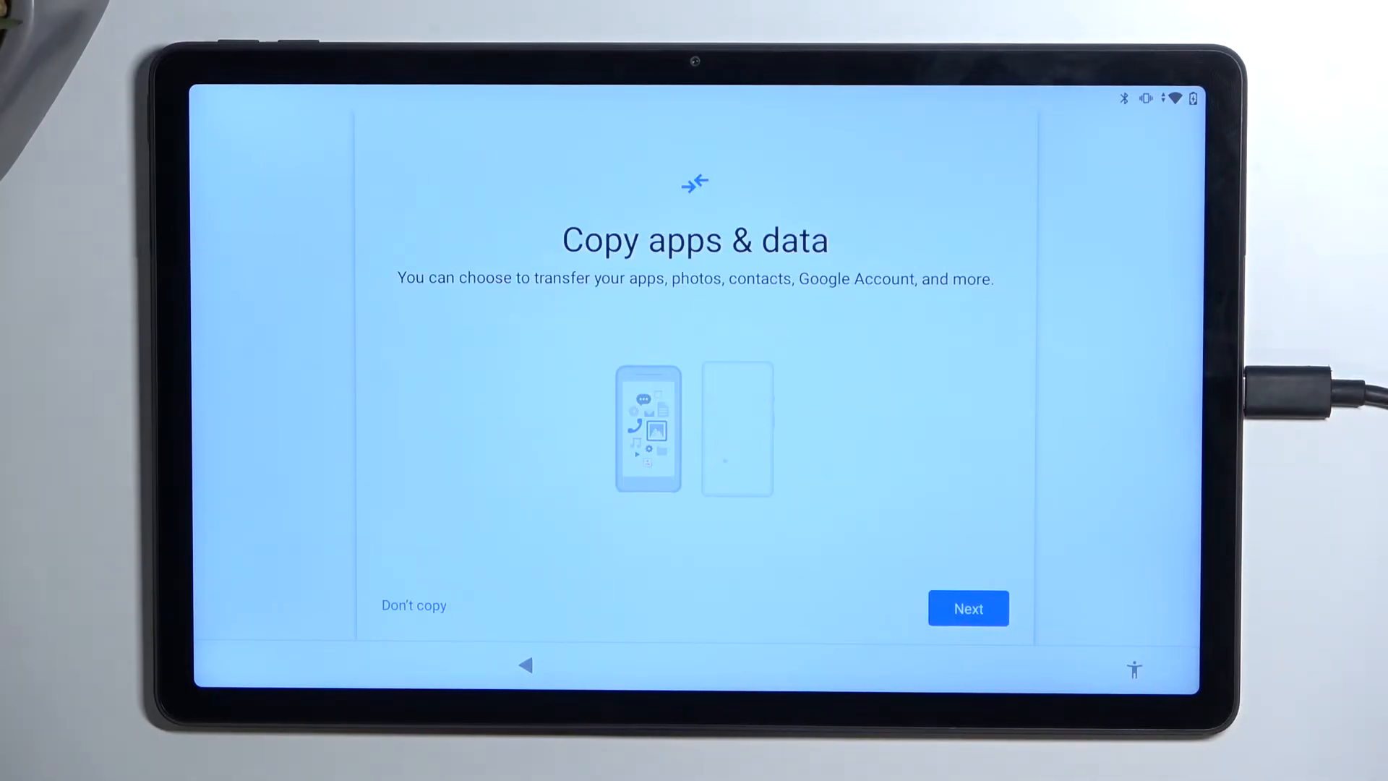
pyautogui.click(967, 608)
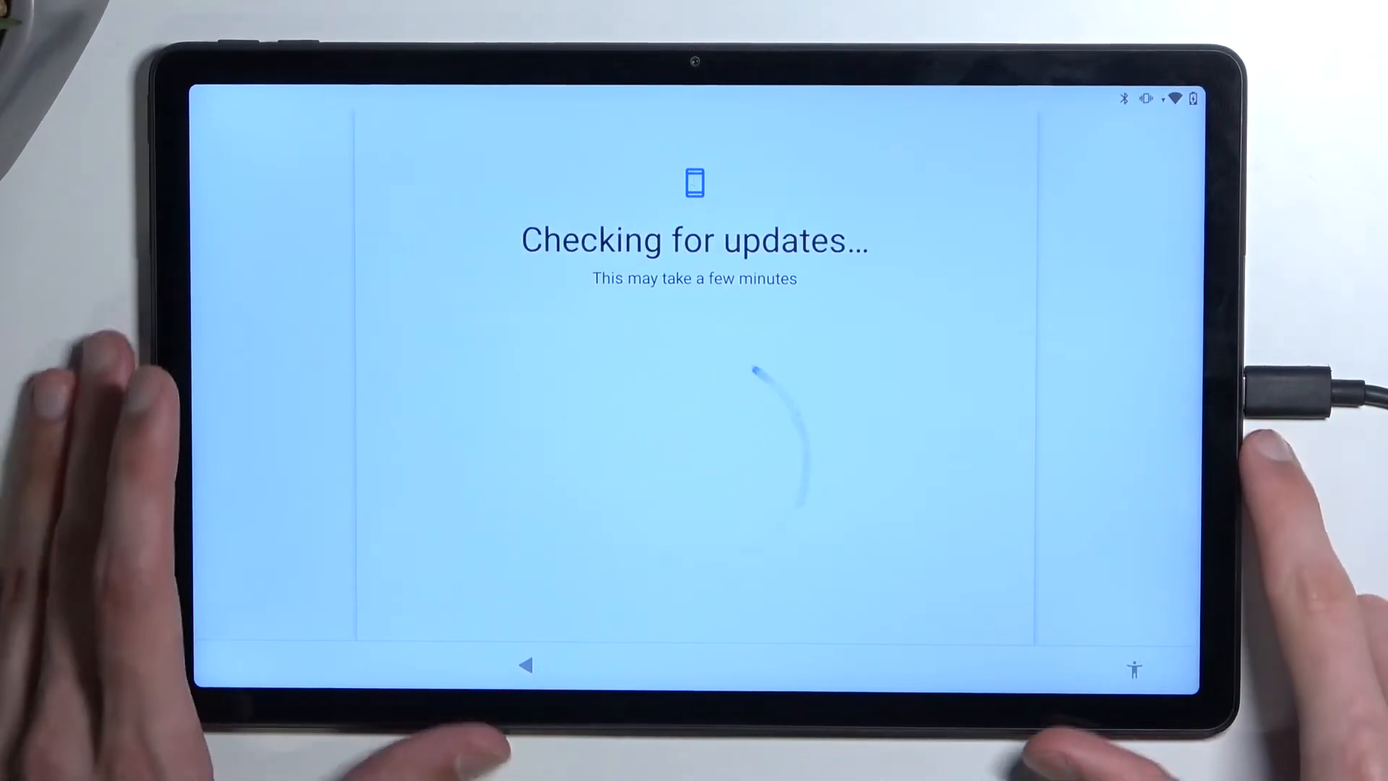
# Get past the update check and services notice into Settings to re-enable Google Play services
pyautogui.click(1135, 666)
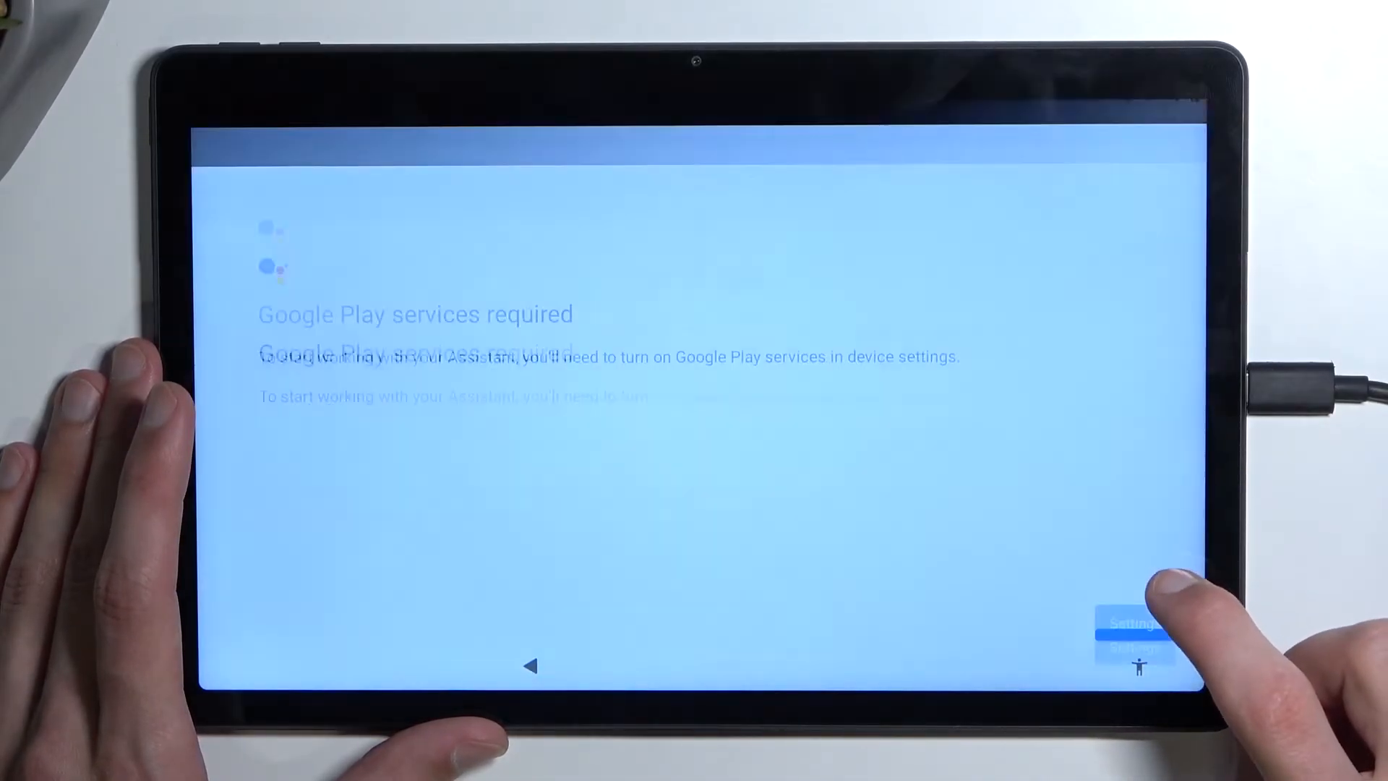
pyautogui.click(1134, 623)
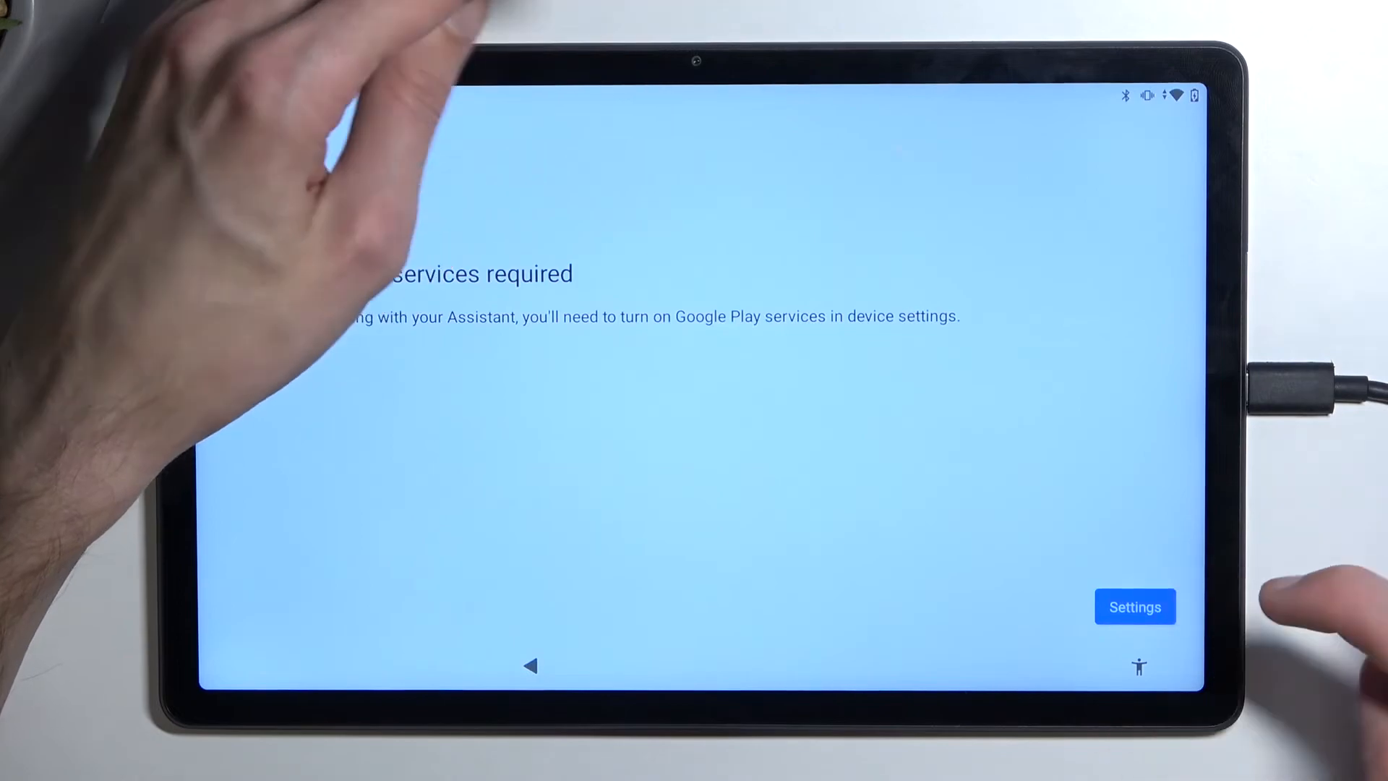
pyautogui.click(1134, 606)
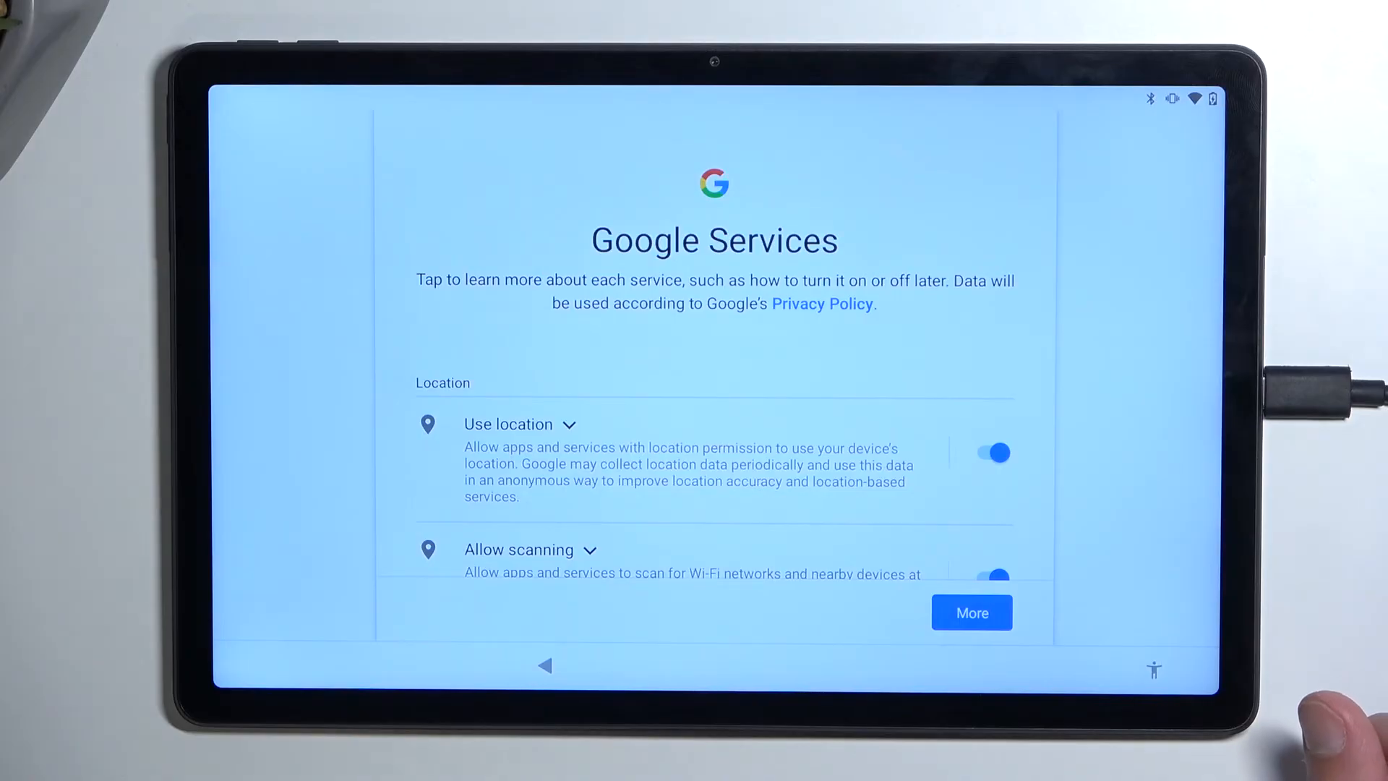
# Accept Google services, skip screen lock with Not now and Skip anyway, accept apps, finish setup
pyautogui.scroll(-3)
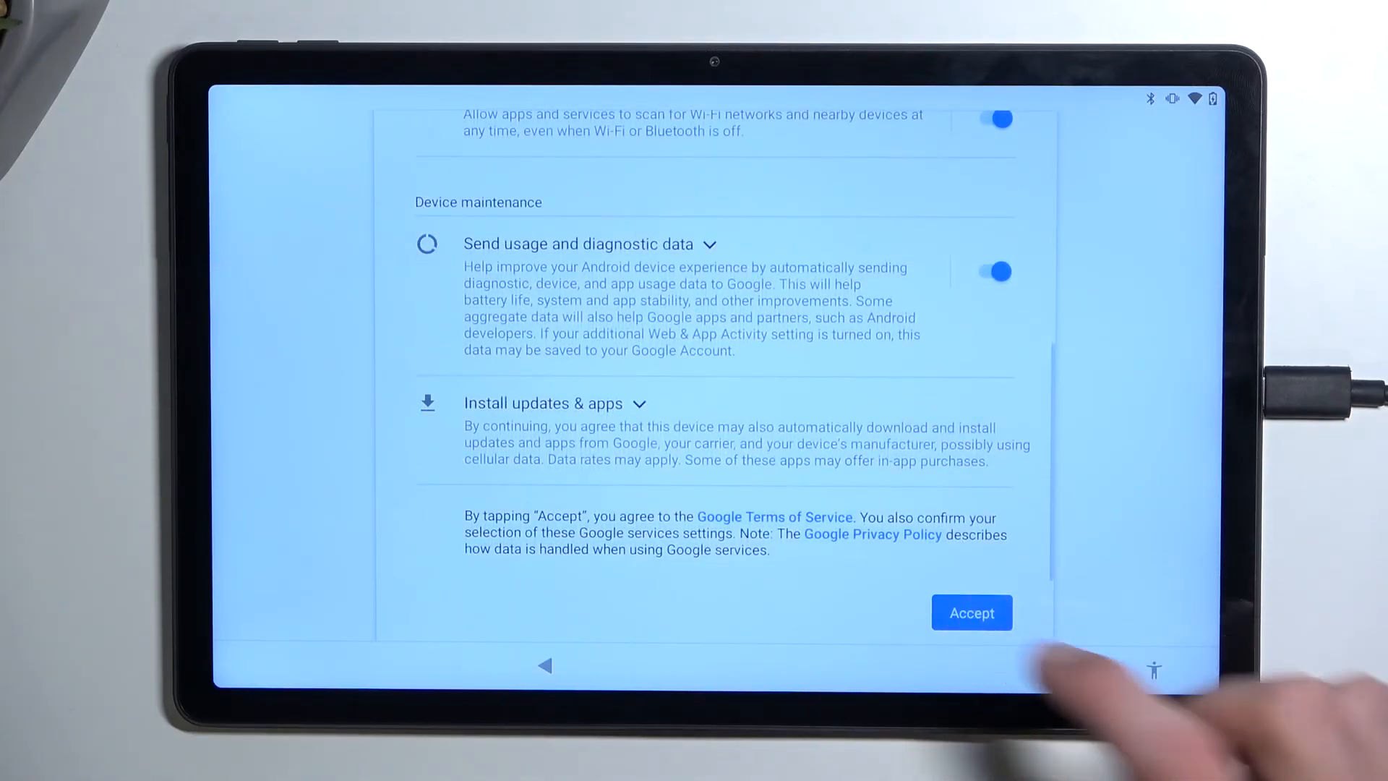
pyautogui.click(971, 613)
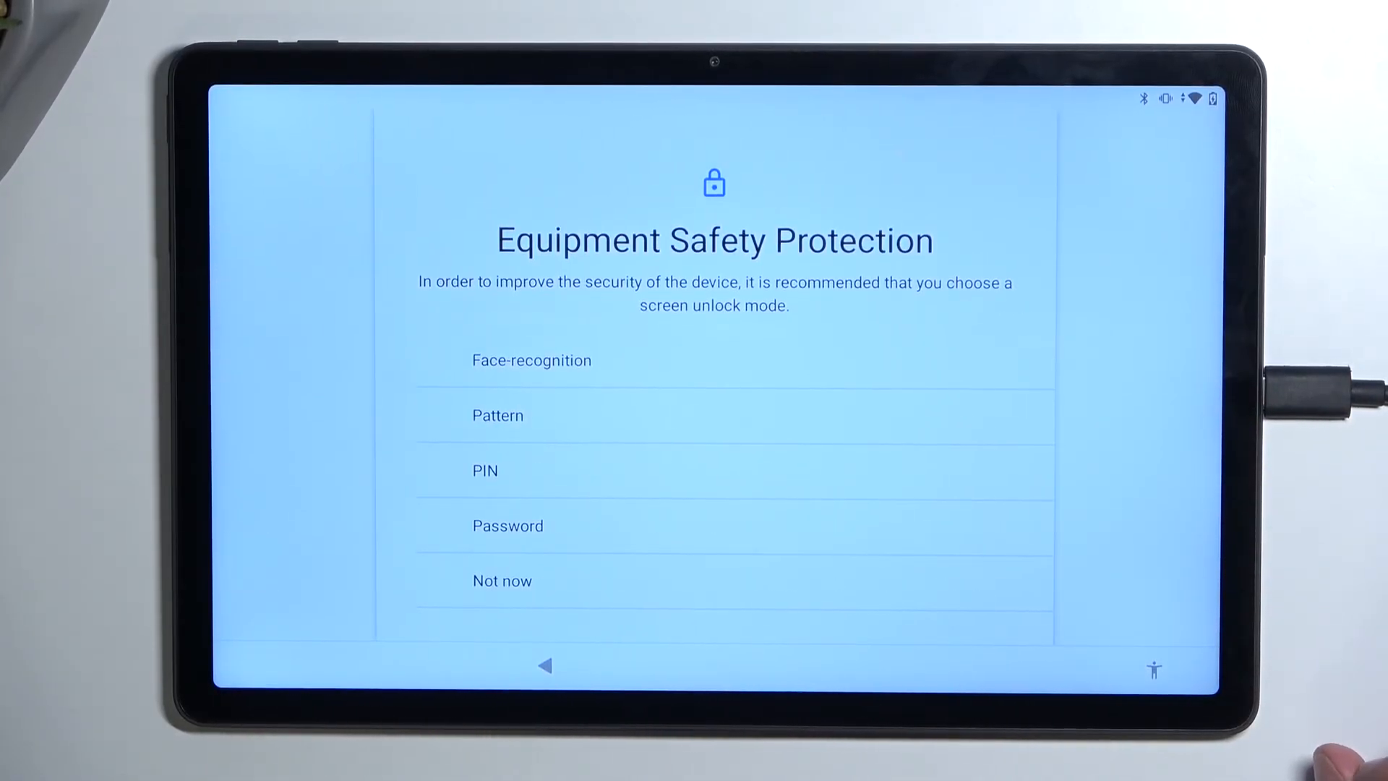
pyautogui.click(502, 580)
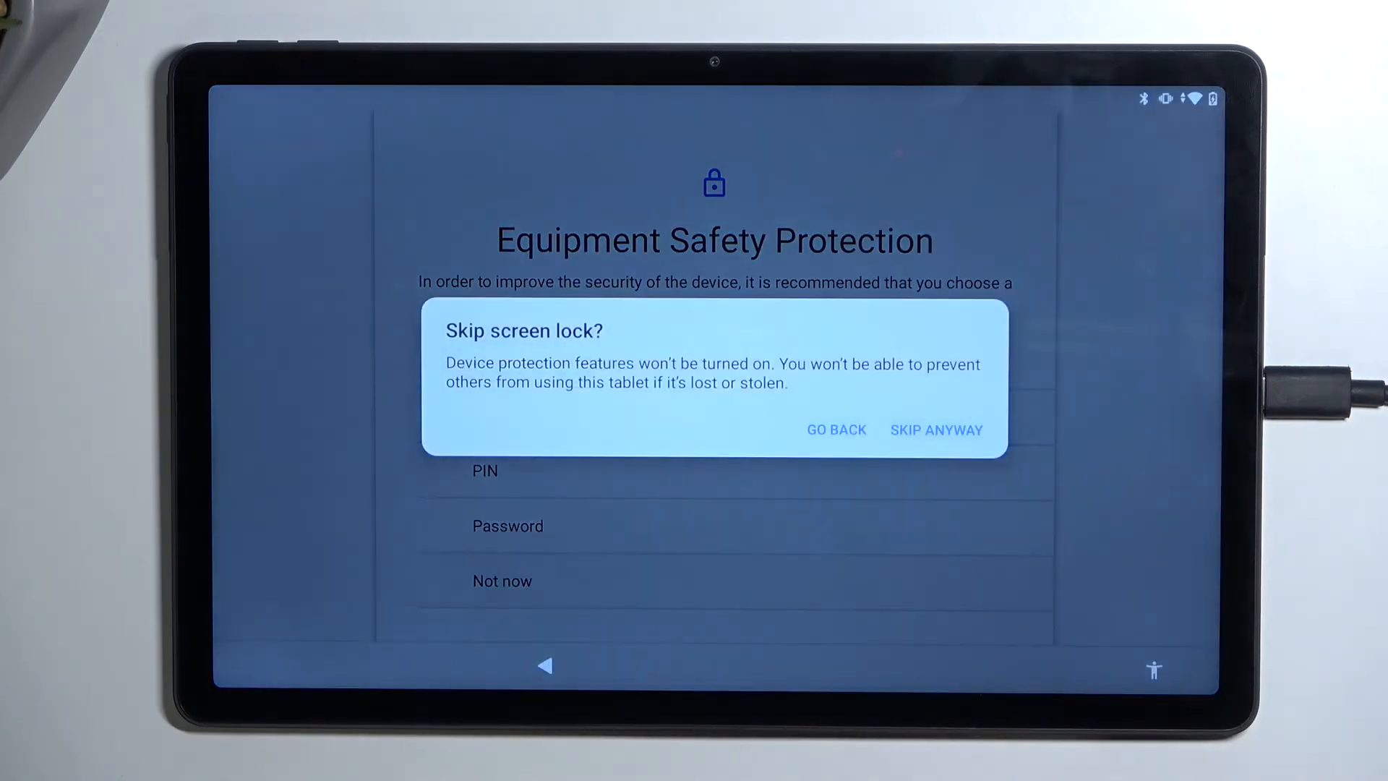
pyautogui.click(834, 430)
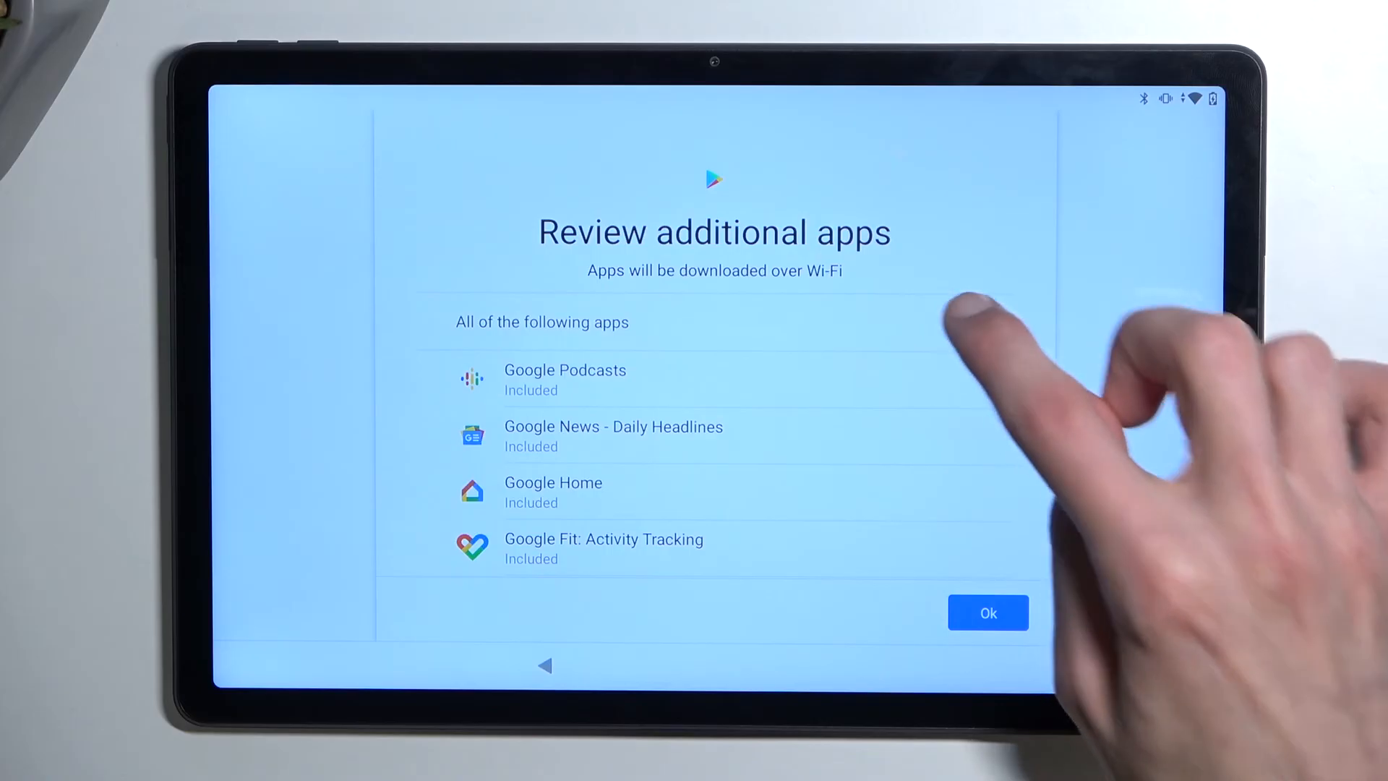
pyautogui.click(988, 612)
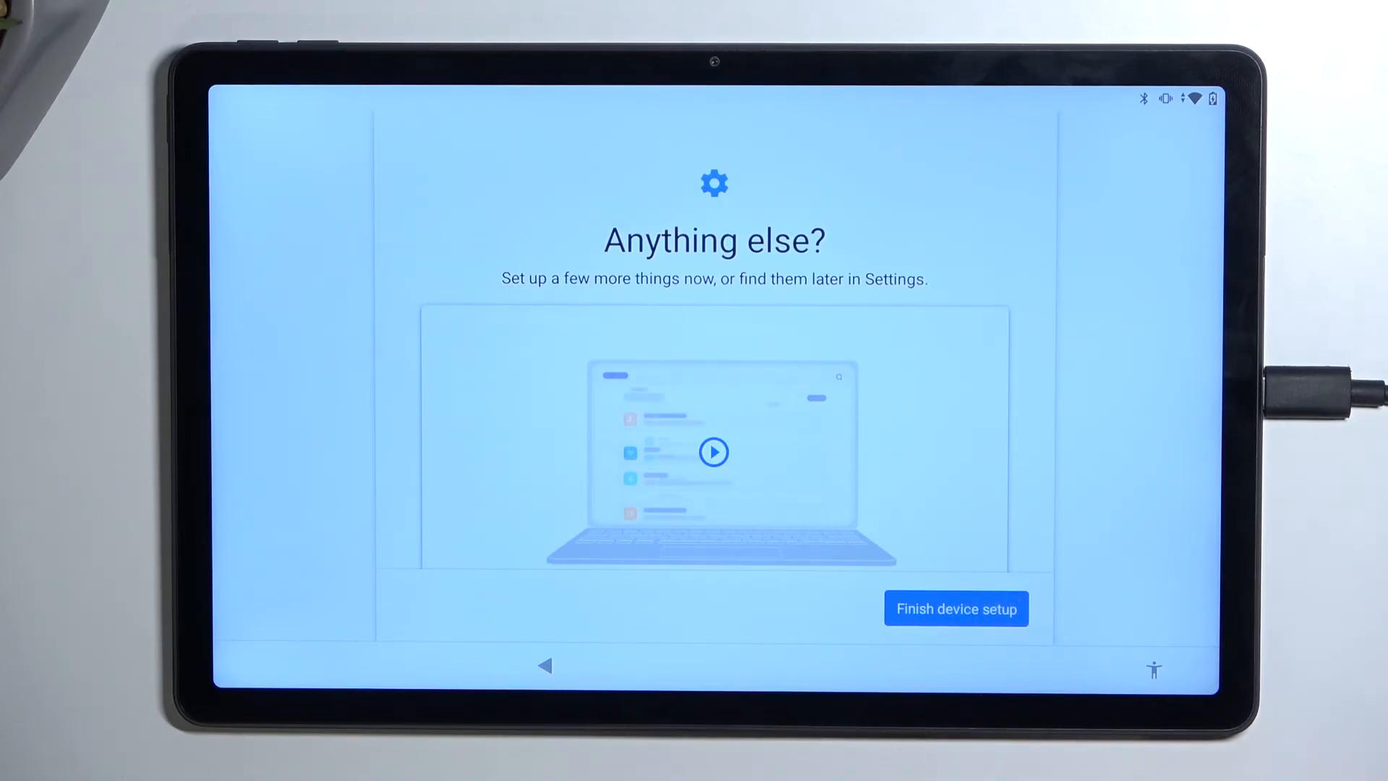
pyautogui.click(955, 608)
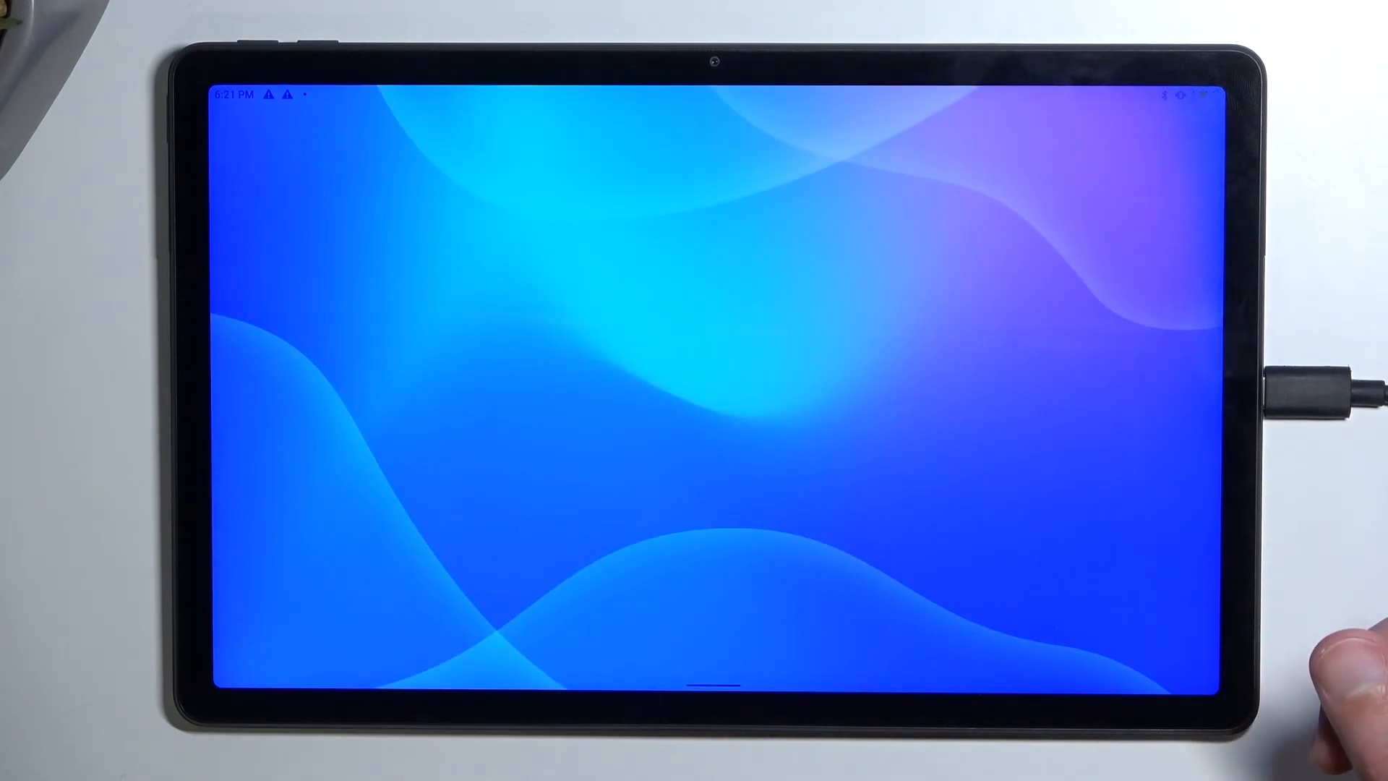
# Open Settings, dismiss Usage statistics, and reach System > Reset options > Erase all data
pyautogui.scroll(3)
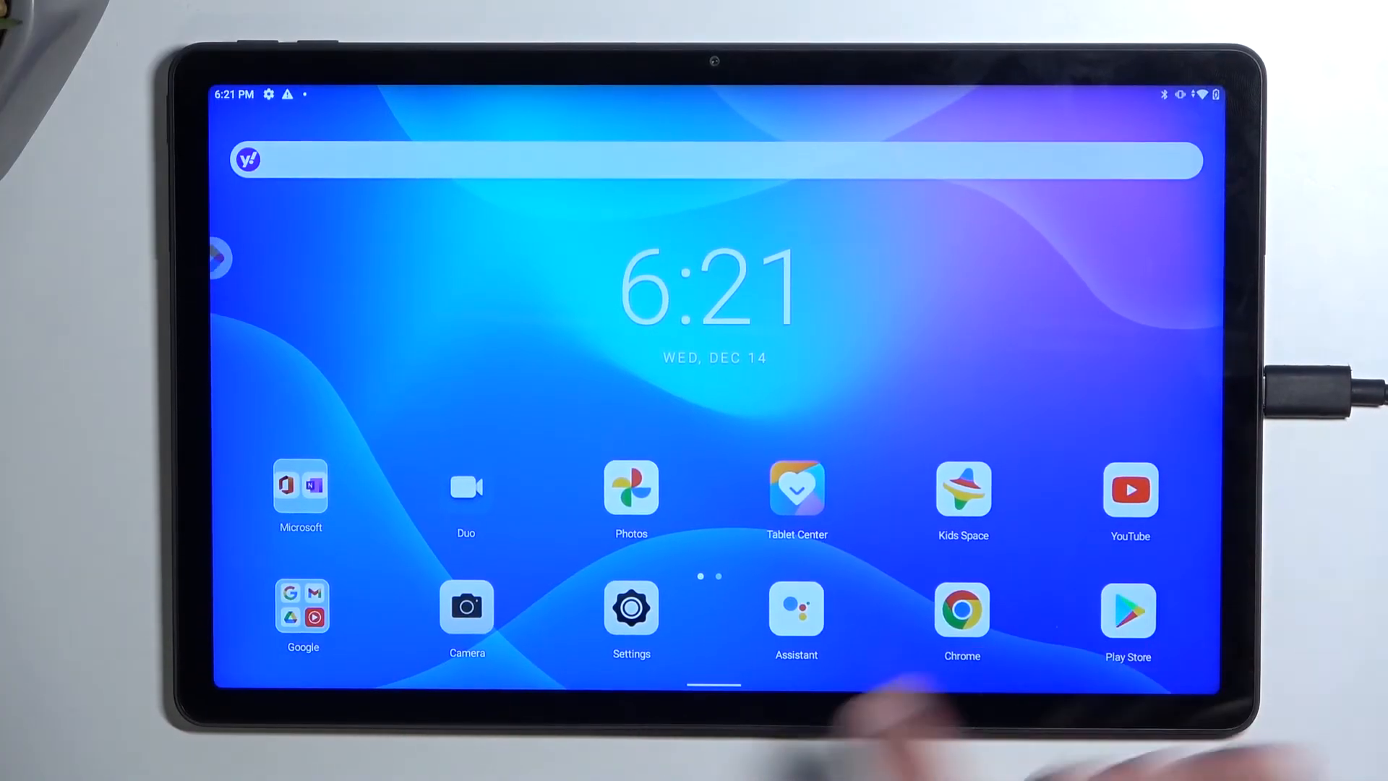
pyautogui.click(631, 608)
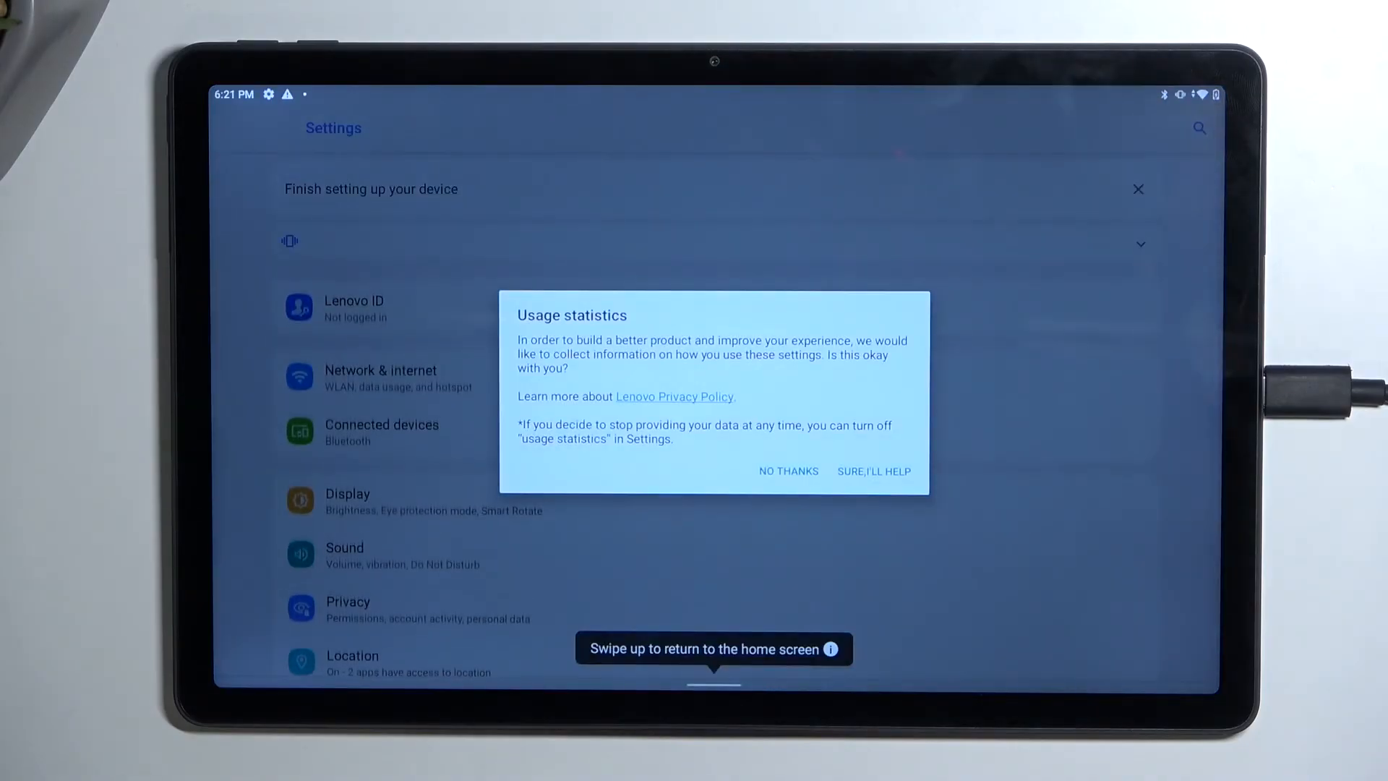
pyautogui.click(788, 470)
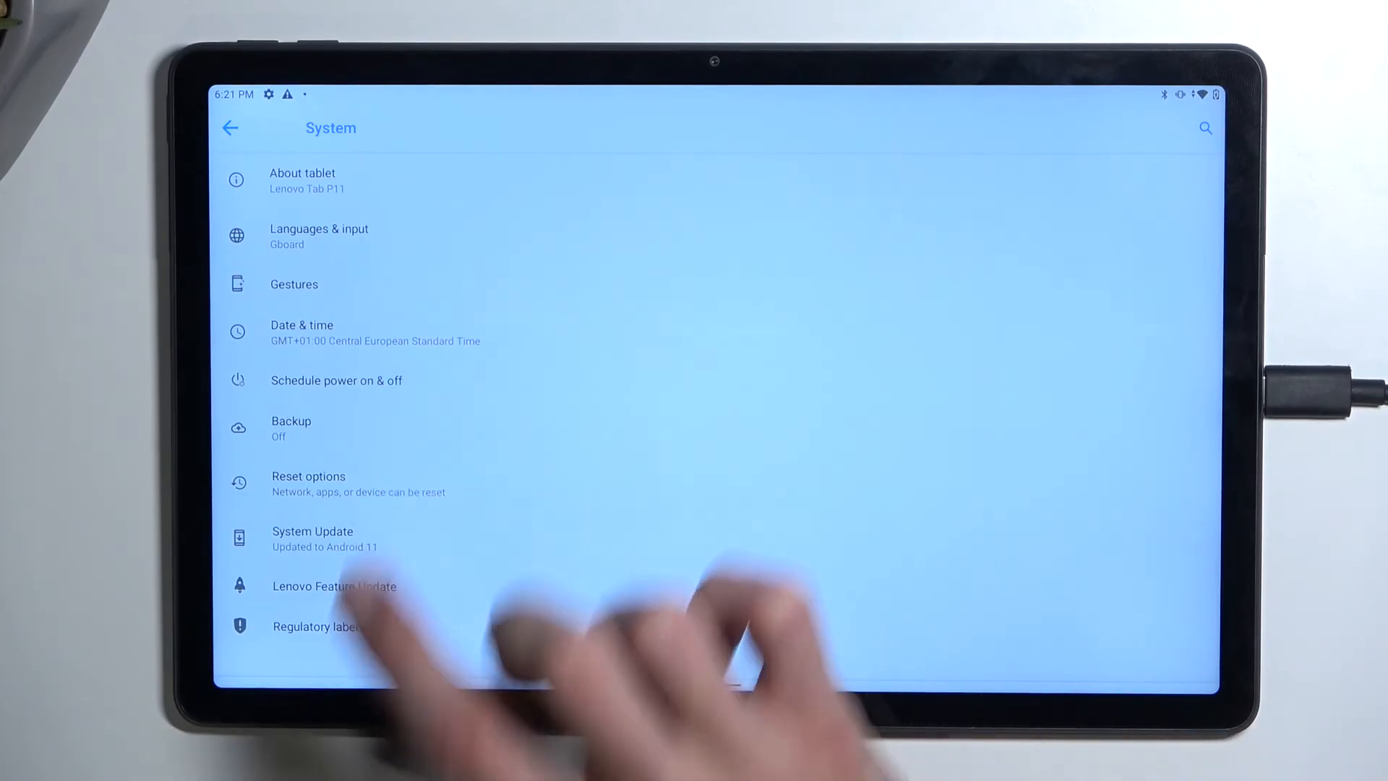
pyautogui.click(308, 476)
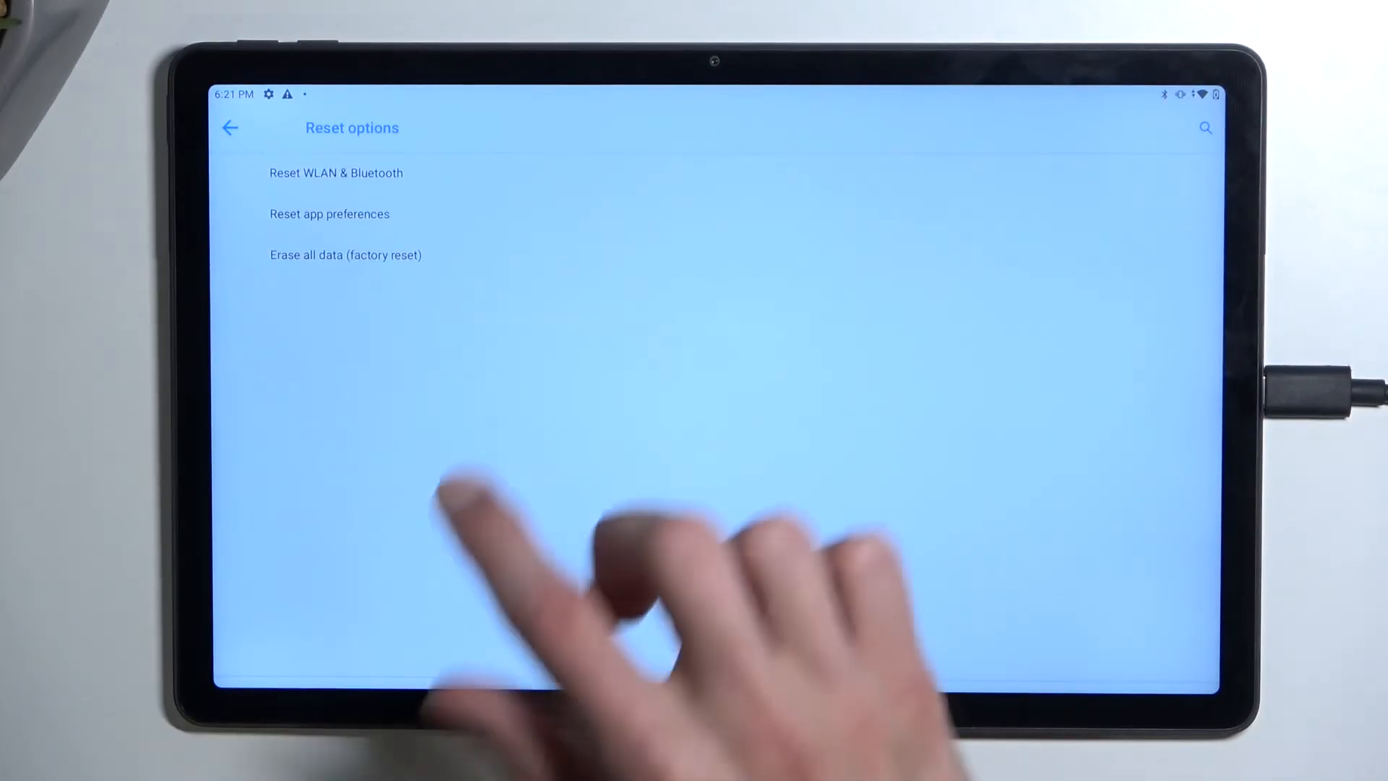
pyautogui.click(345, 254)
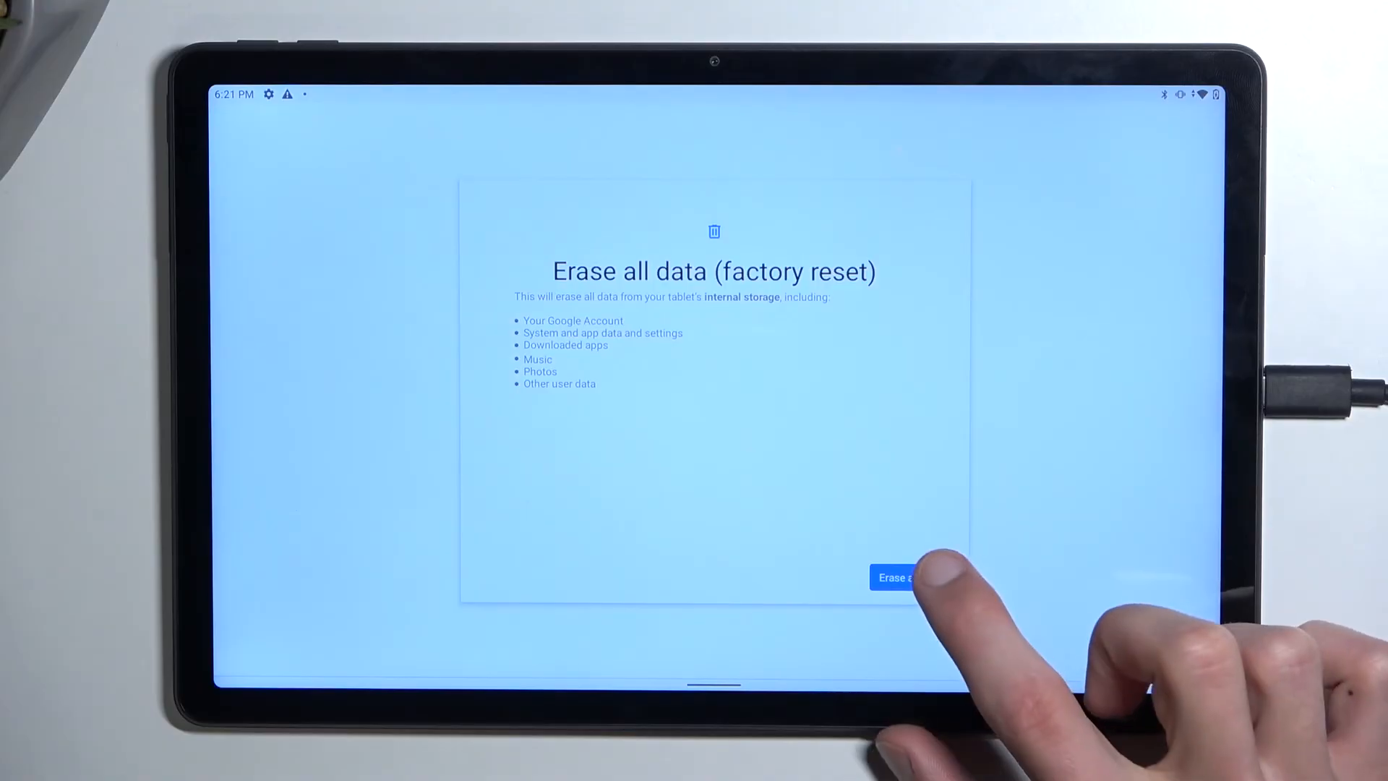
# Confirm Erase all data on both screens to wipe the tablet
pyautogui.click(902, 577)
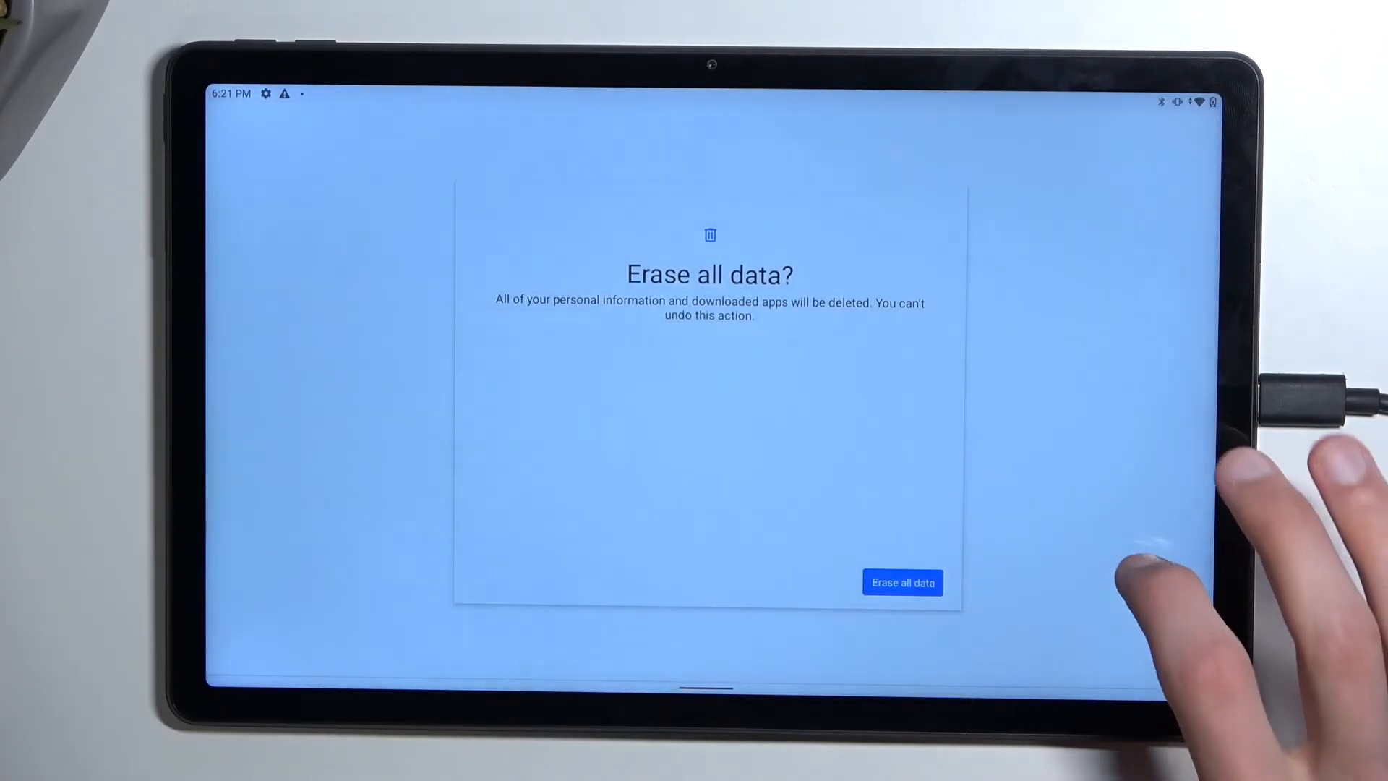
pyautogui.click(902, 581)
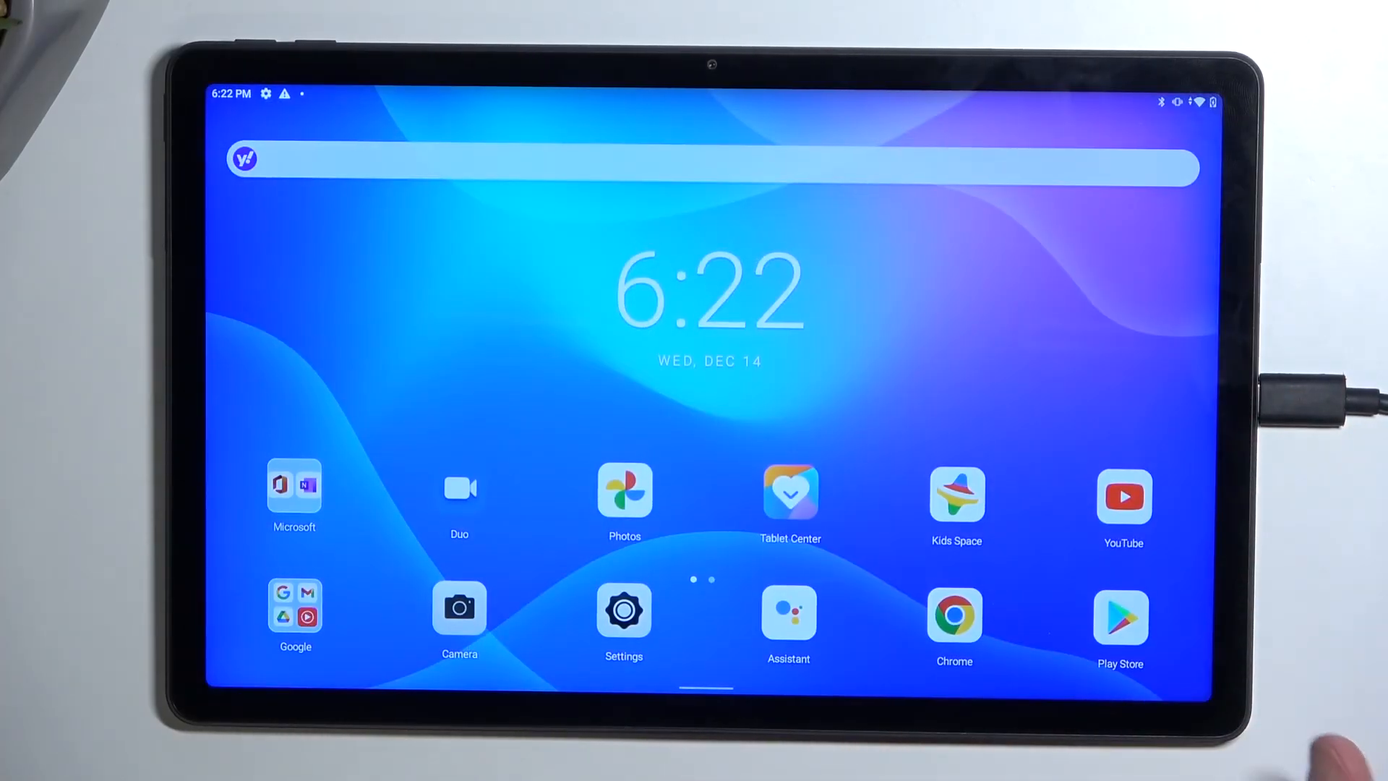